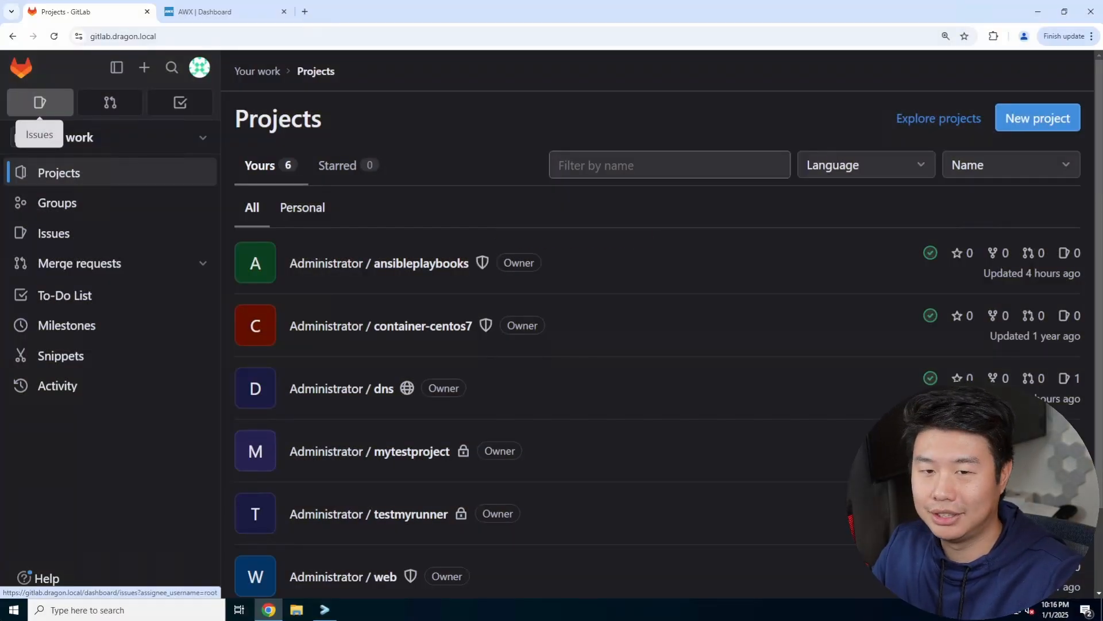
pyautogui.moveTo(444, 184)
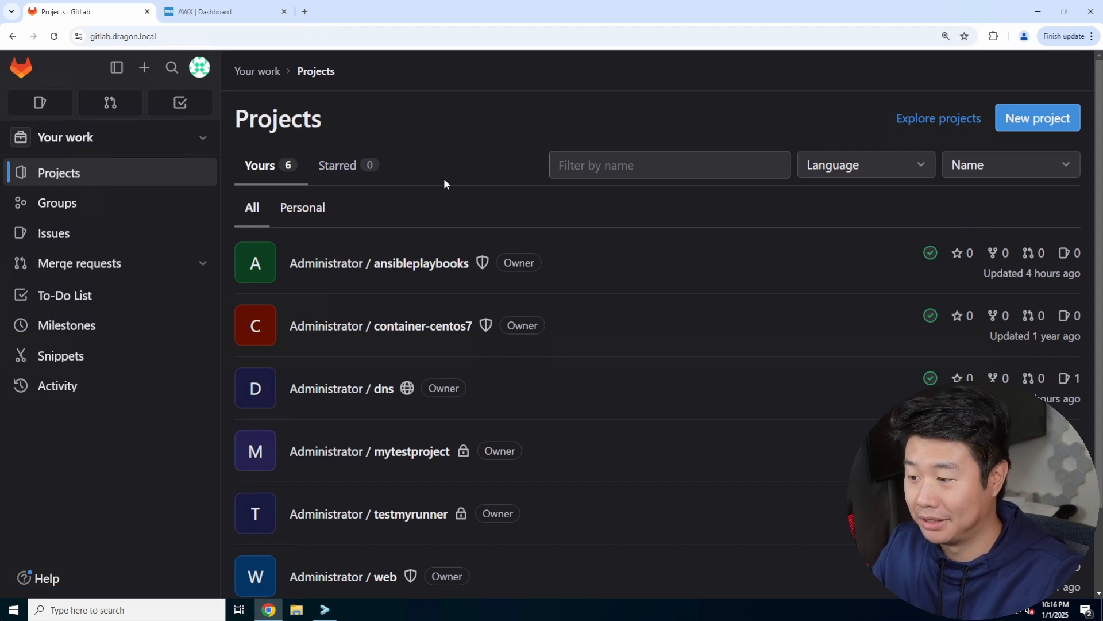
pyautogui.moveTo(360, 392)
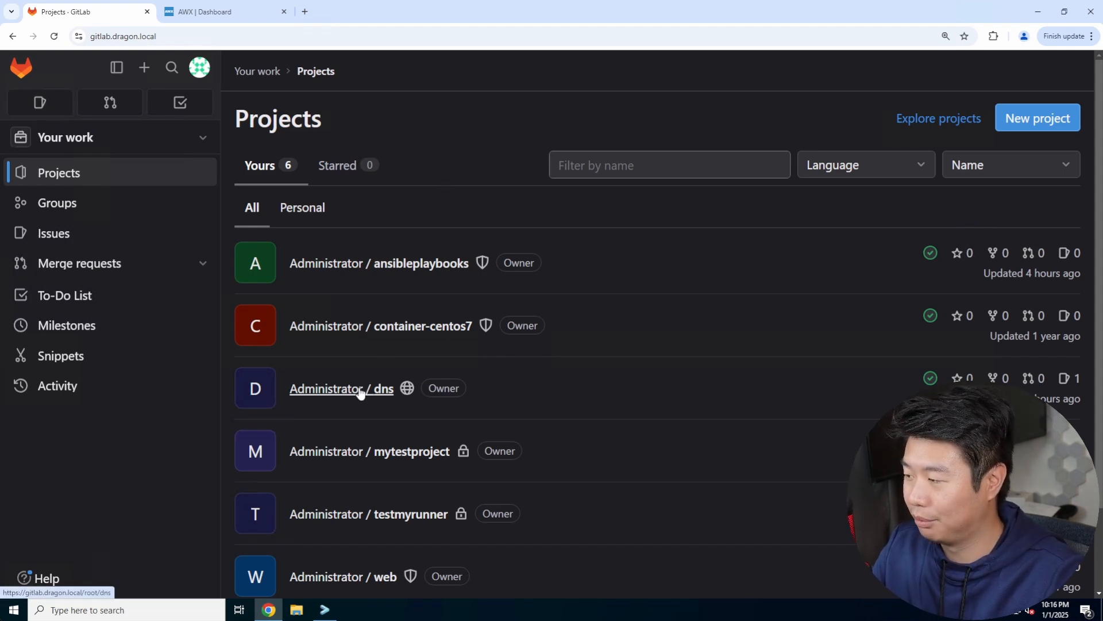
# - Open the dns project so dragon.local.zone can be edited in the Web IDE
pyautogui.click(360, 389)
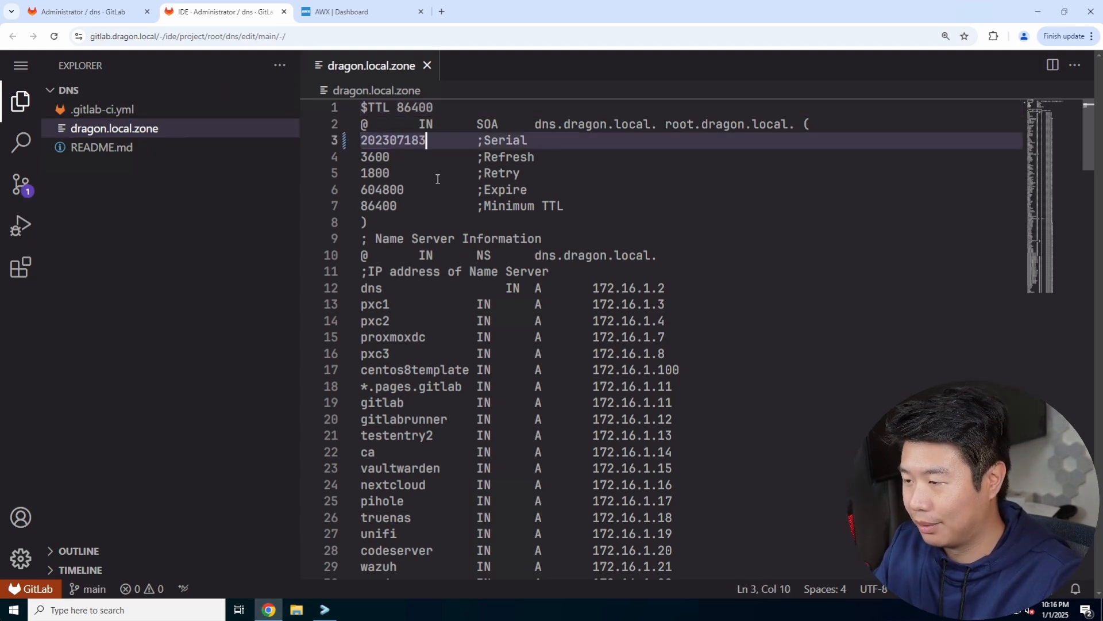
# - Add 'glance IN A 172.16.1.160' to the zone file and commit it to main
pyautogui.scroll(-3)
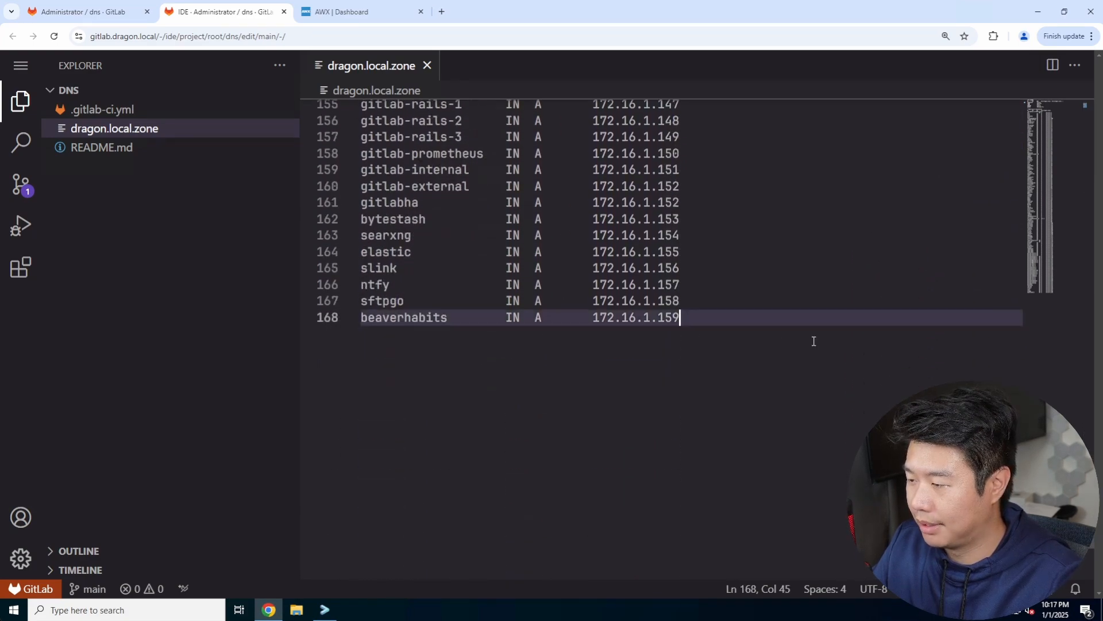
pyautogui.write('glance              IN  A')
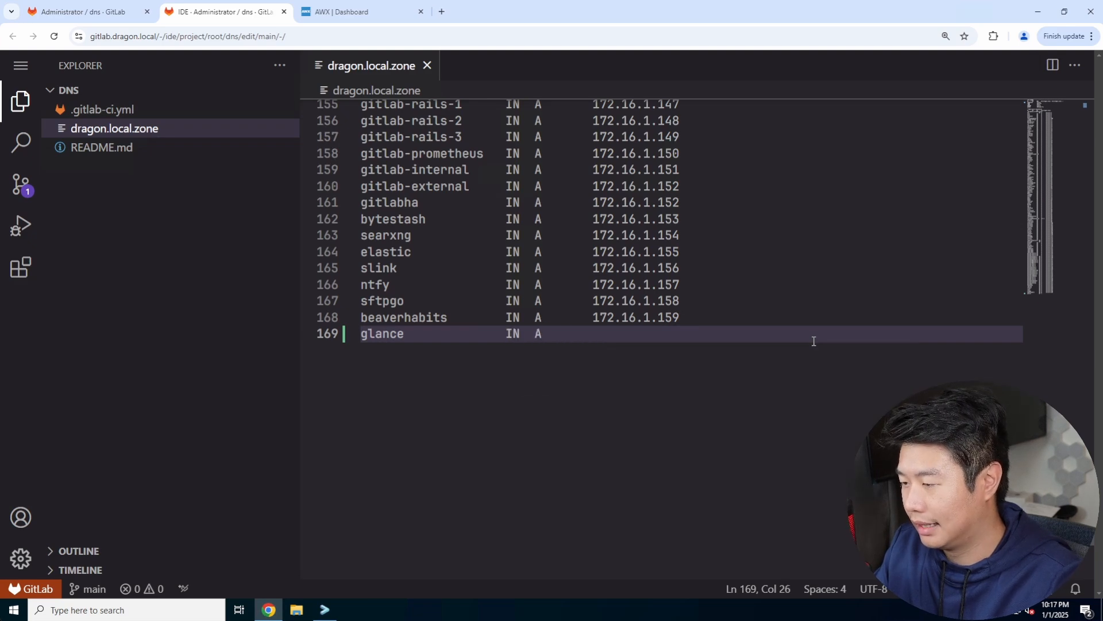
pyautogui.write('172.16.1.')
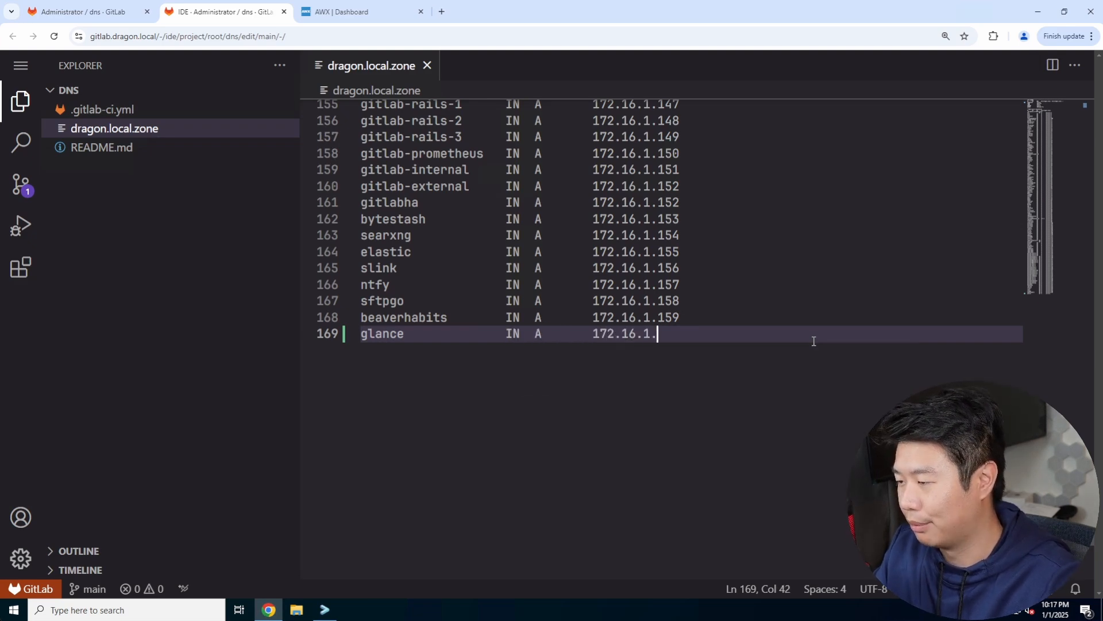
pyautogui.write('160')
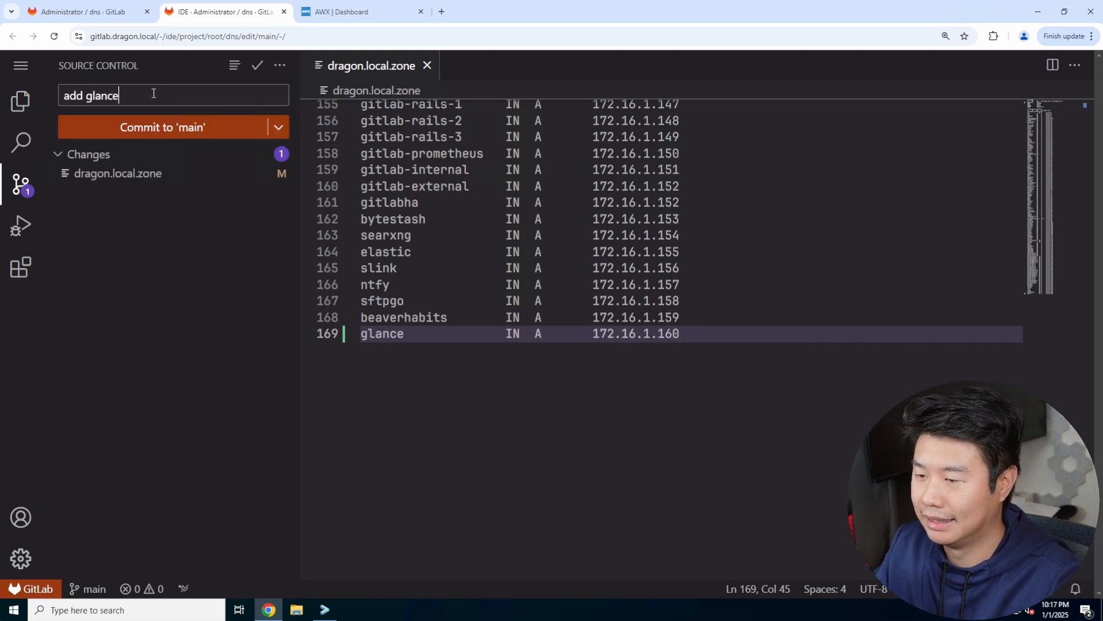
pyautogui.click(163, 127)
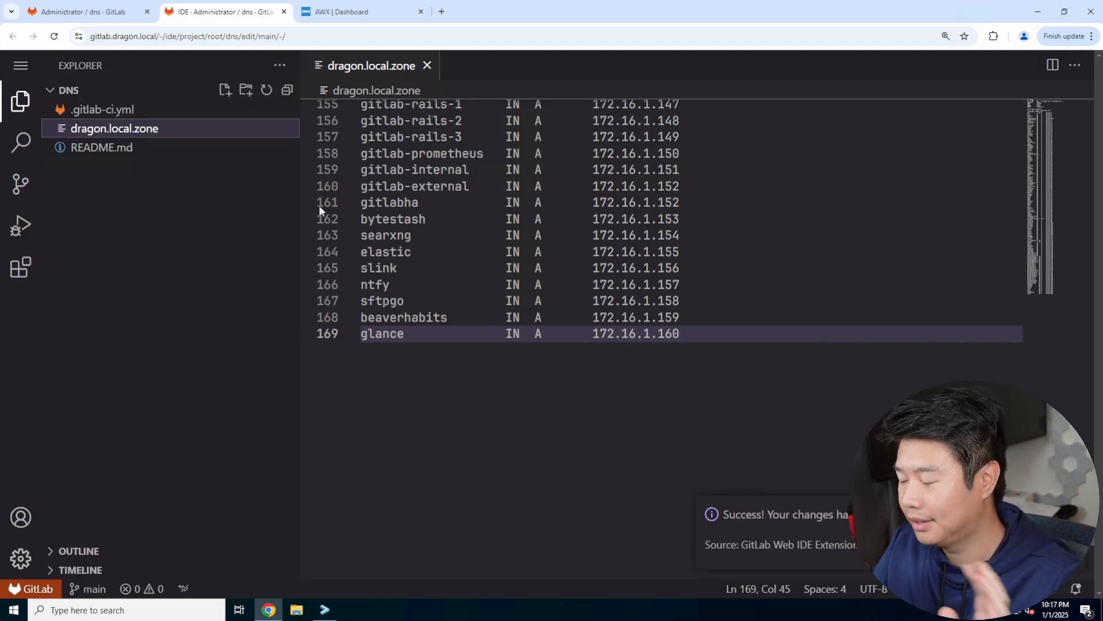
pyautogui.moveTo(333, 145)
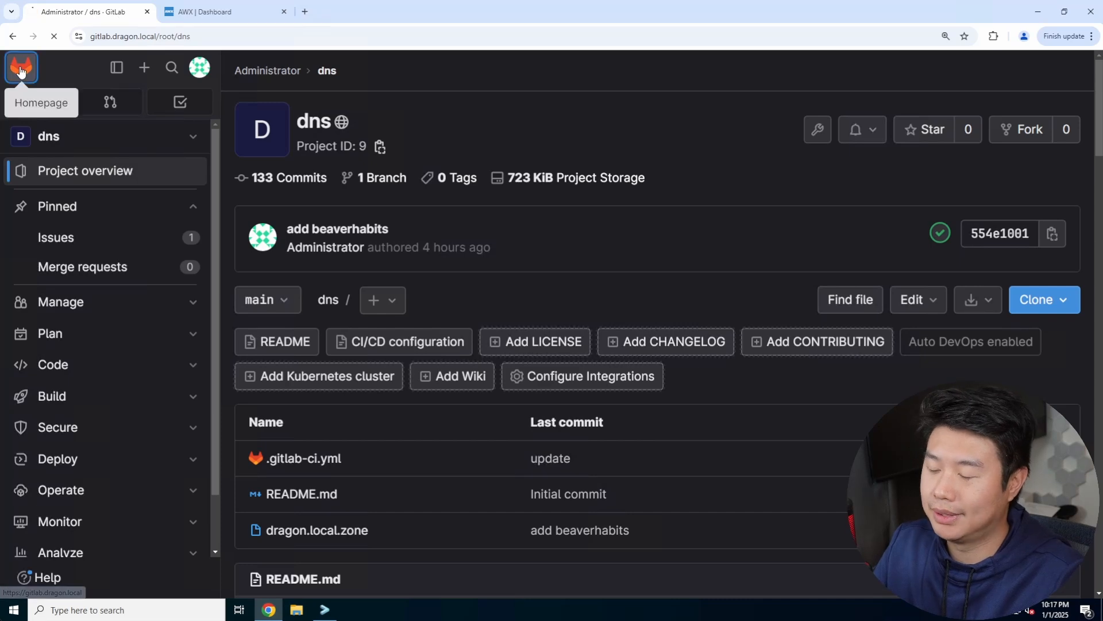
# - Return to the project list and open the ansibleplaybooks project's inventory
pyautogui.click(20, 67)
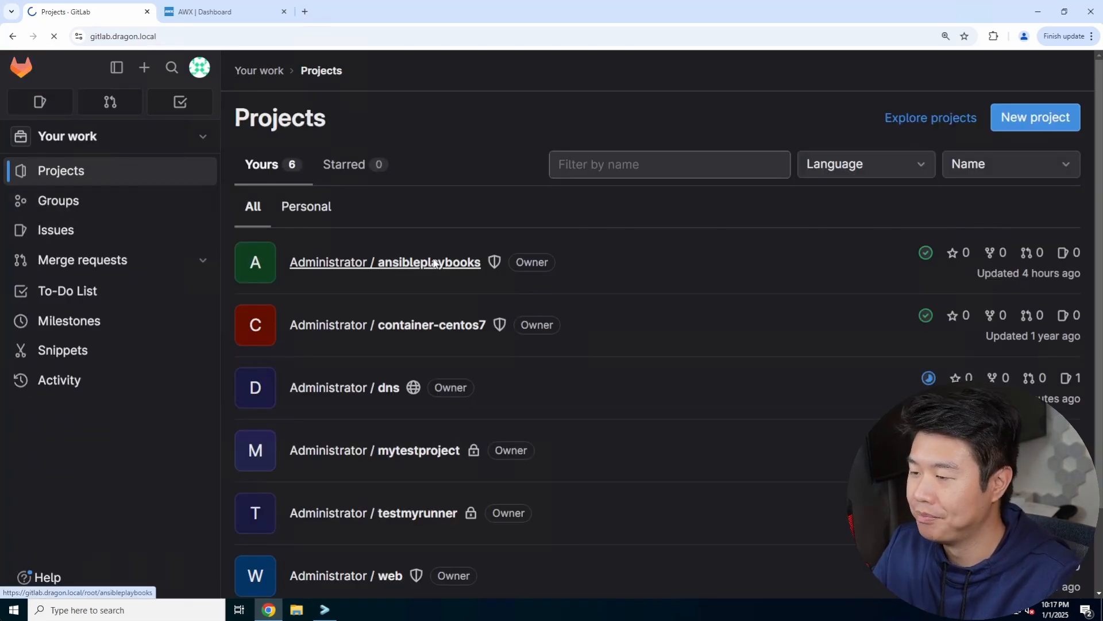
pyautogui.click(385, 262)
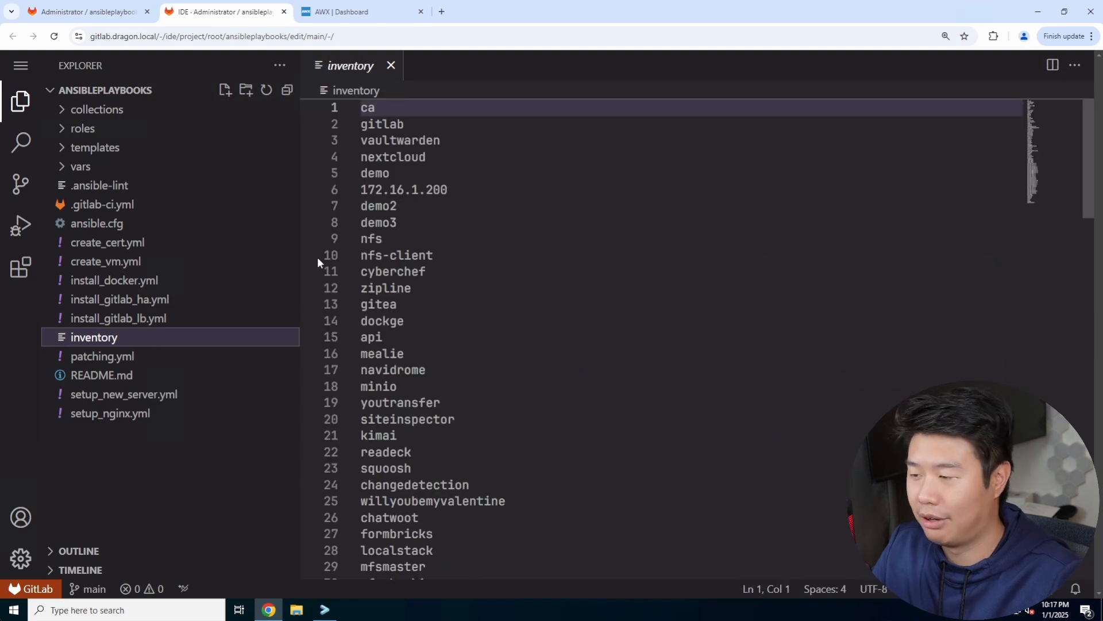
# - Append host glance after beaverhabits, commit to main, then show the AWX dashboard
pyautogui.scroll(-3)
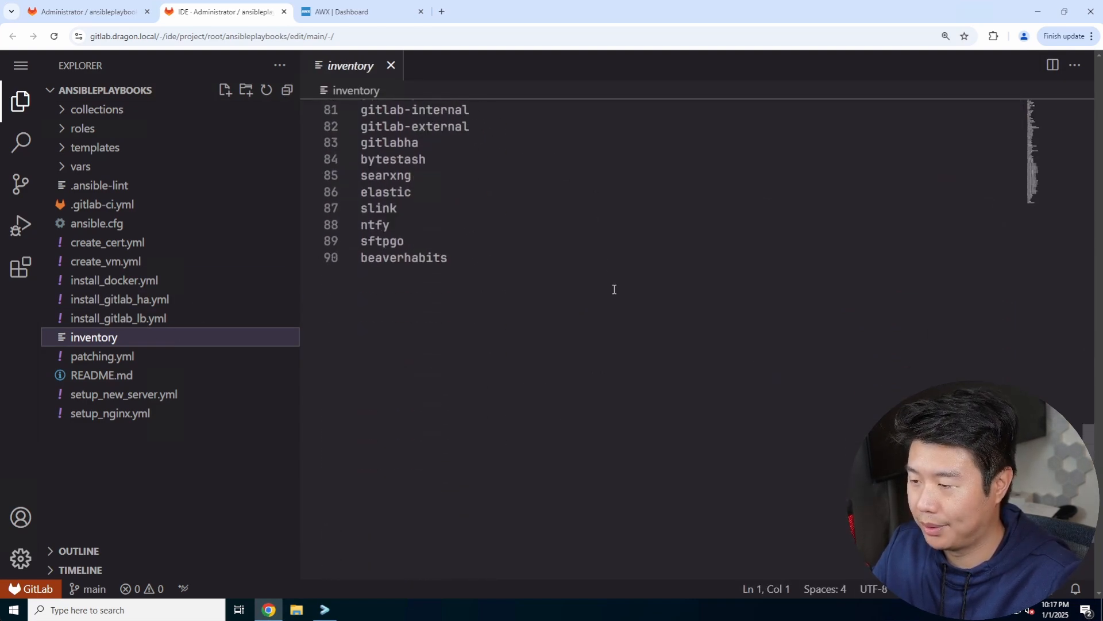
pyautogui.press('Enter')
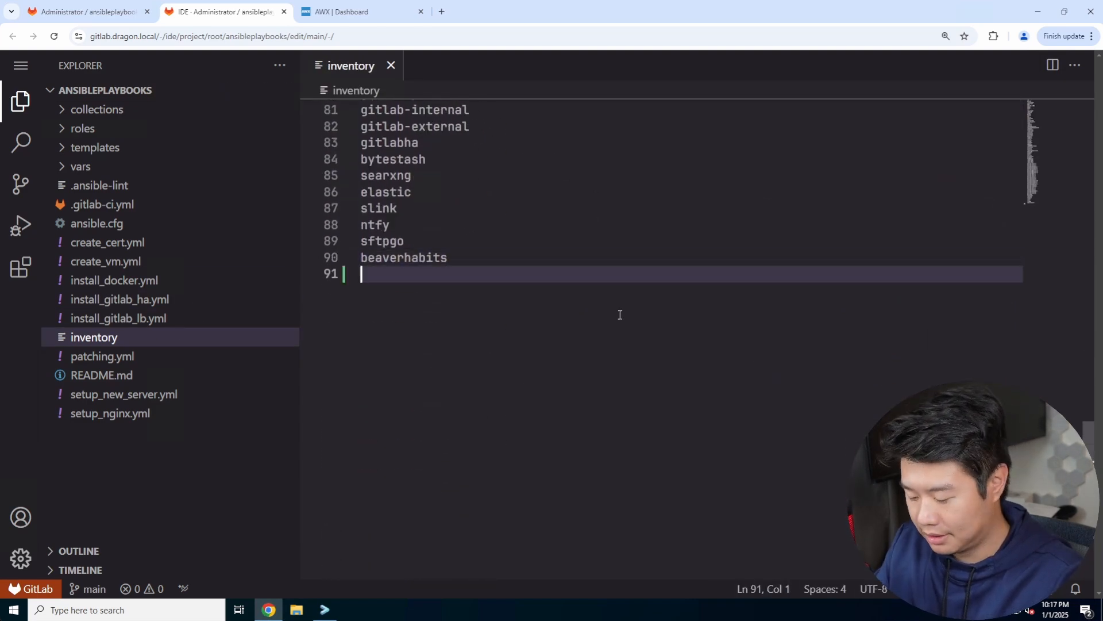
pyautogui.write('glance')
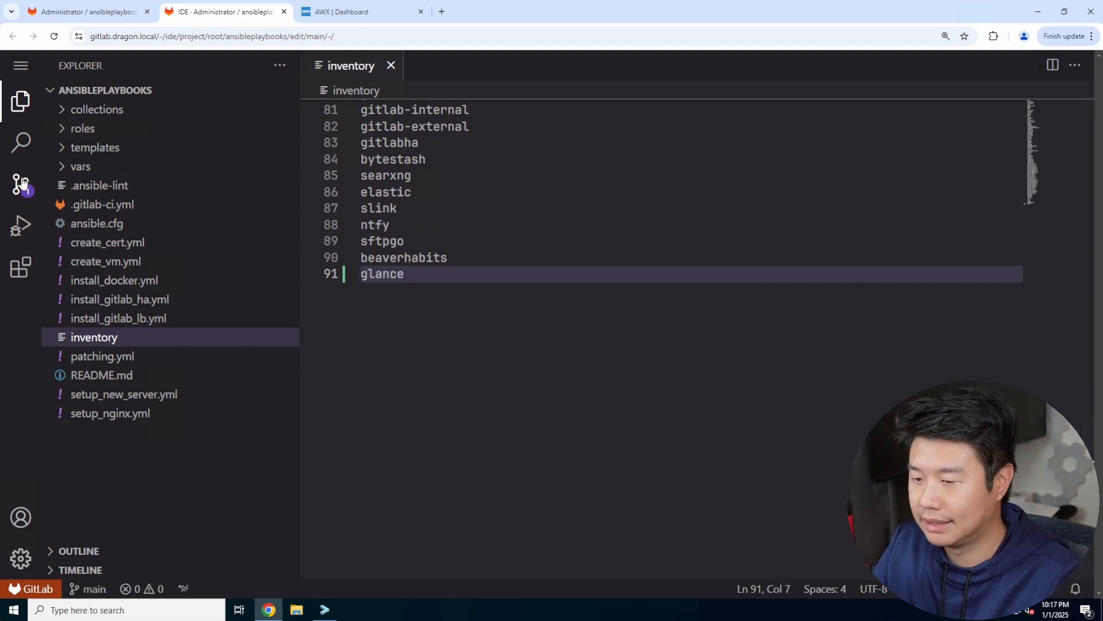
pyautogui.click(20, 184)
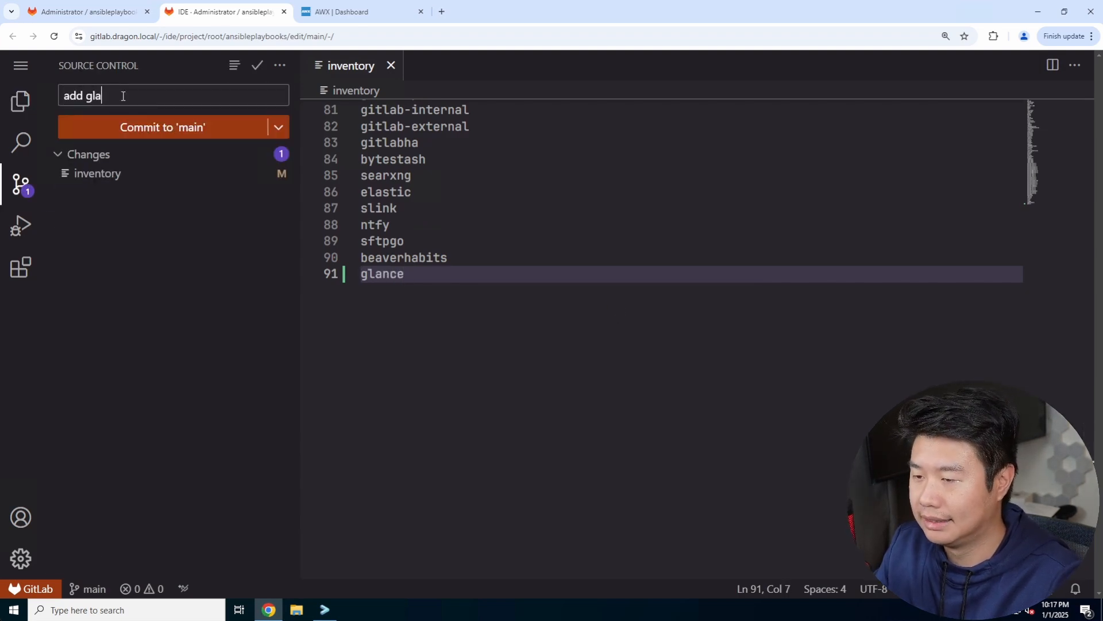
pyautogui.click(162, 128)
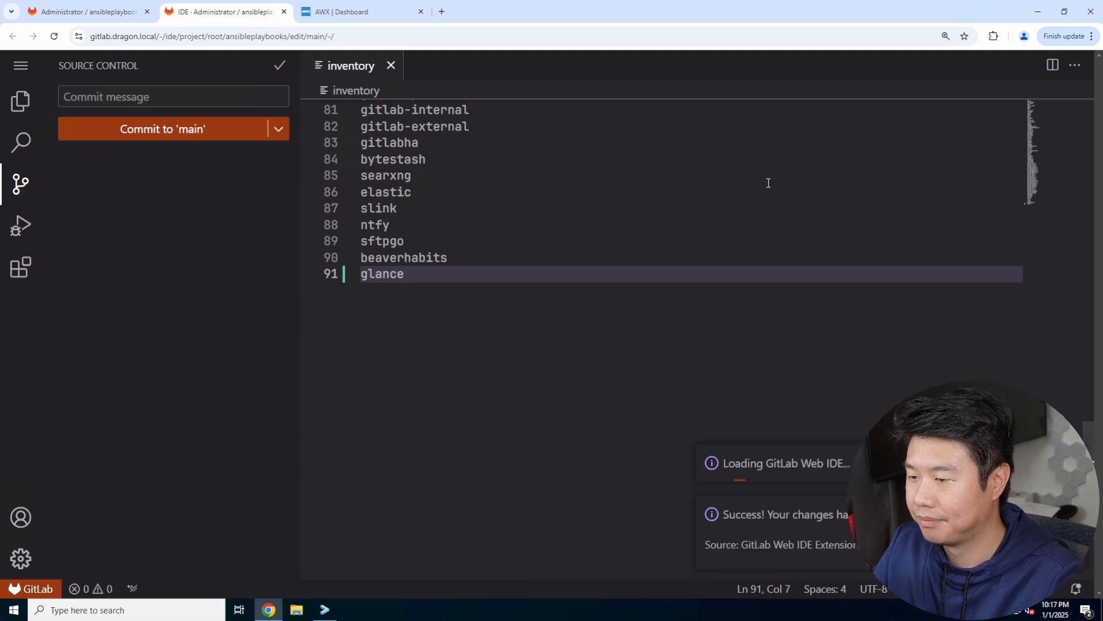
pyautogui.click(19, 101)
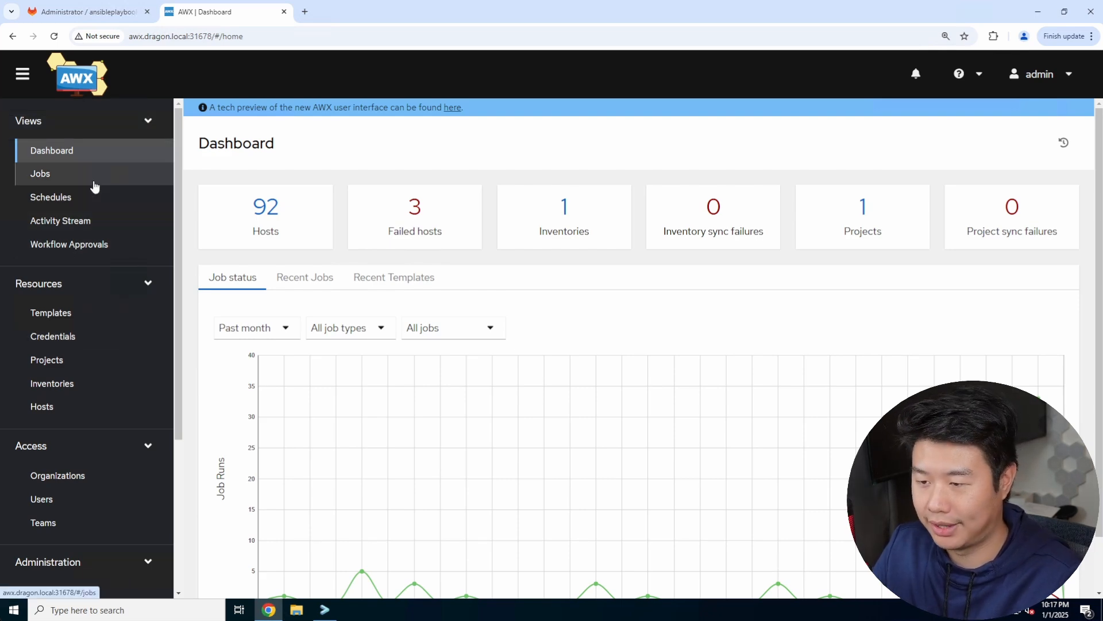
# - Review recent jobs for the GitLab update and inventory sync, then list job templates
pyautogui.click(40, 173)
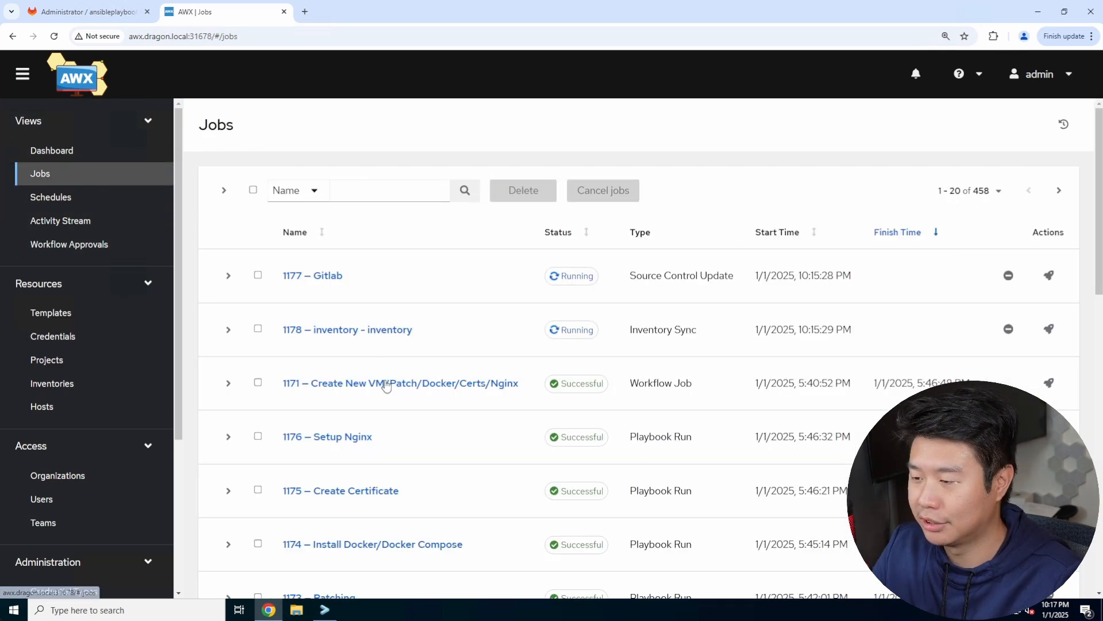
pyautogui.moveTo(548, 276)
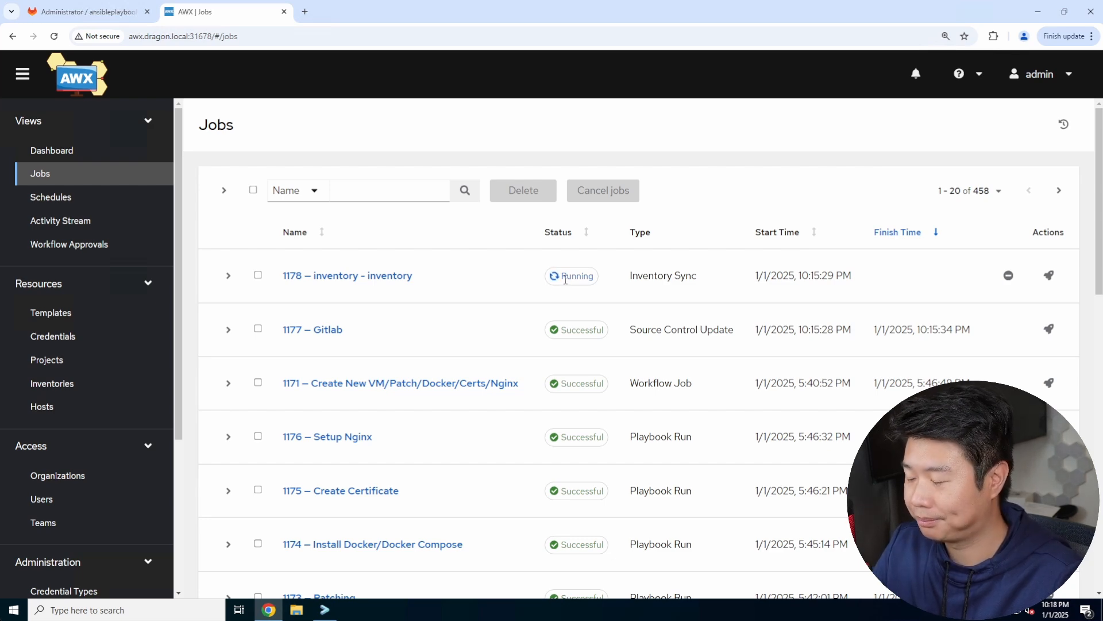
pyautogui.moveTo(545, 295)
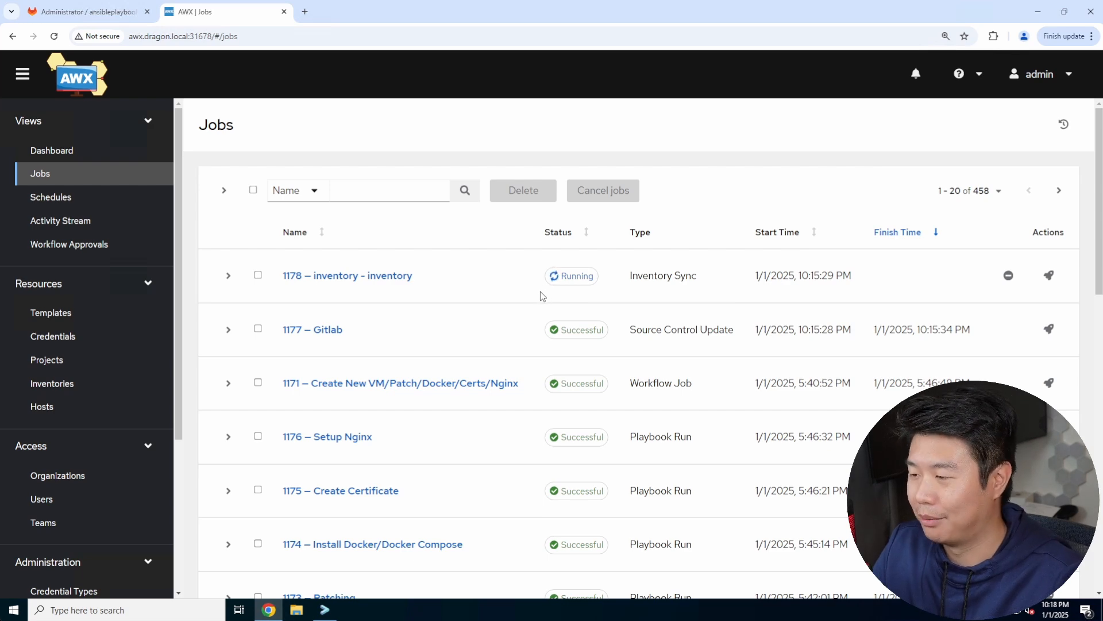
pyautogui.moveTo(508, 311)
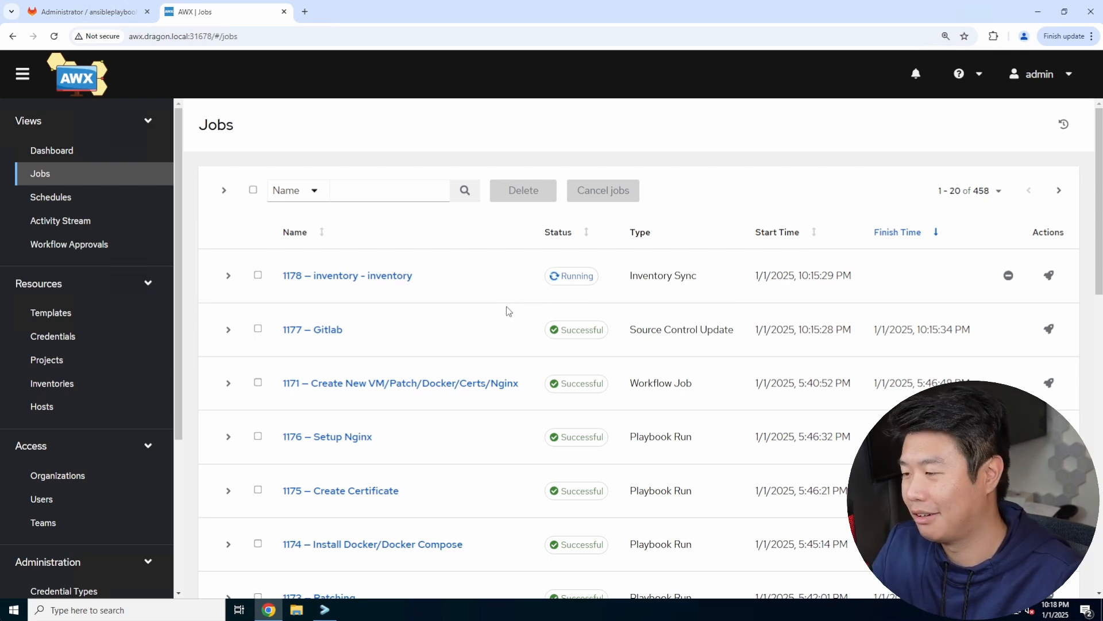
pyautogui.moveTo(583, 288)
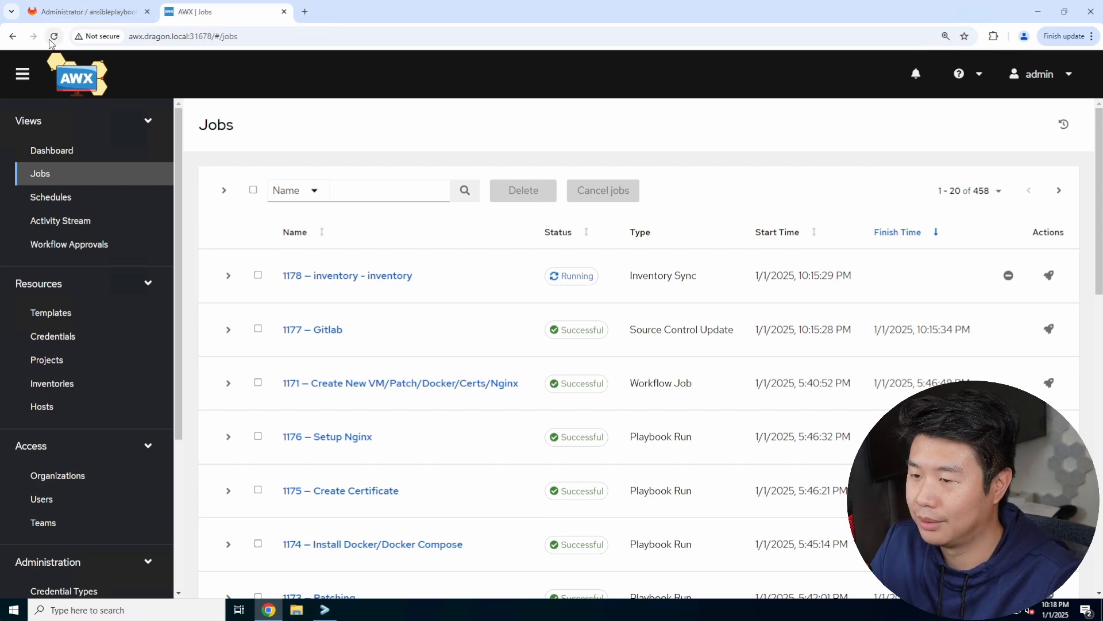
pyautogui.click(54, 36)
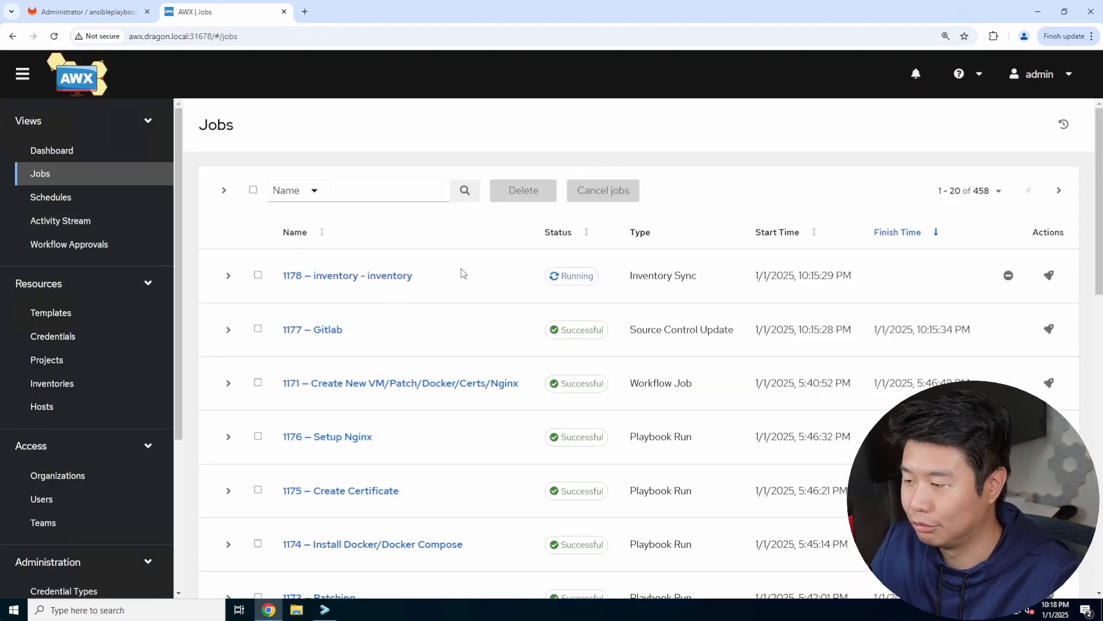
pyautogui.moveTo(51, 313)
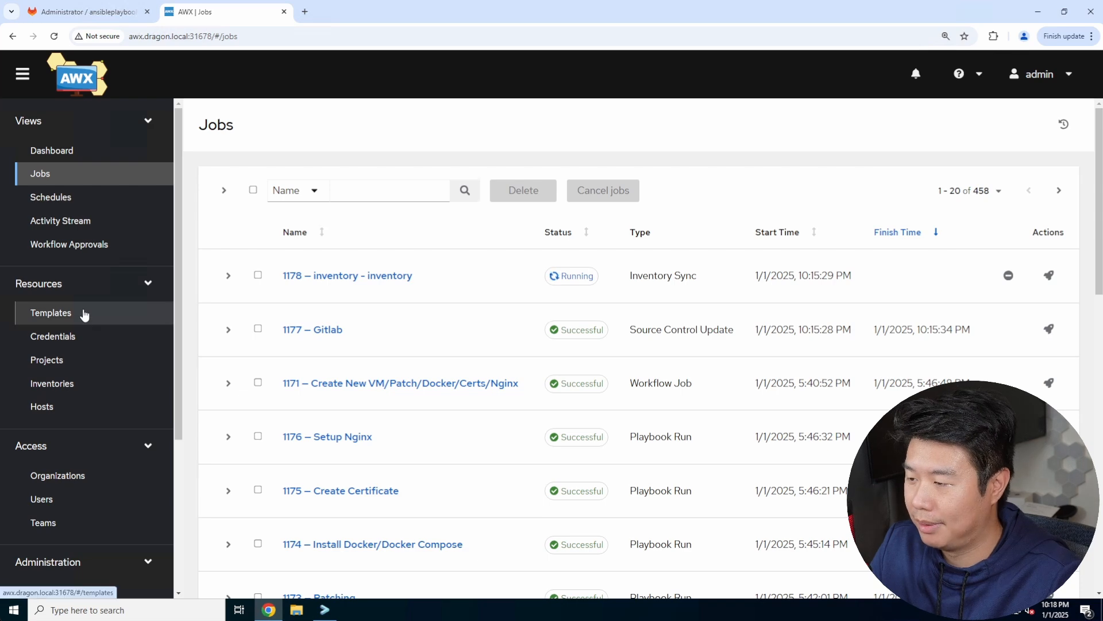
pyautogui.click(51, 313)
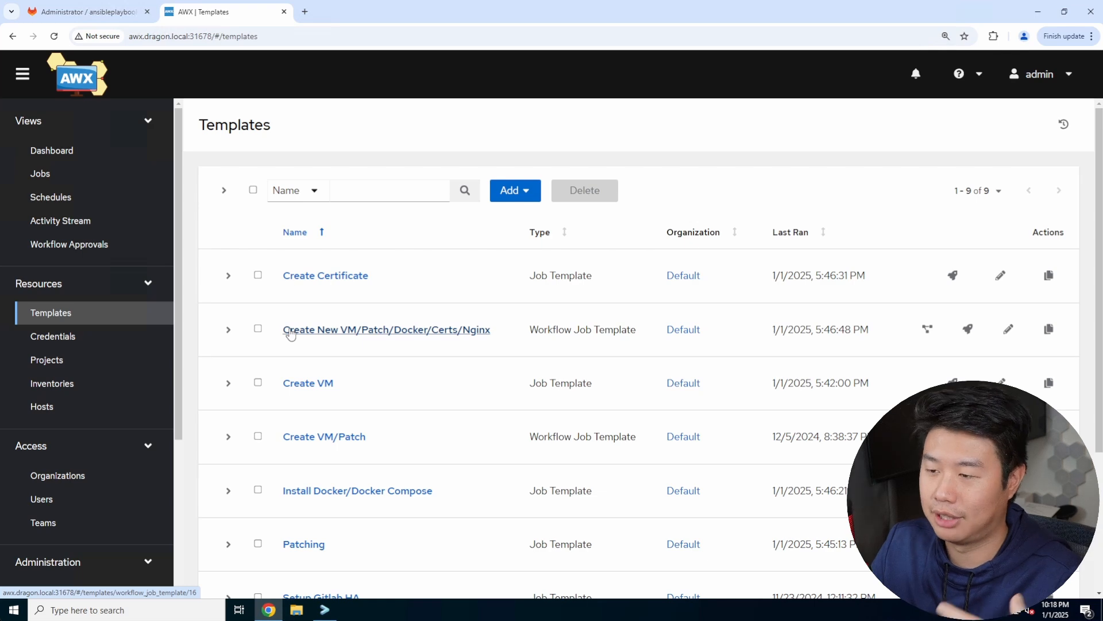
pyautogui.click(40, 174)
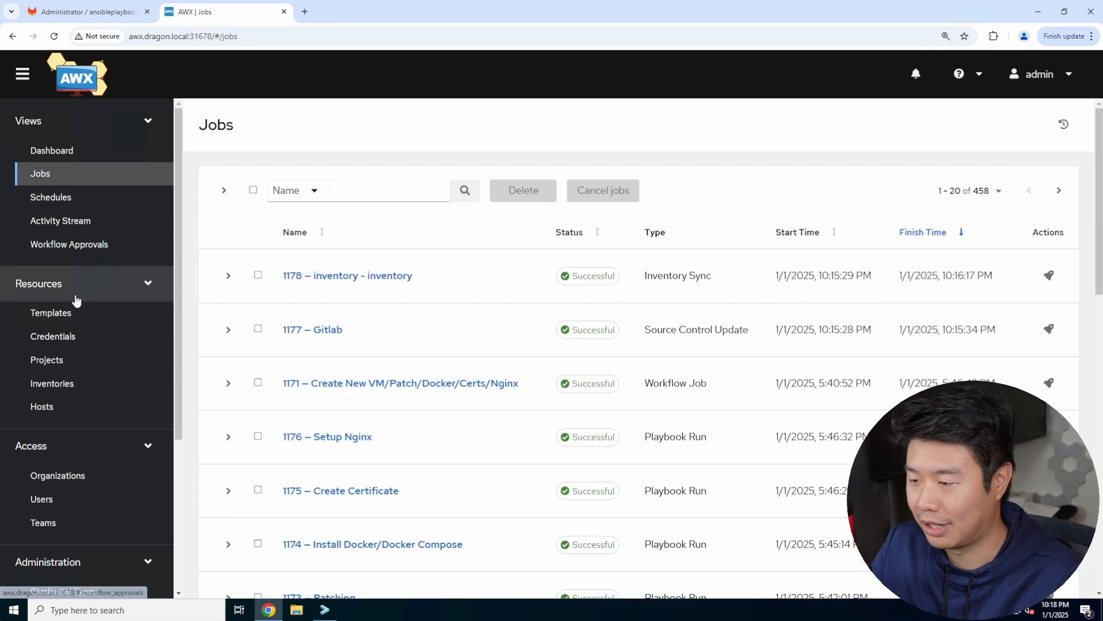
pyautogui.click(51, 312)
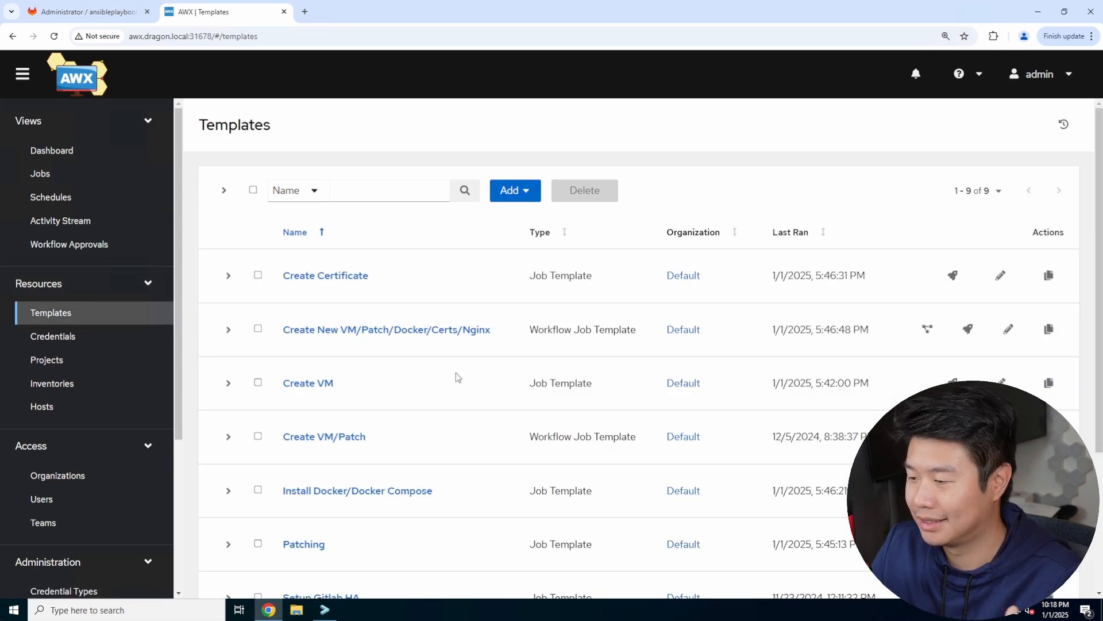
pyautogui.moveTo(463, 374)
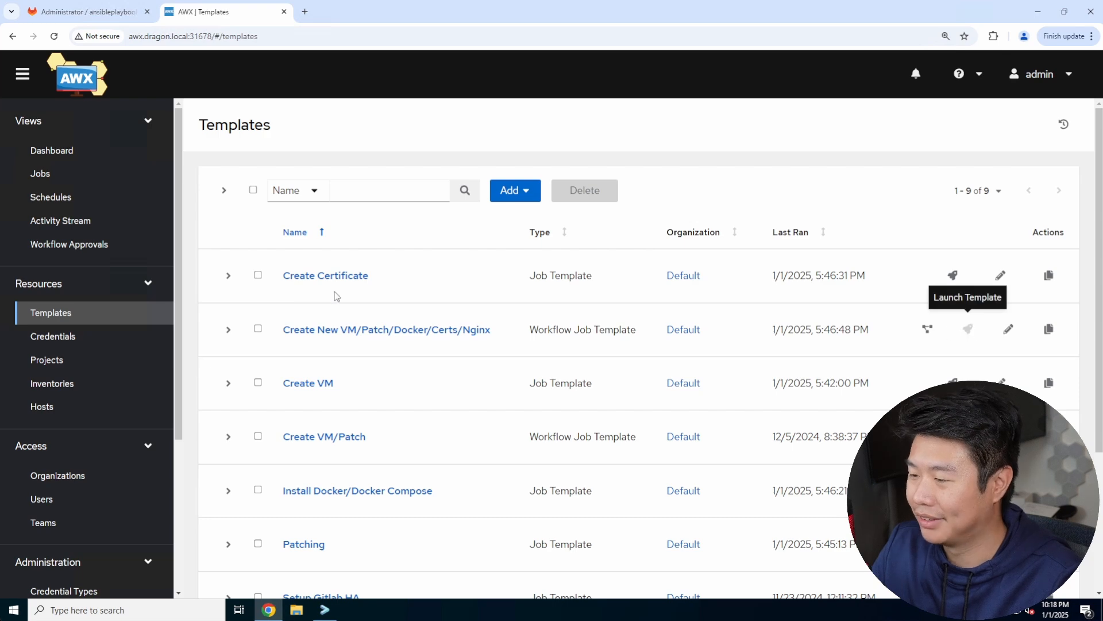
# - Launch the Create New VM workflow survey with hostname glance, IP 172.16.1.160, VM name DragonGlance
pyautogui.click(968, 329)
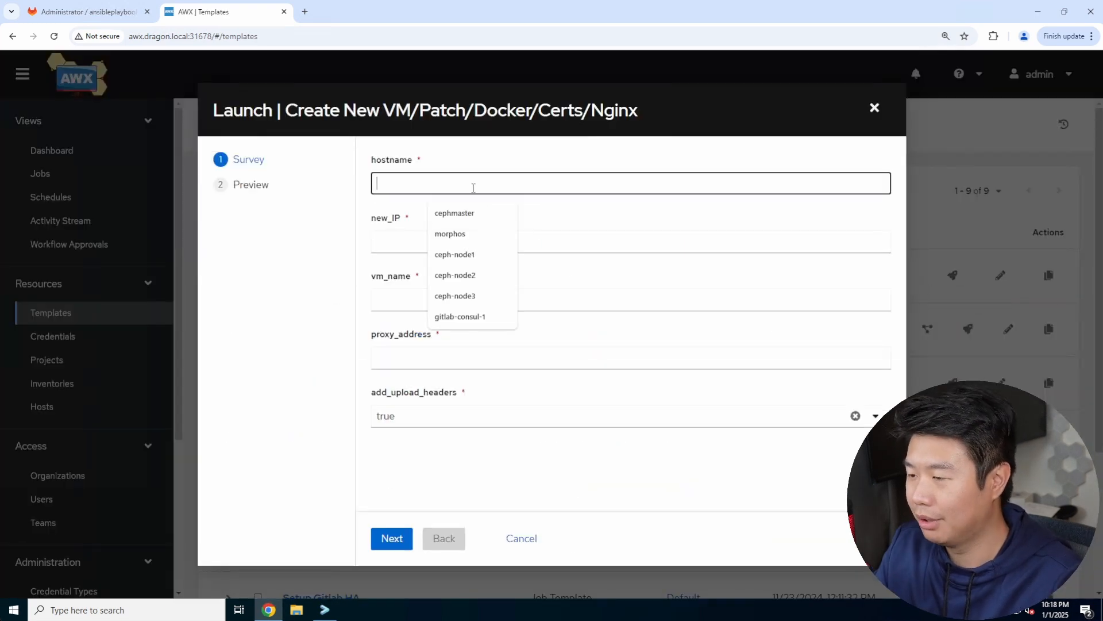
pyautogui.write('glance')
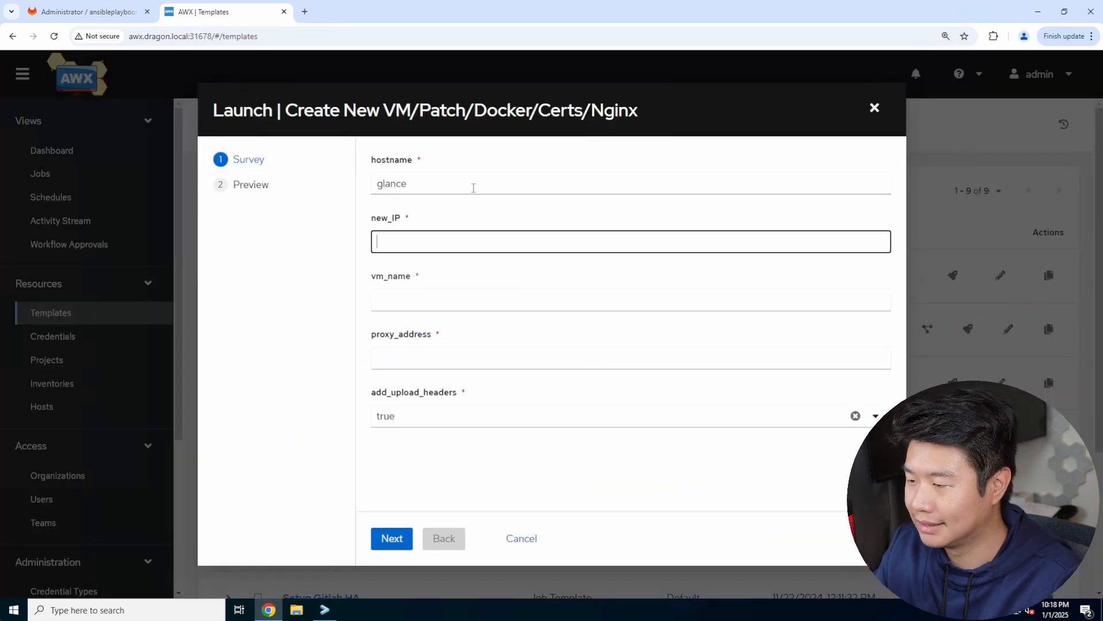
pyautogui.write('172.16.1.160')
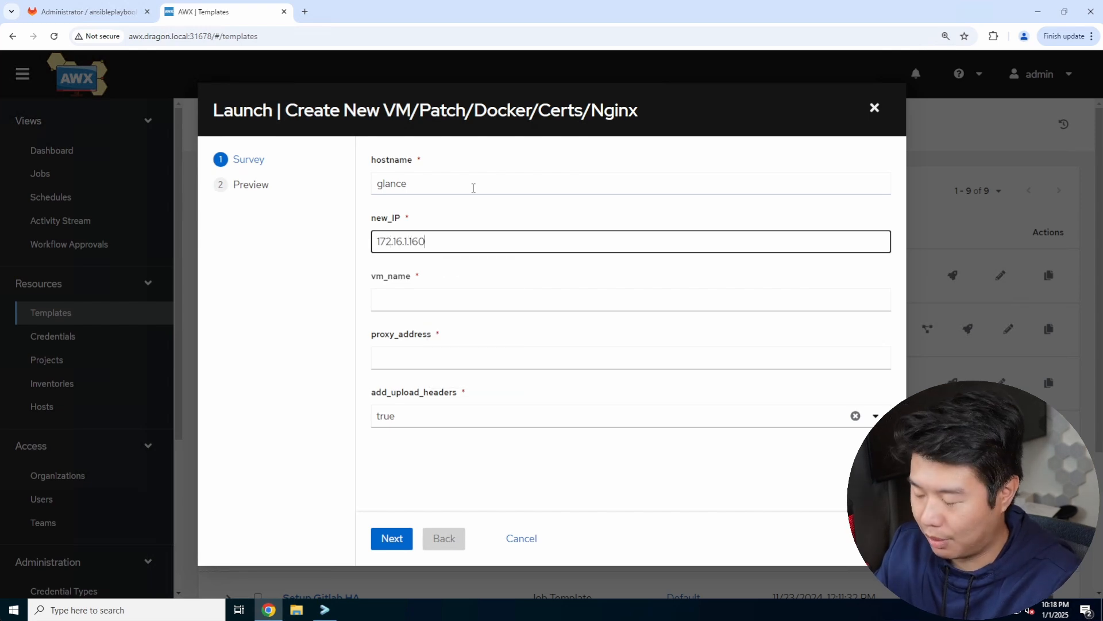
pyautogui.write('DragonGlance')
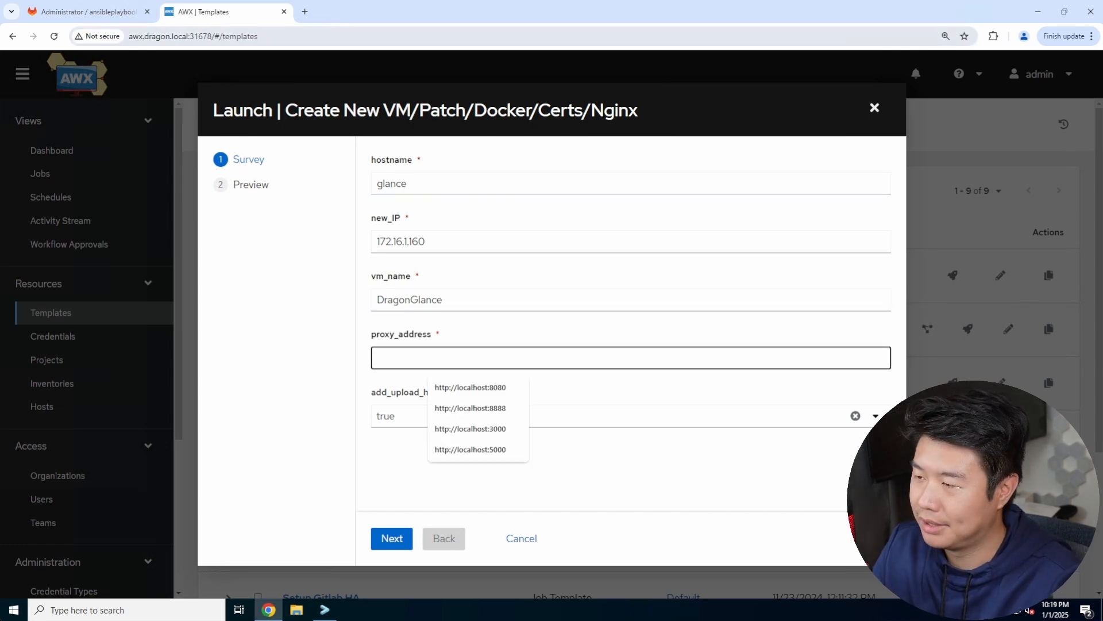
pyautogui.click(304, 12)
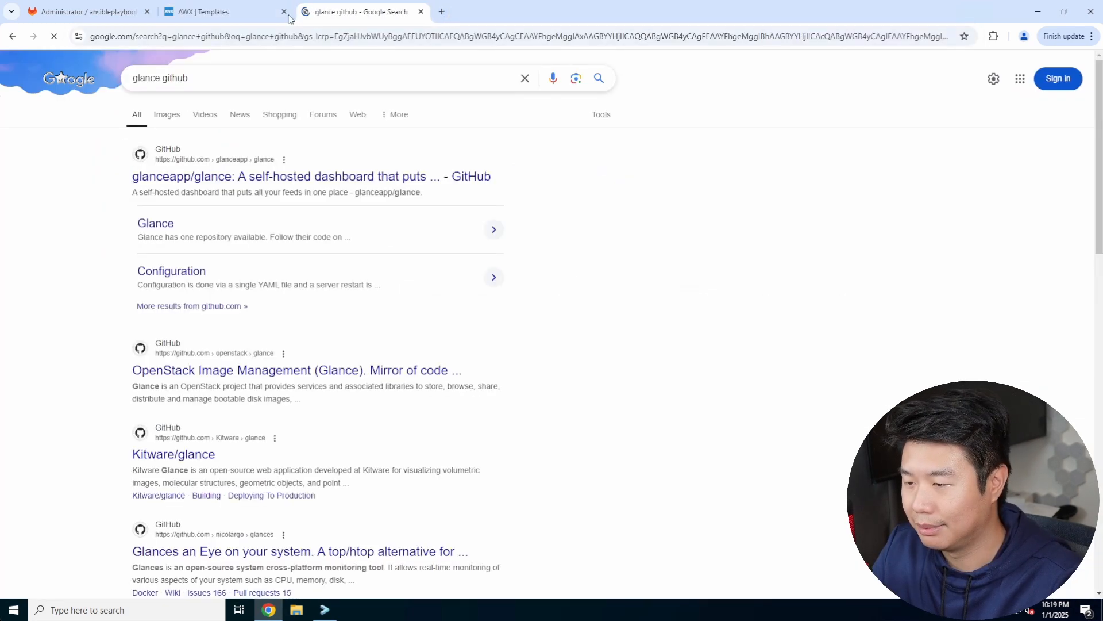
# - View the glanceapp/glance README's docker compose example exposing port 8080
pyautogui.click(311, 175)
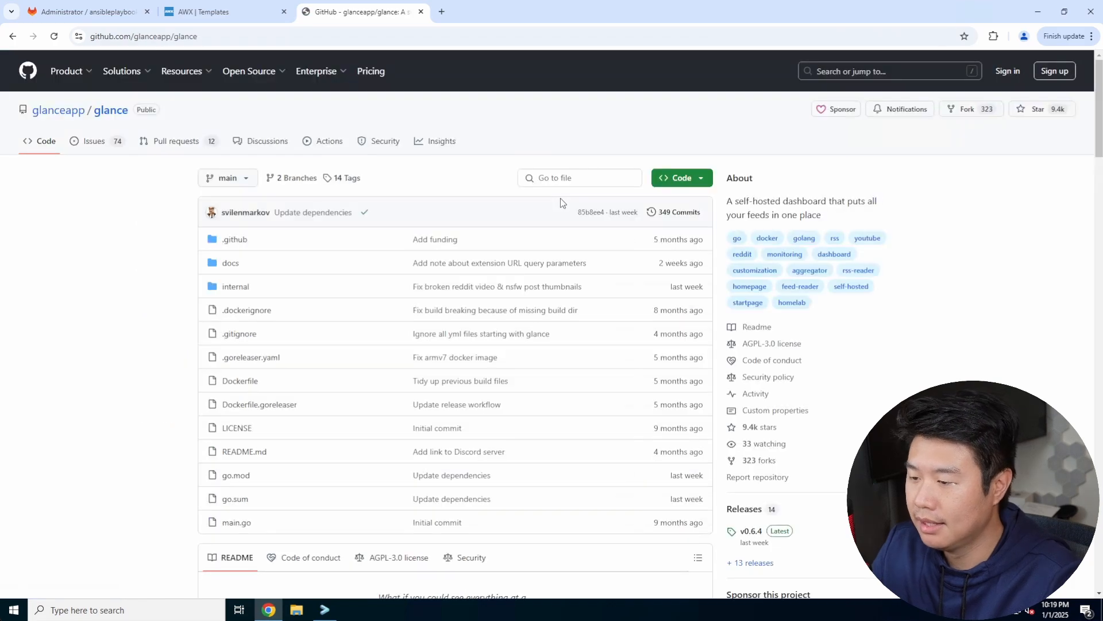
pyautogui.scroll(-3)
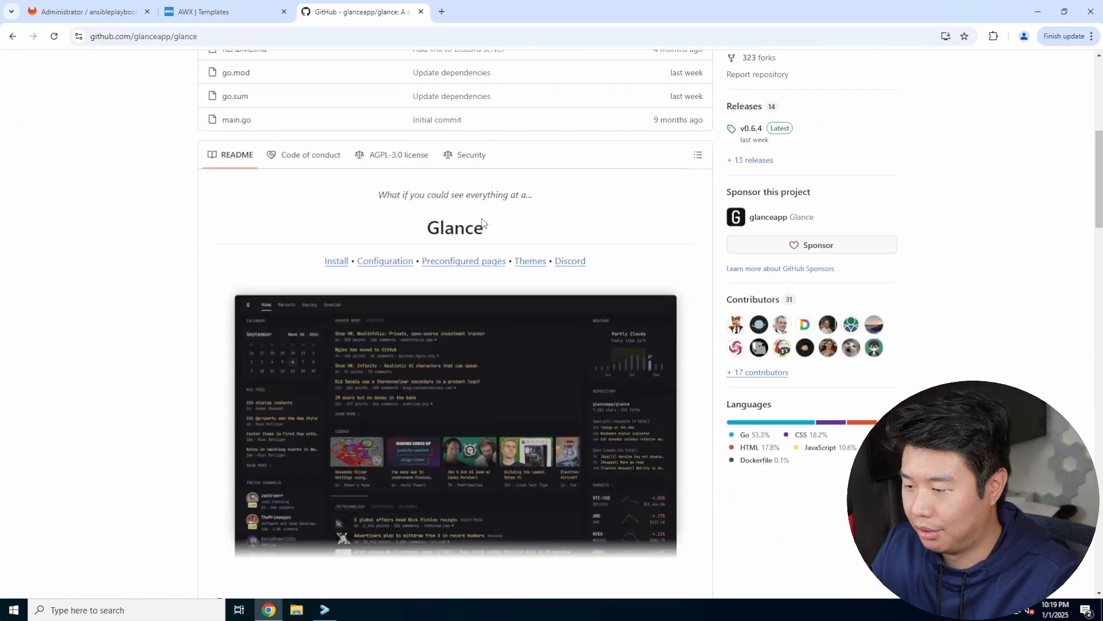
pyautogui.scroll(-3)
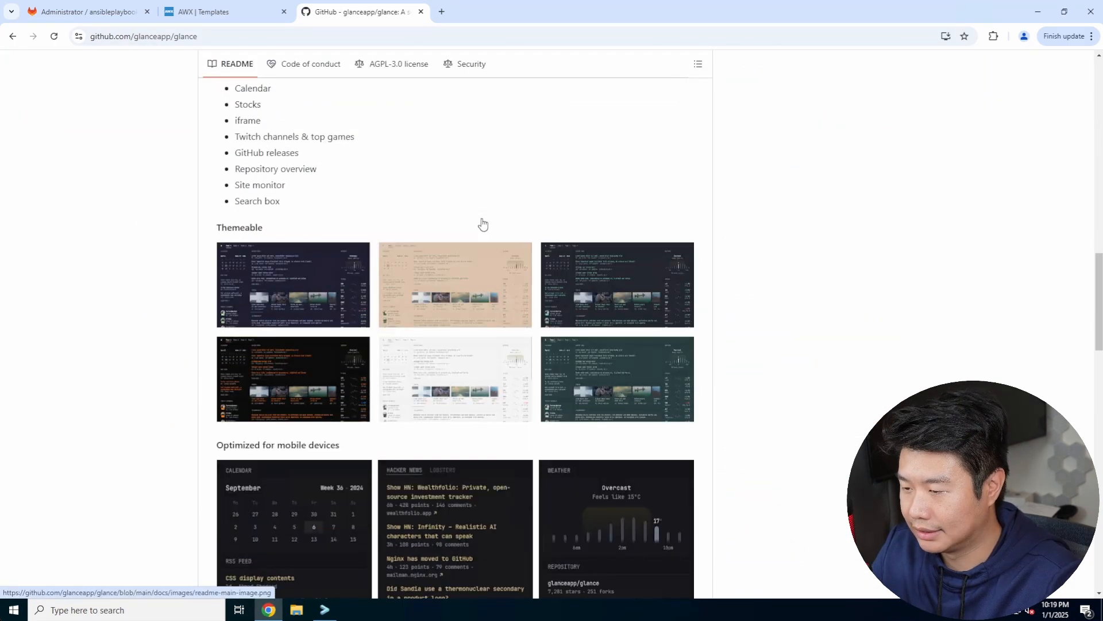
pyautogui.scroll(-3)
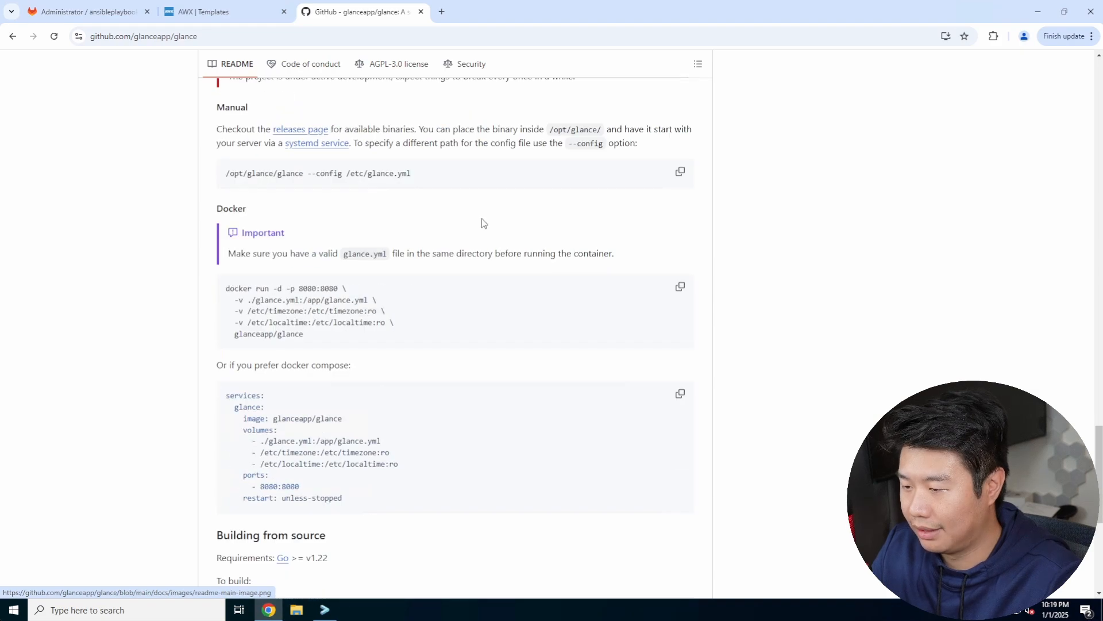
pyautogui.scroll(-3)
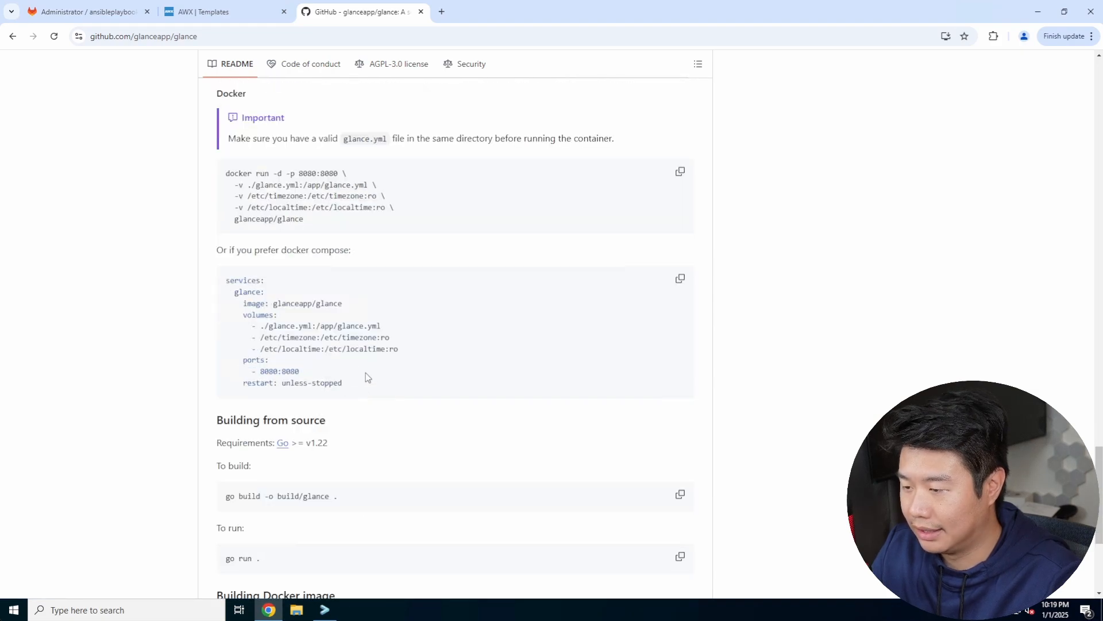
pyautogui.rightClick(243, 280)
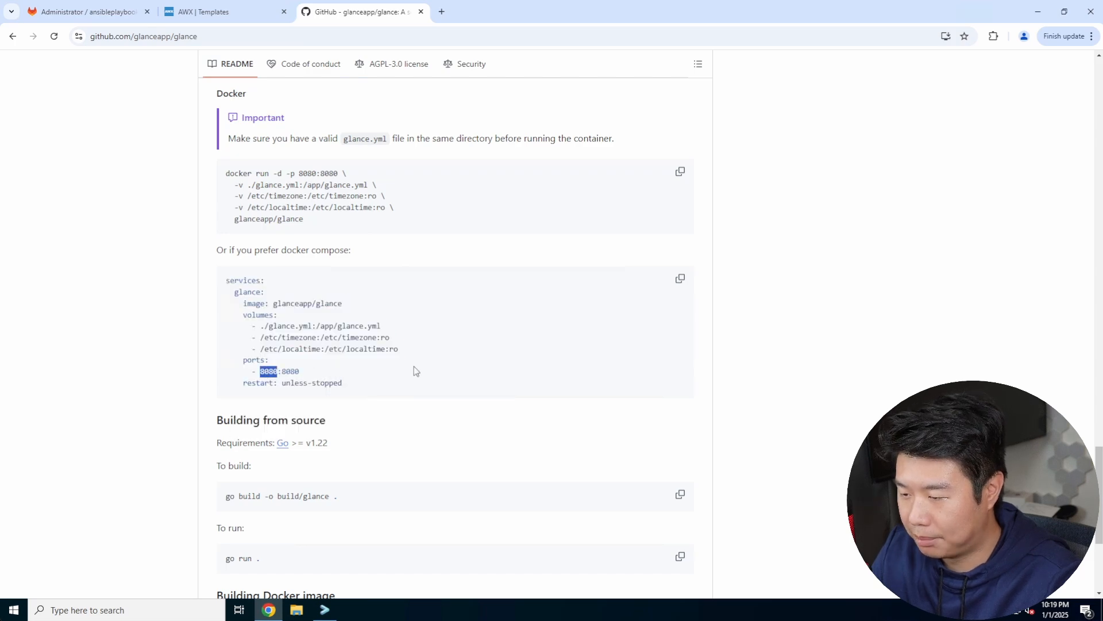
pyautogui.click(225, 12)
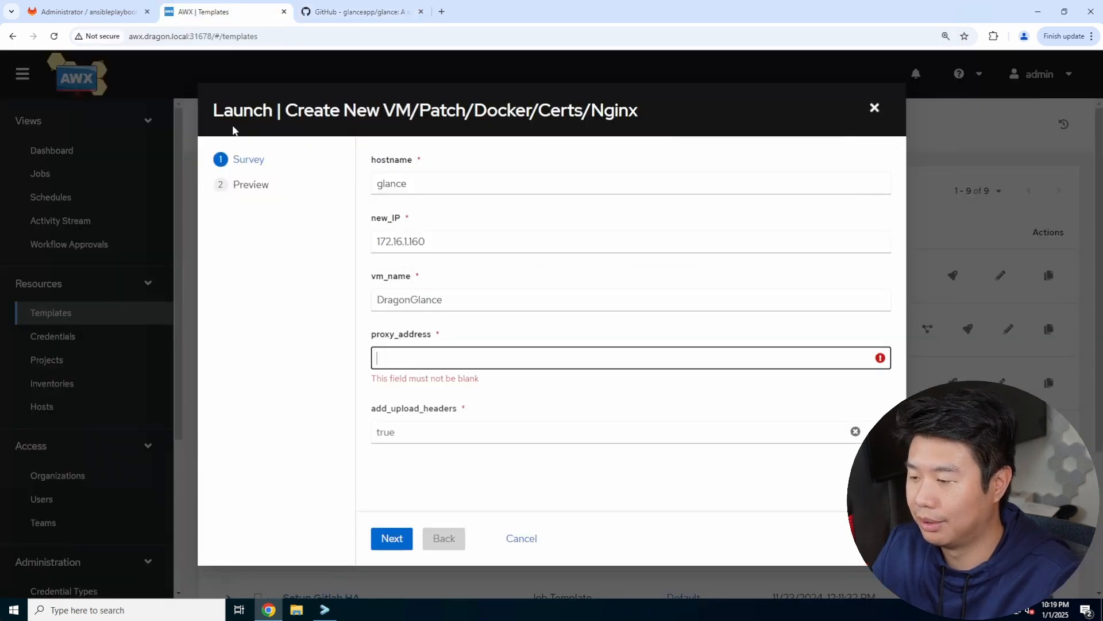
pyautogui.write('http://loca')
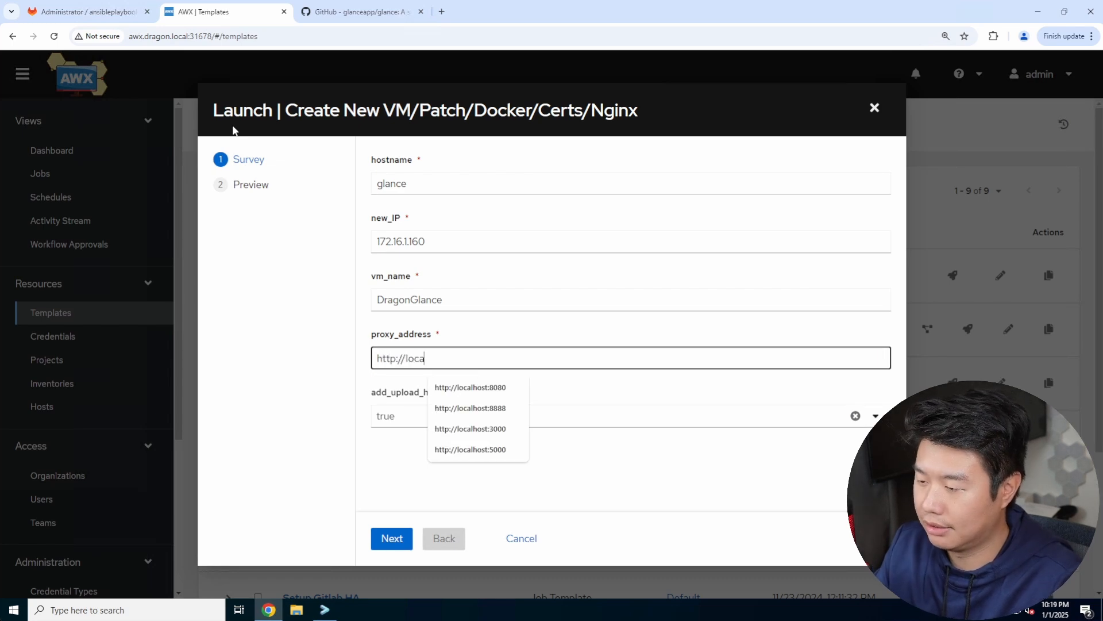
pyautogui.click(469, 387)
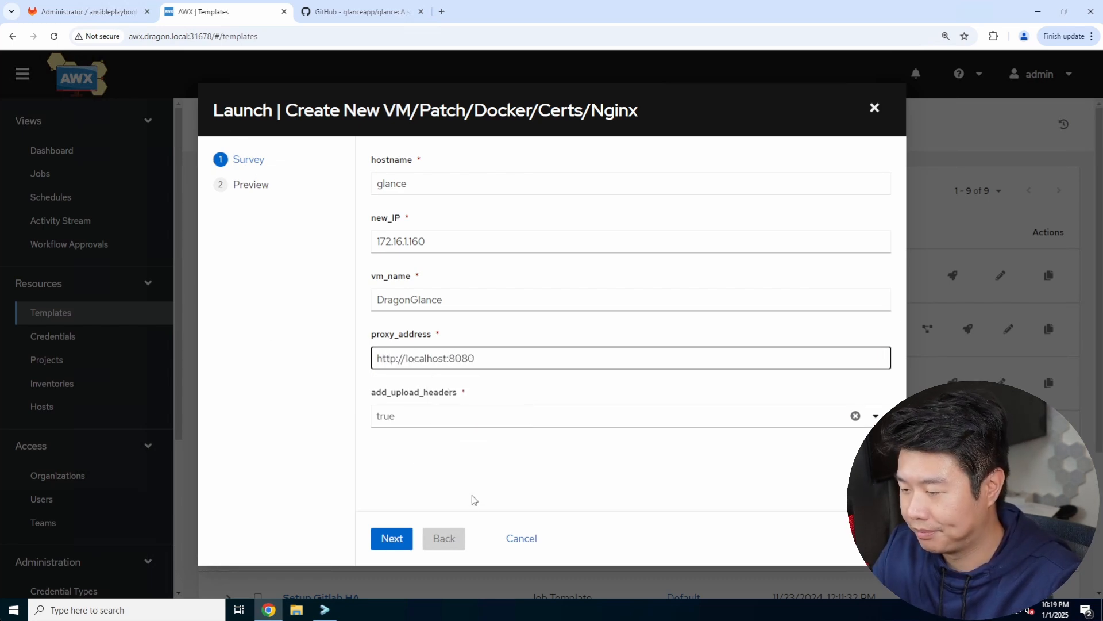
pyautogui.click(391, 538)
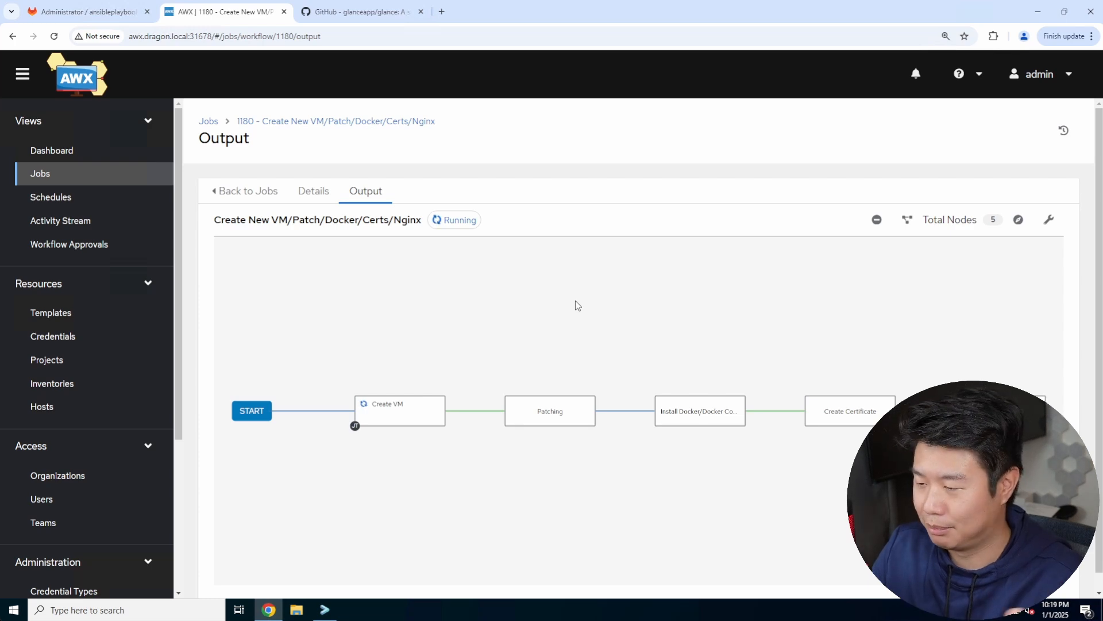
pyautogui.moveTo(562, 335)
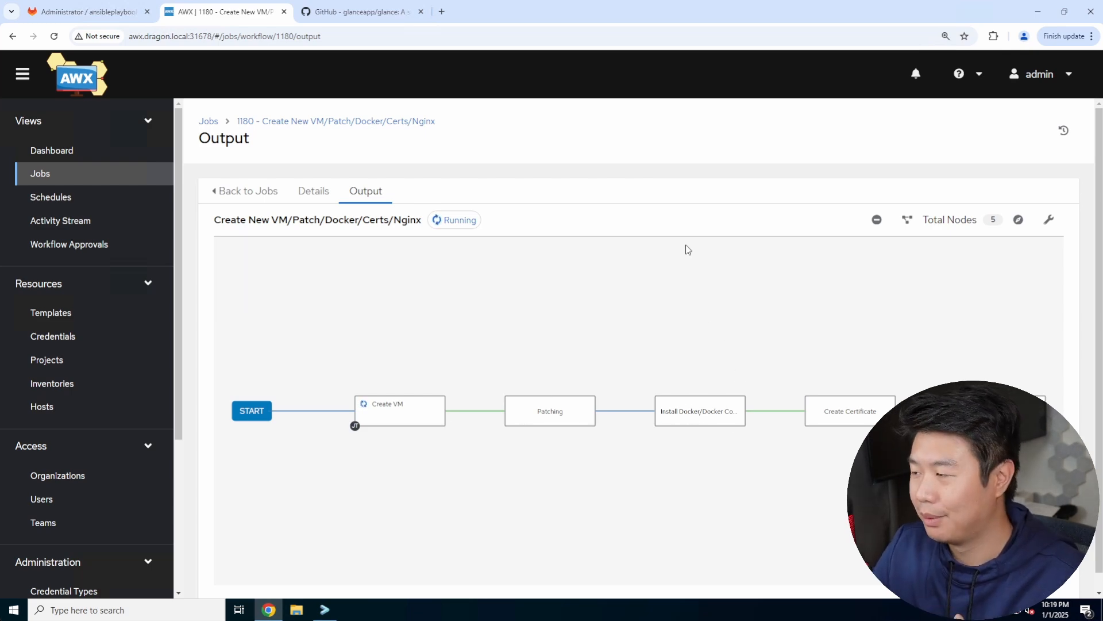
pyautogui.moveTo(669, 354)
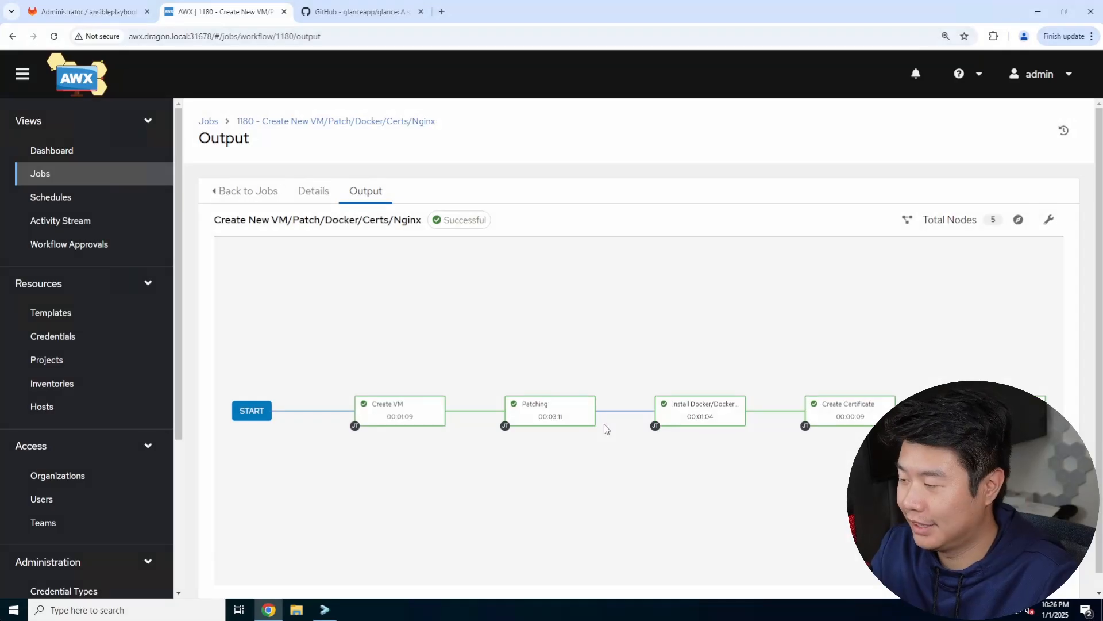
pyautogui.moveTo(439, 535)
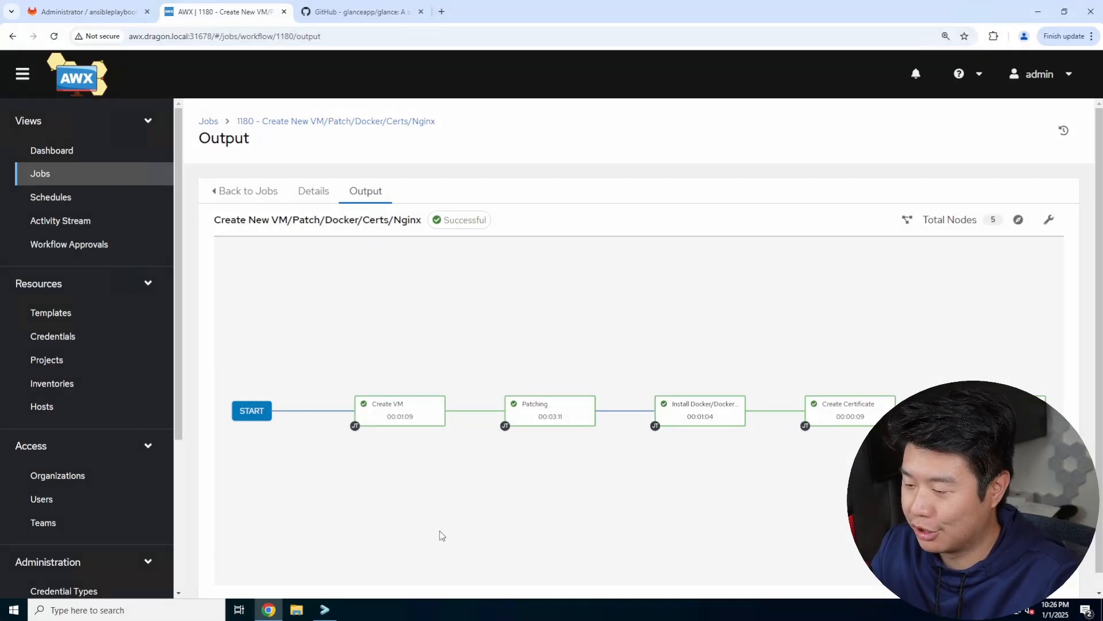
pyautogui.moveTo(324, 609)
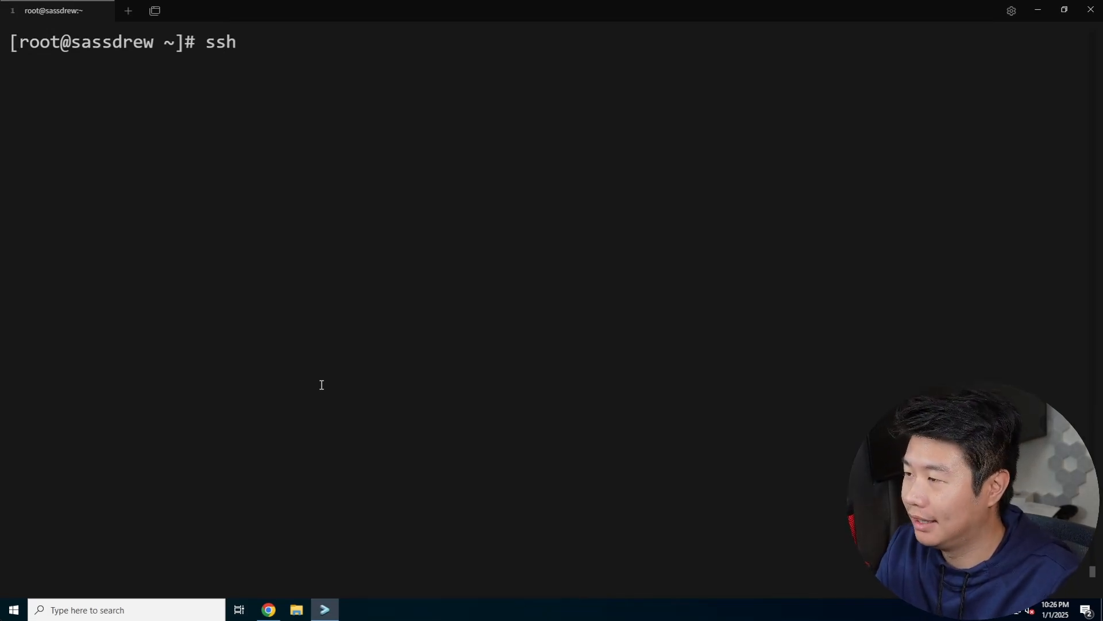
# - SSH into glance.dragon.local as root
pyautogui.write('glance.dragon.l')
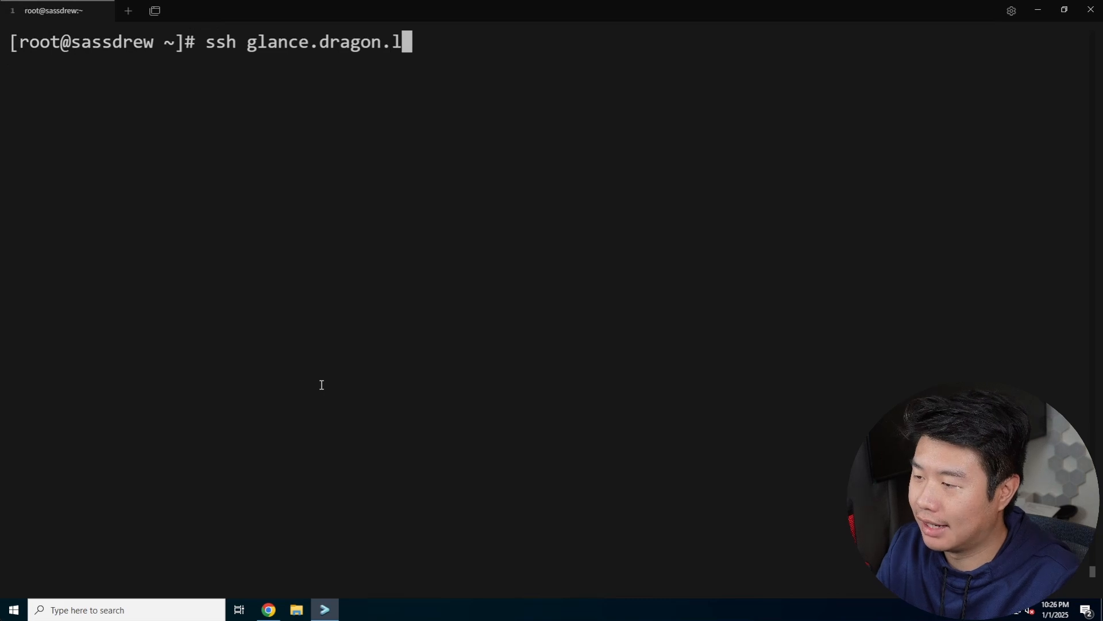
pyautogui.press('Return')
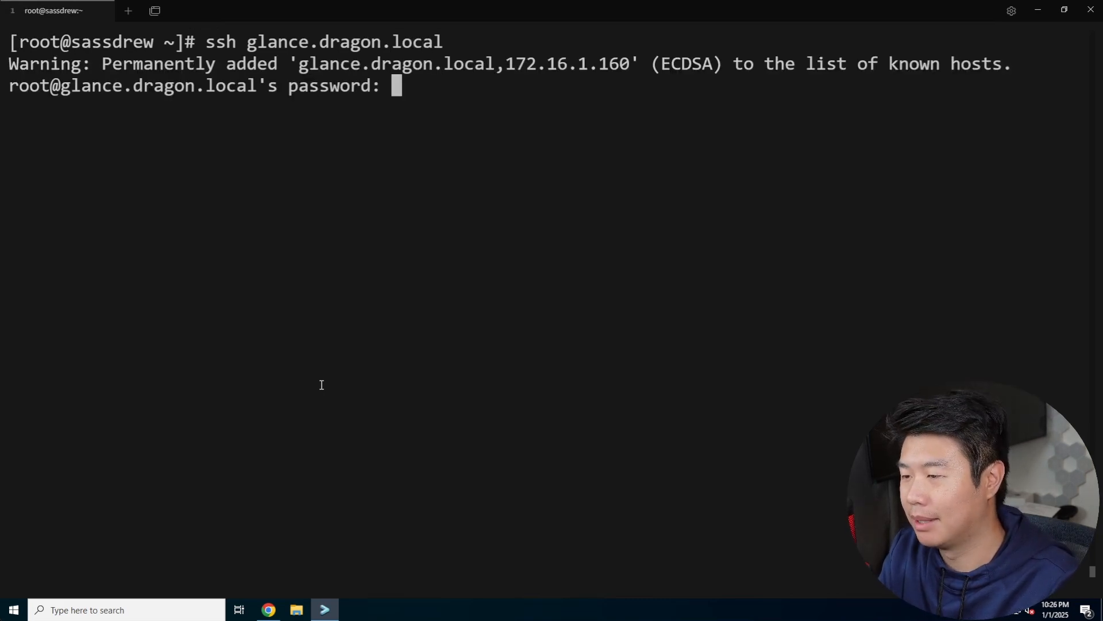
pyautogui.press('Return')
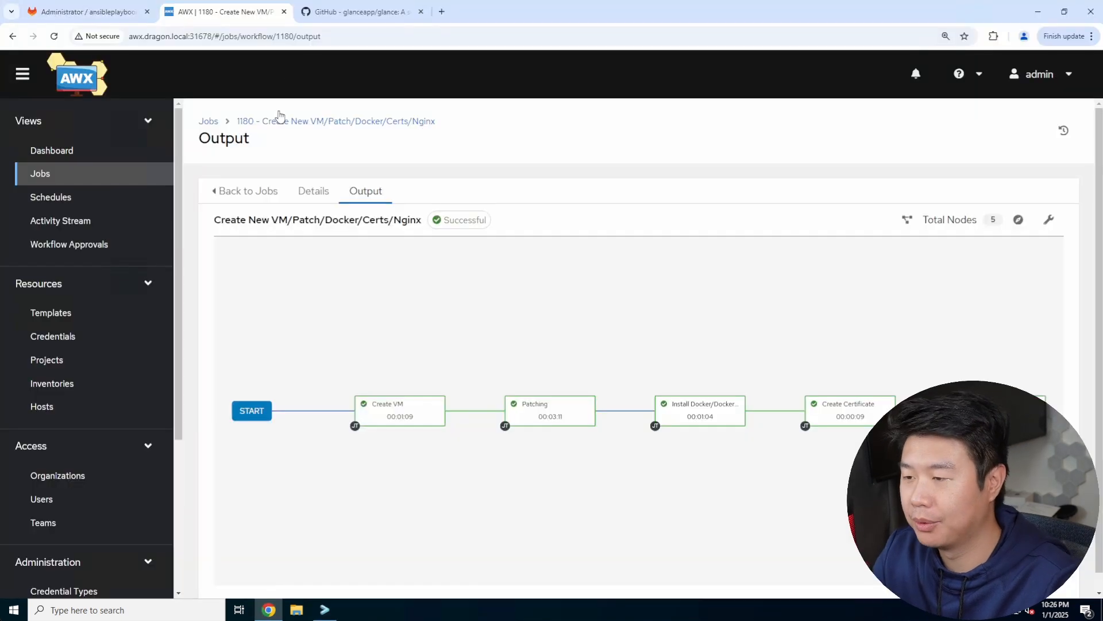
# - Copy the compose example from GitHub into a new docker-compose.yaml in vi
pyautogui.click(361, 11)
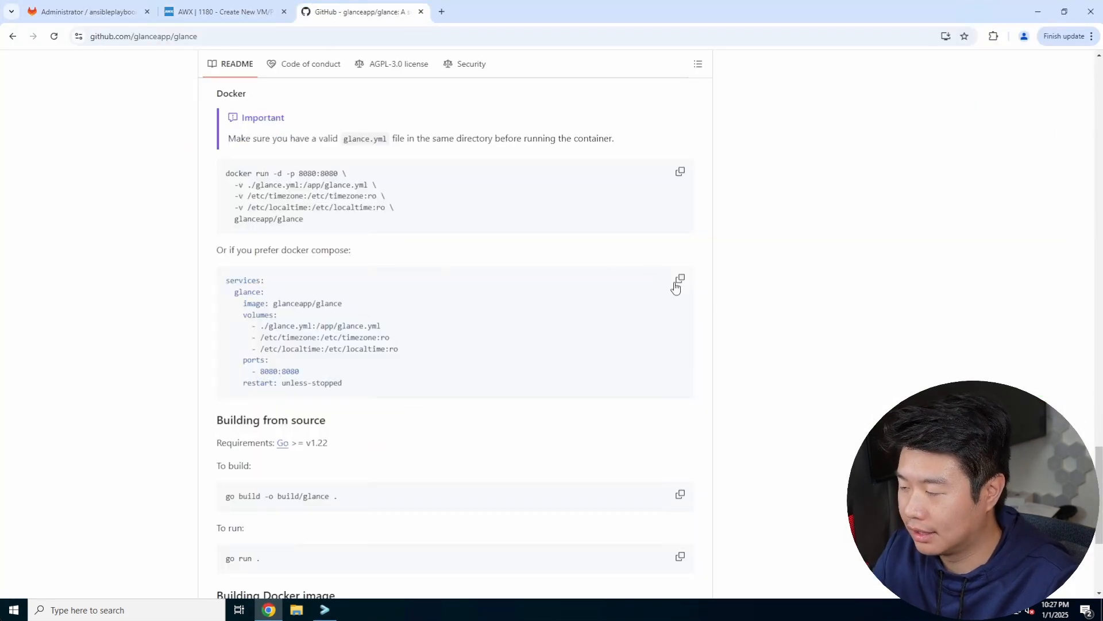
pyautogui.click(324, 609)
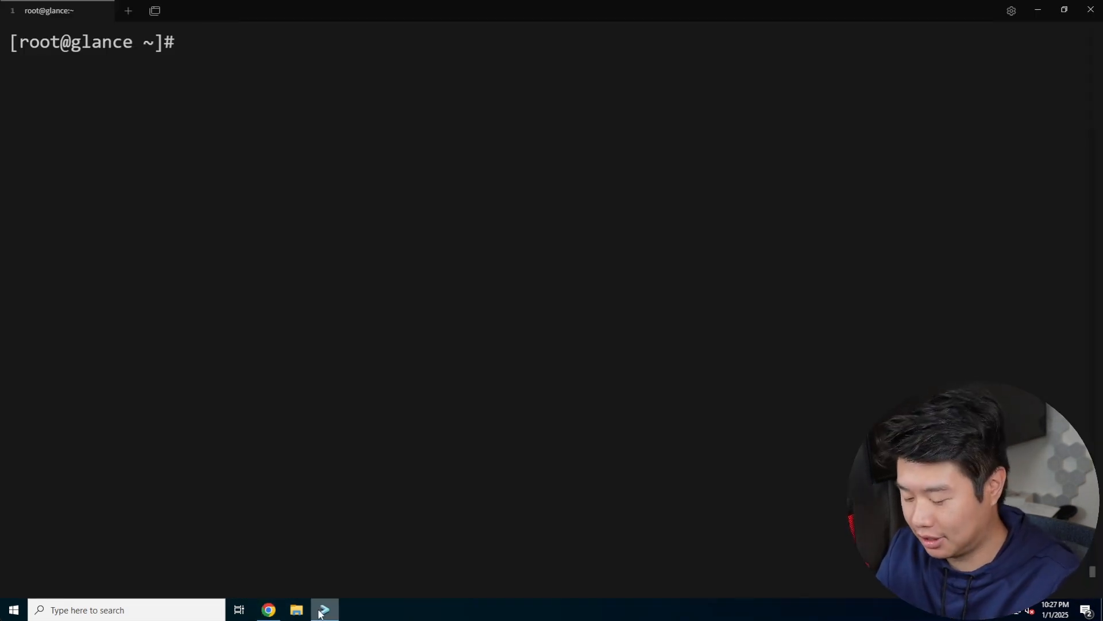
pyautogui.write('vi docker-compos')
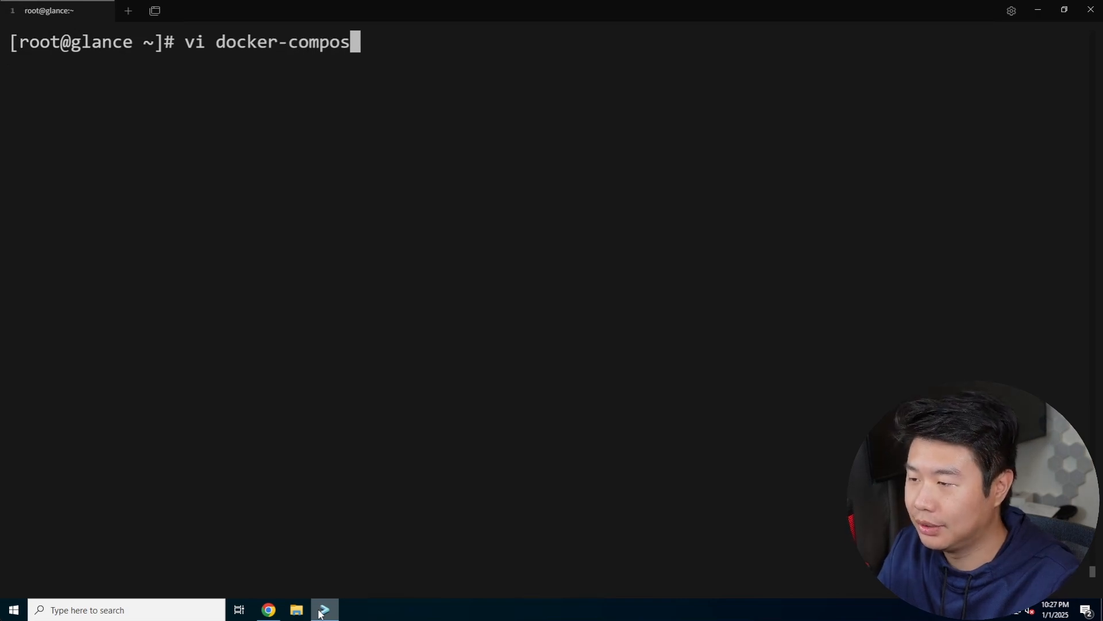
pyautogui.press('Return')
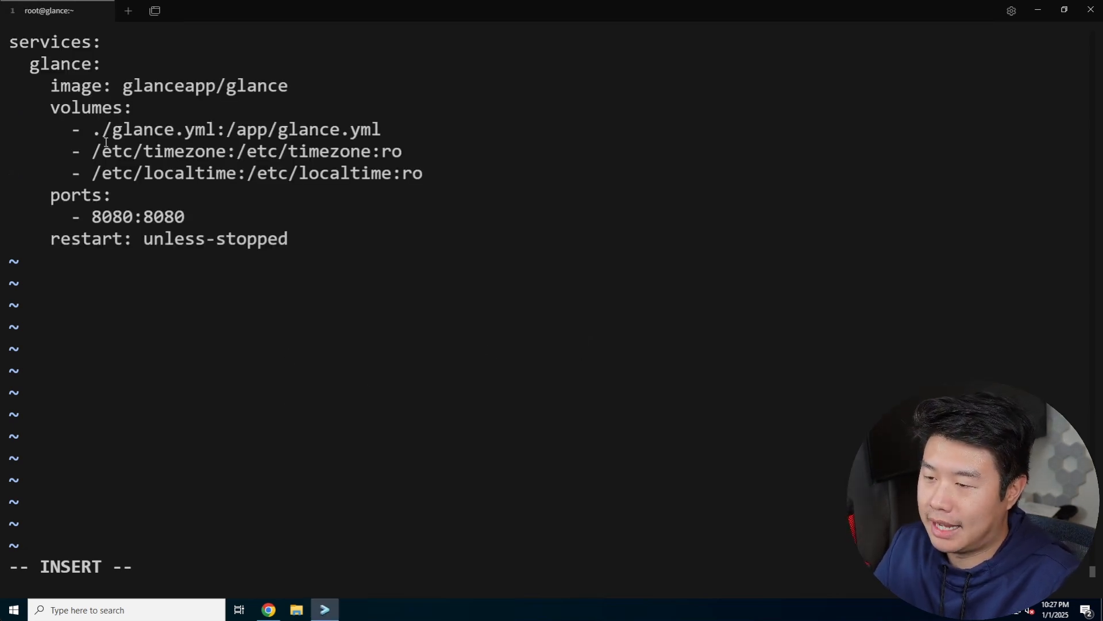
pyautogui.doubleClick(163, 130)
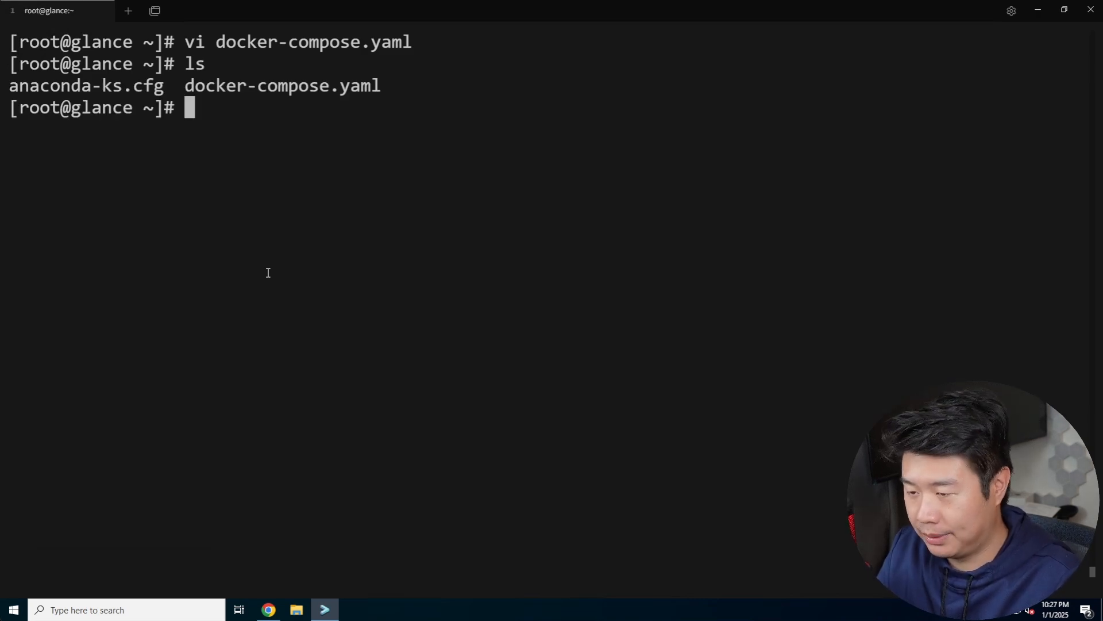
# - Create glance.yml from the preconfigured example in docs/configuration.md
pyautogui.write('vi glance.')
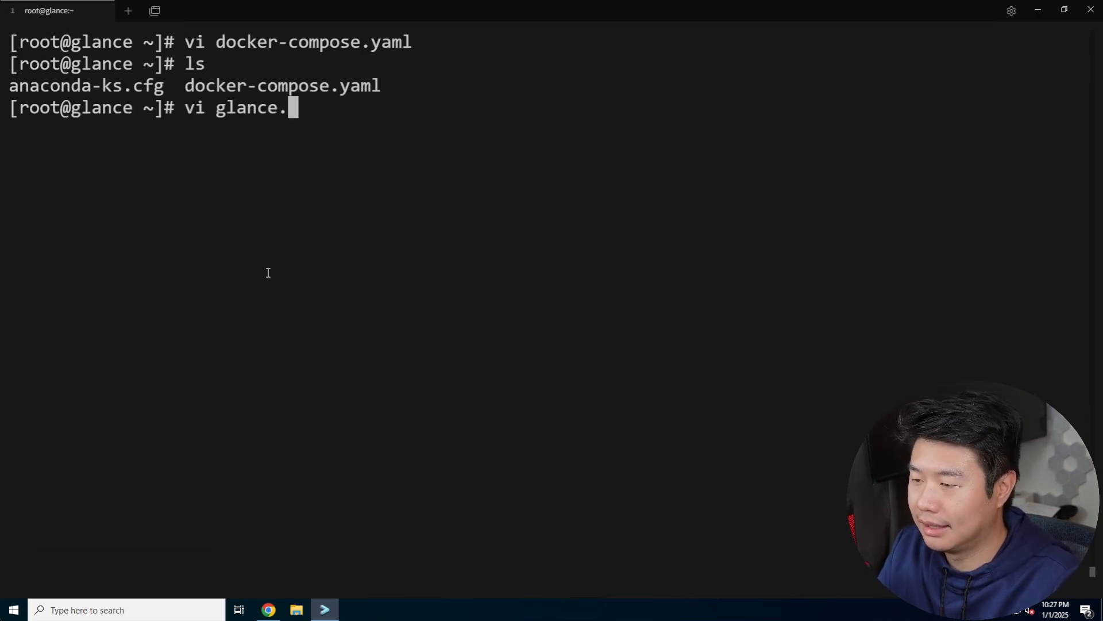
pyautogui.click(269, 609)
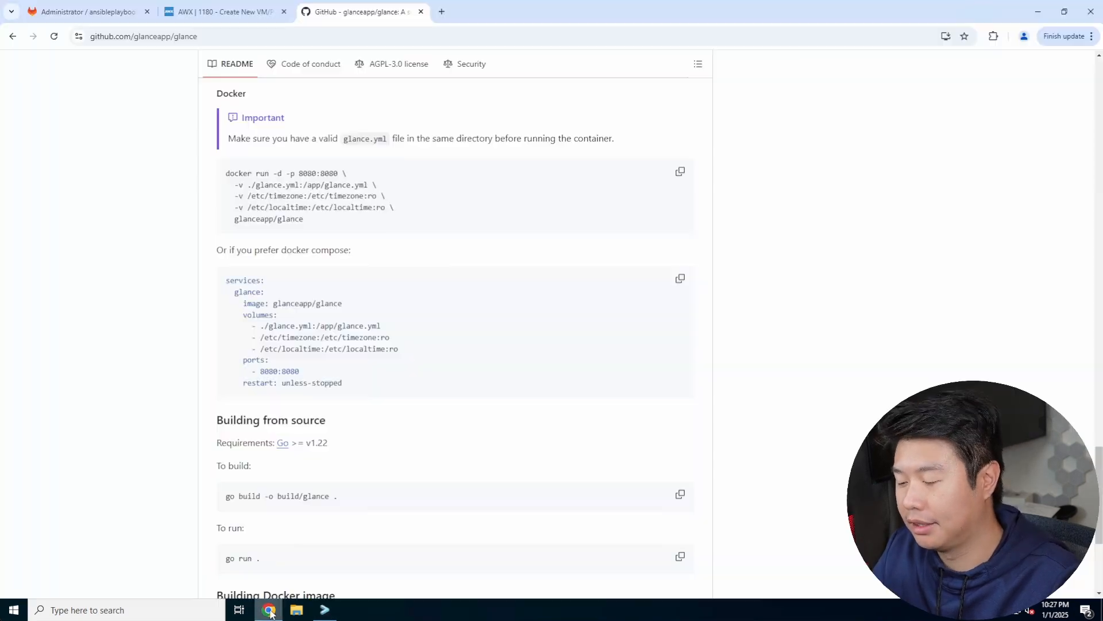
pyautogui.scroll(3)
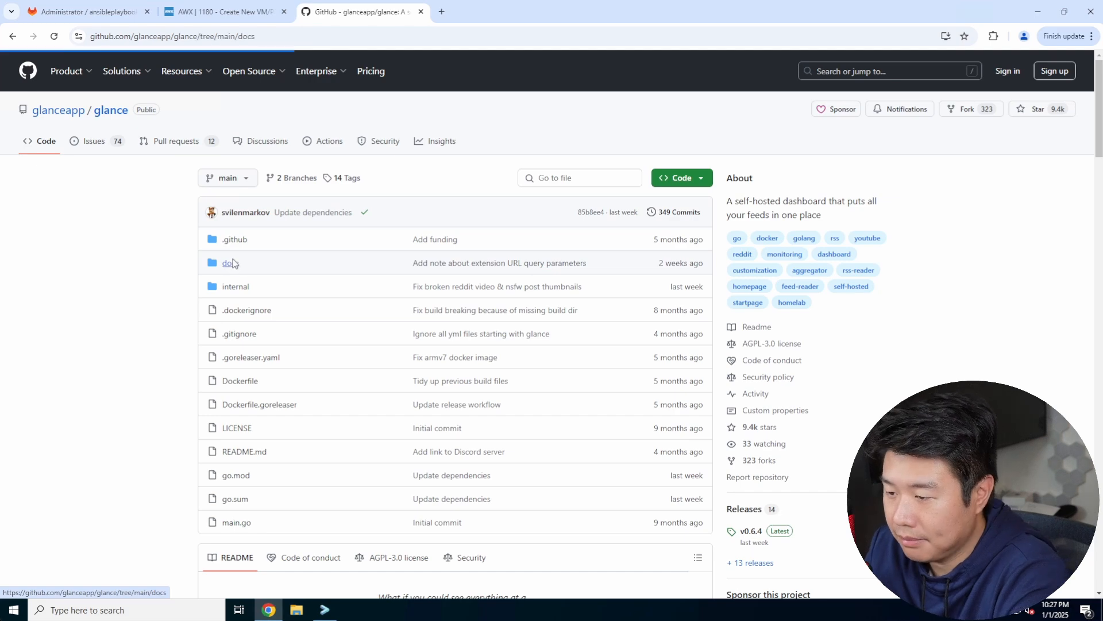
pyautogui.click(228, 262)
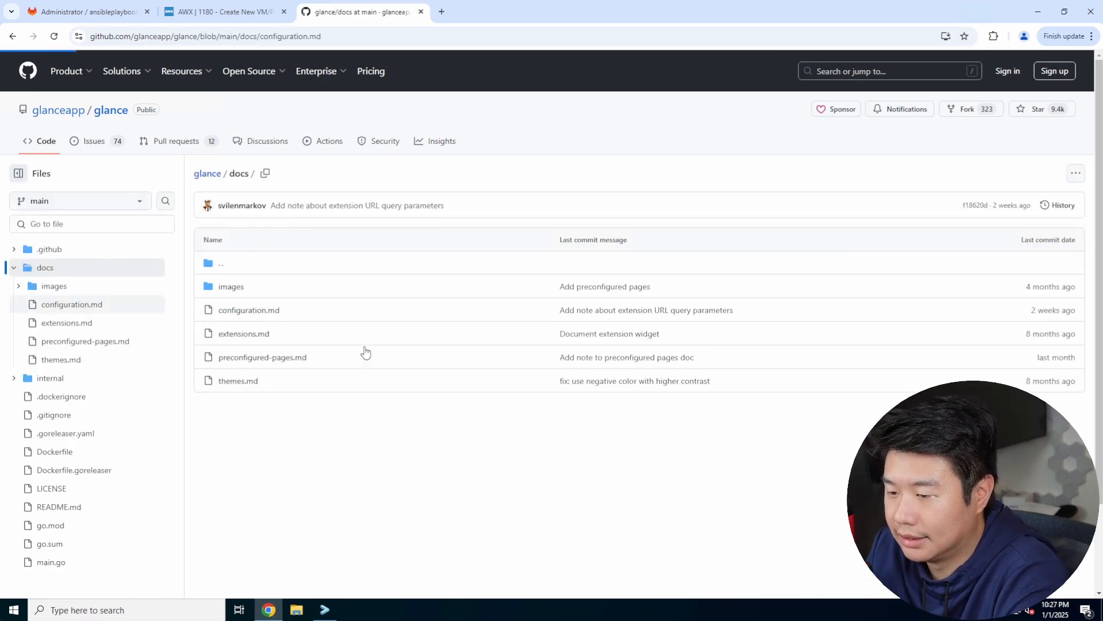
pyautogui.click(249, 309)
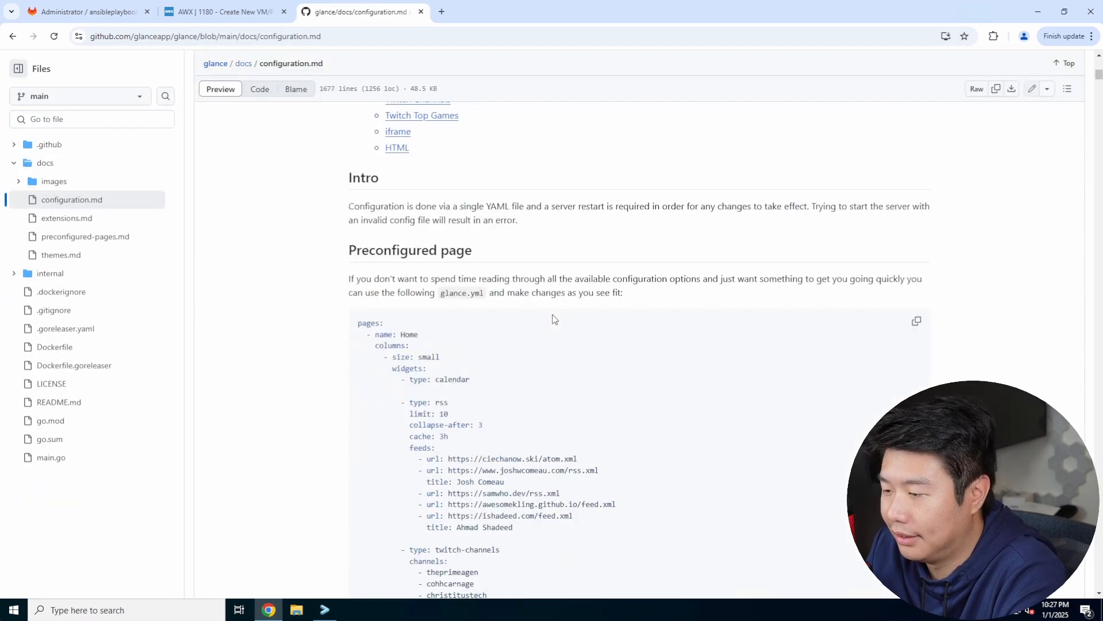
pyautogui.scroll(-3)
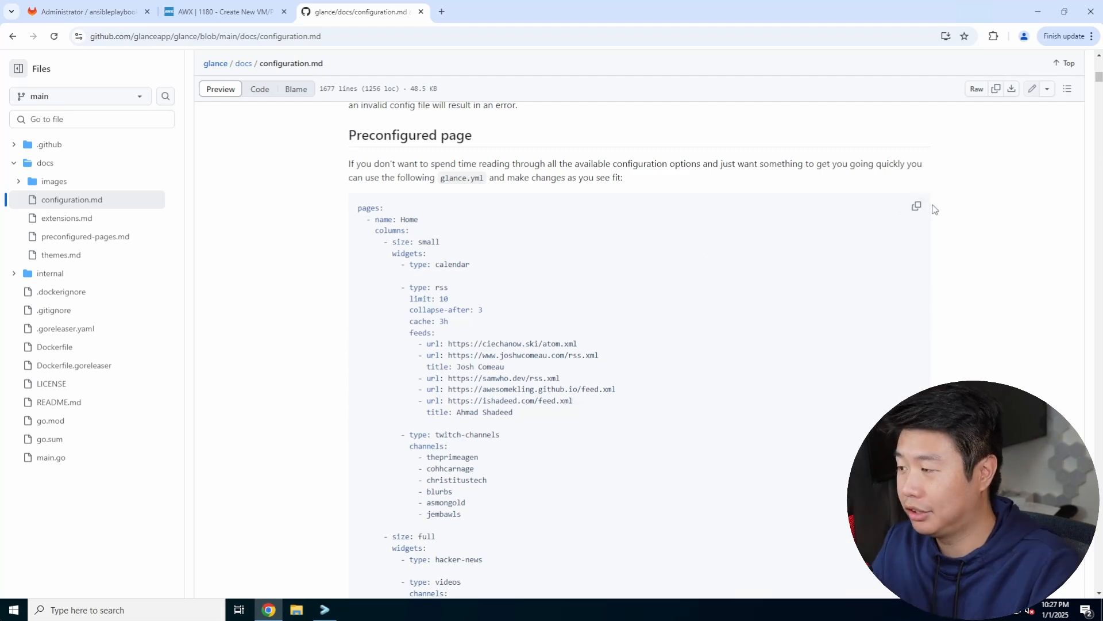
pyautogui.click(916, 206)
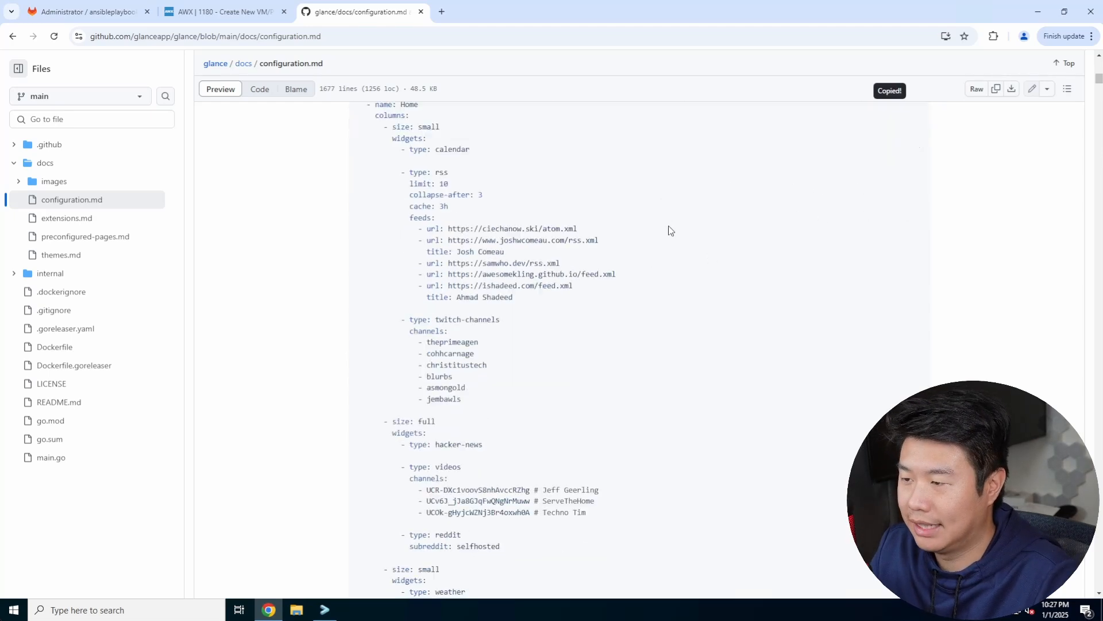
pyautogui.scroll(-3)
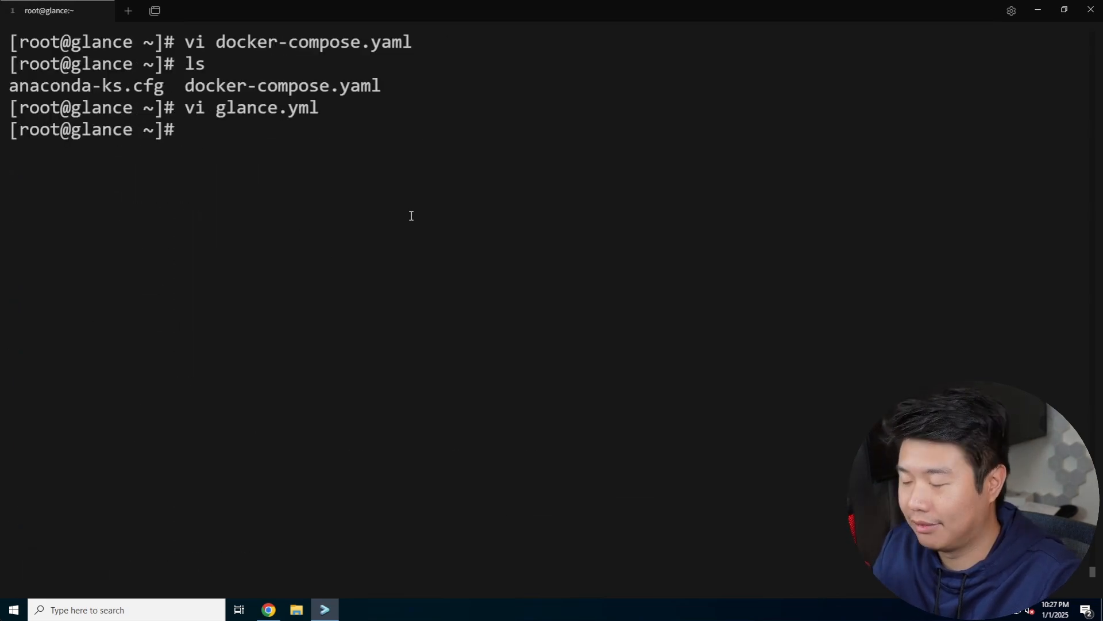
# - Start the Glance container with docker-compose up -d and view the dashboard
pyautogui.write('docker-compose up -d')
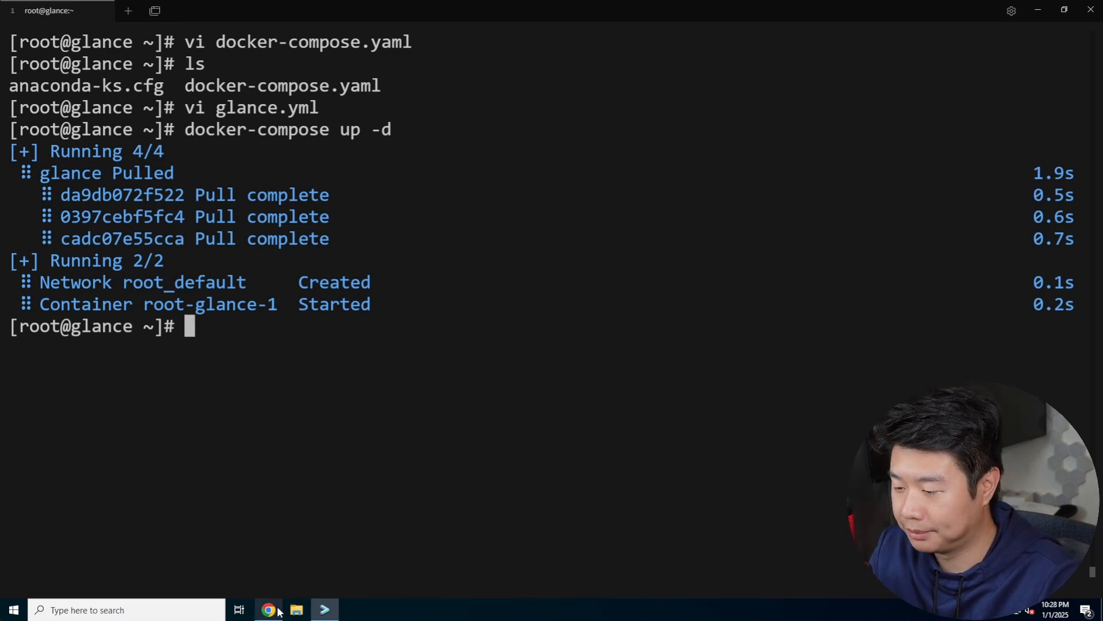
pyautogui.click(268, 609)
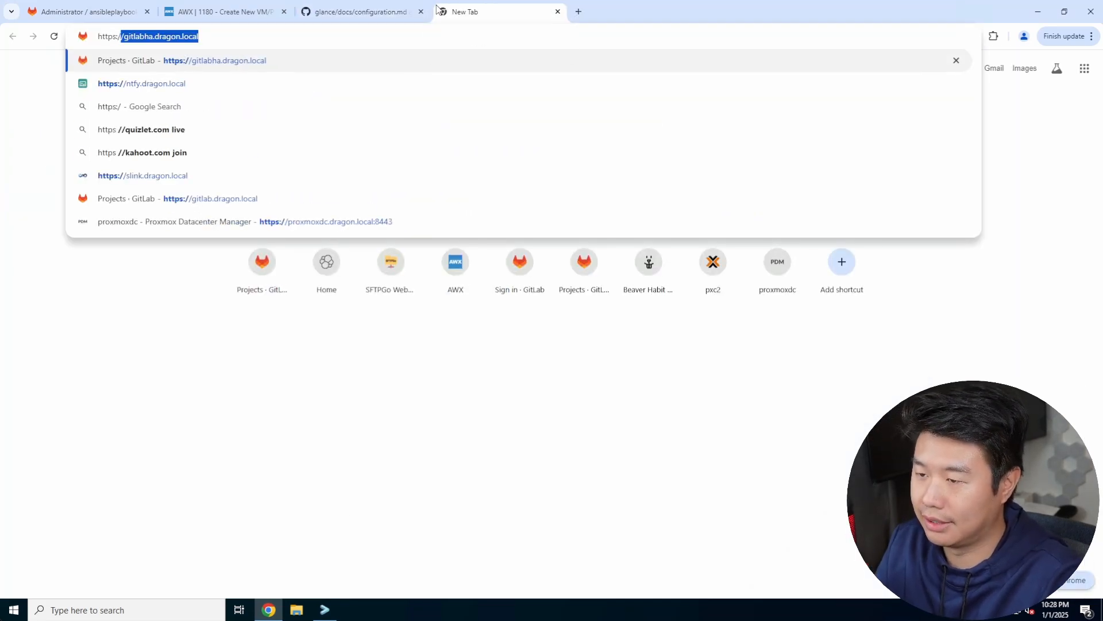
pyautogui.write('https://glance.drago')
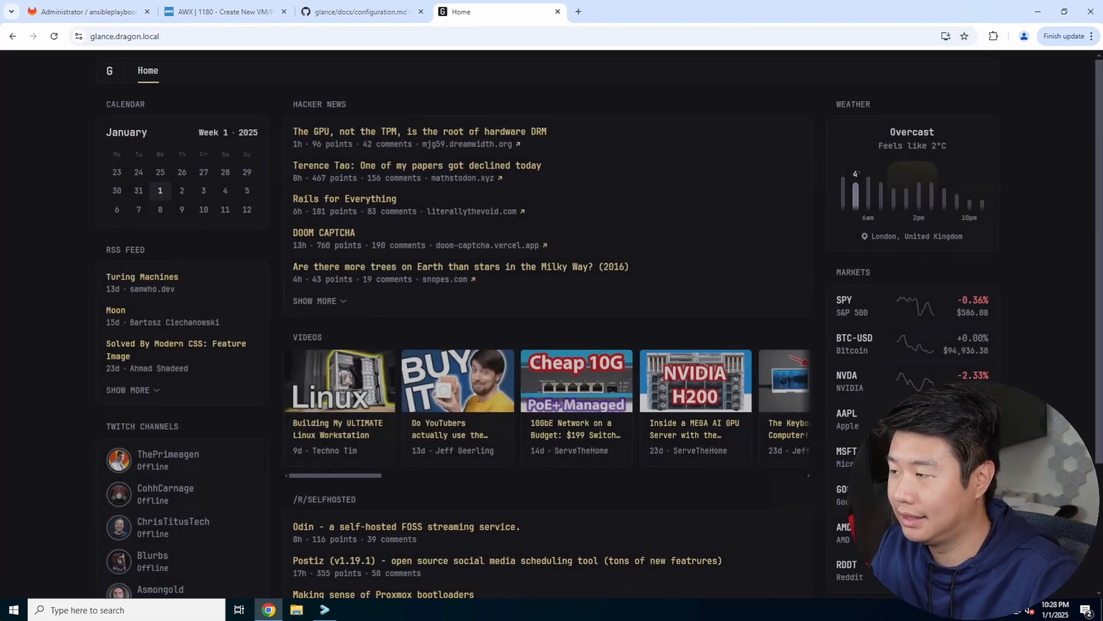
pyautogui.moveTo(521, 248)
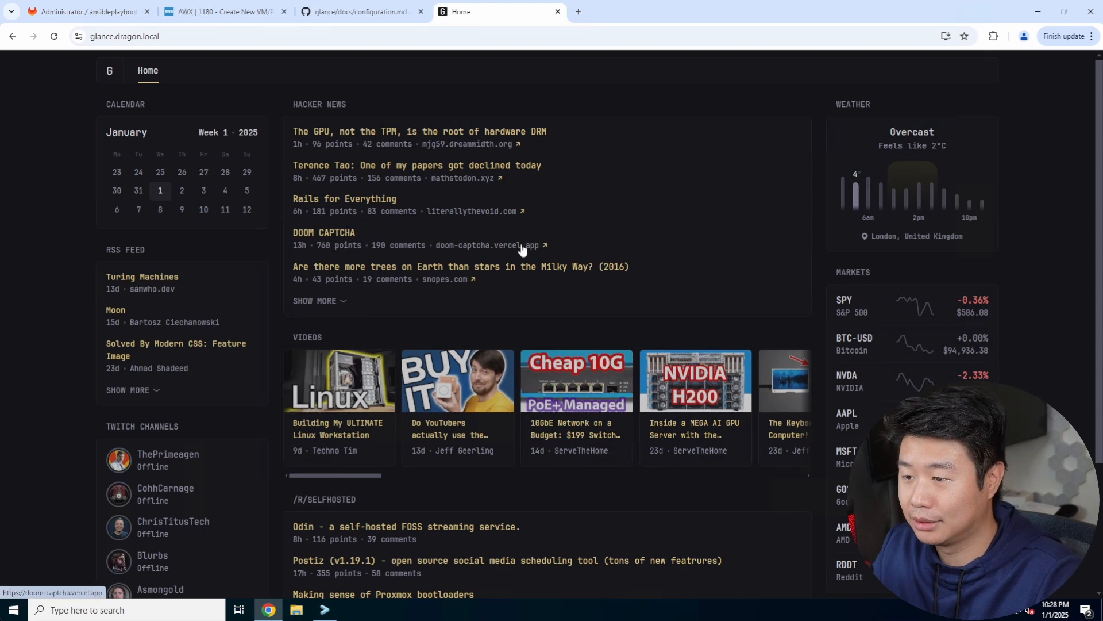
pyautogui.moveTo(692, 250)
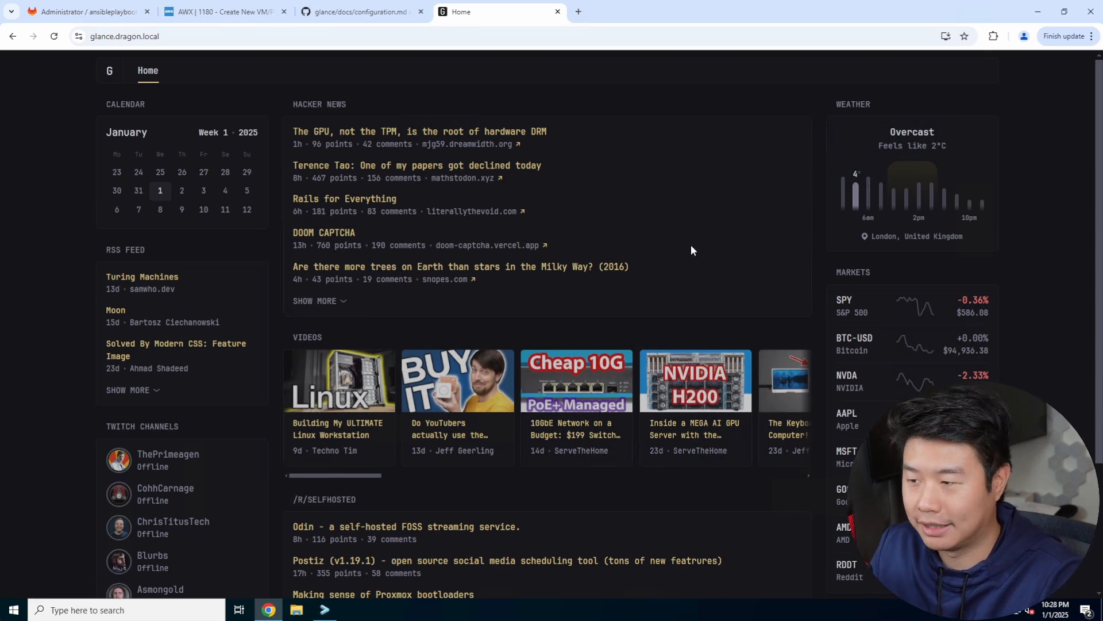
pyautogui.moveTo(333, 177)
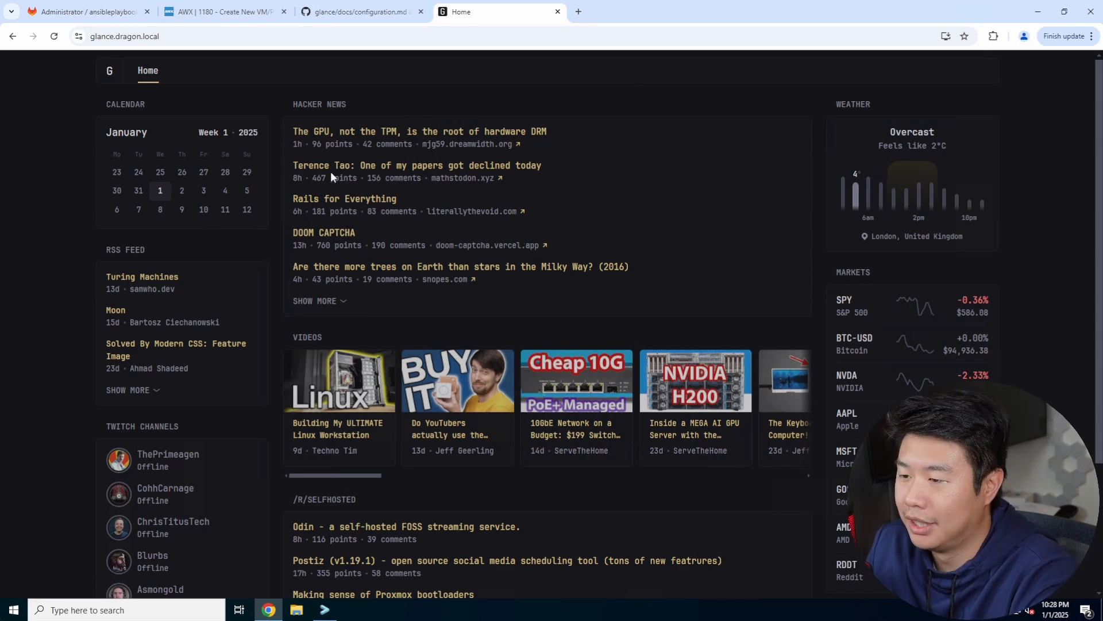
pyautogui.moveTo(334, 106)
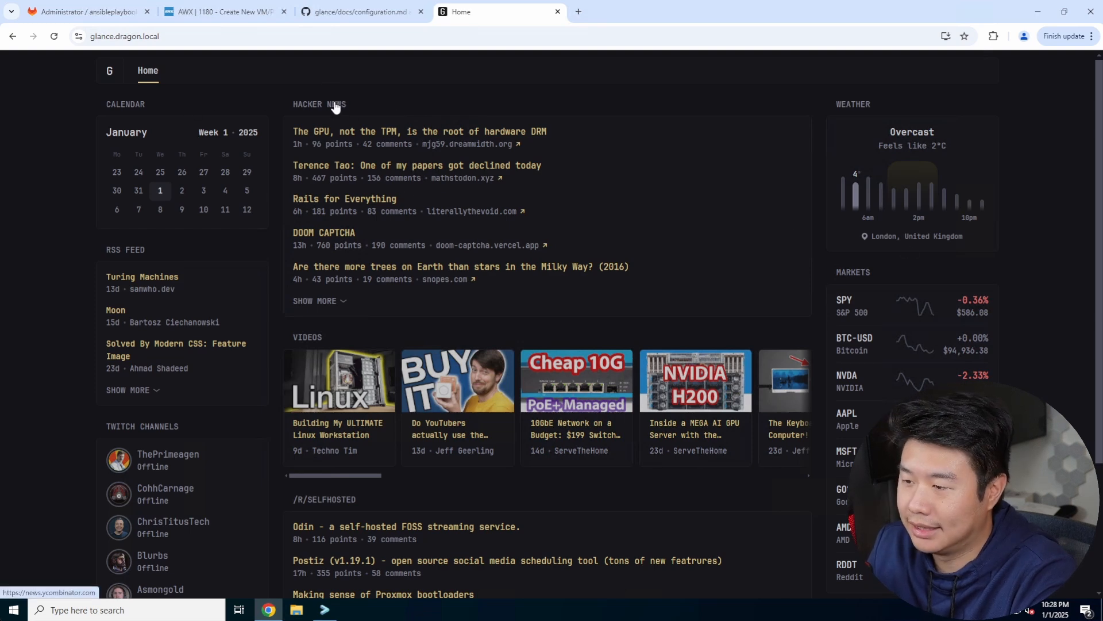
pyautogui.moveTo(898, 333)
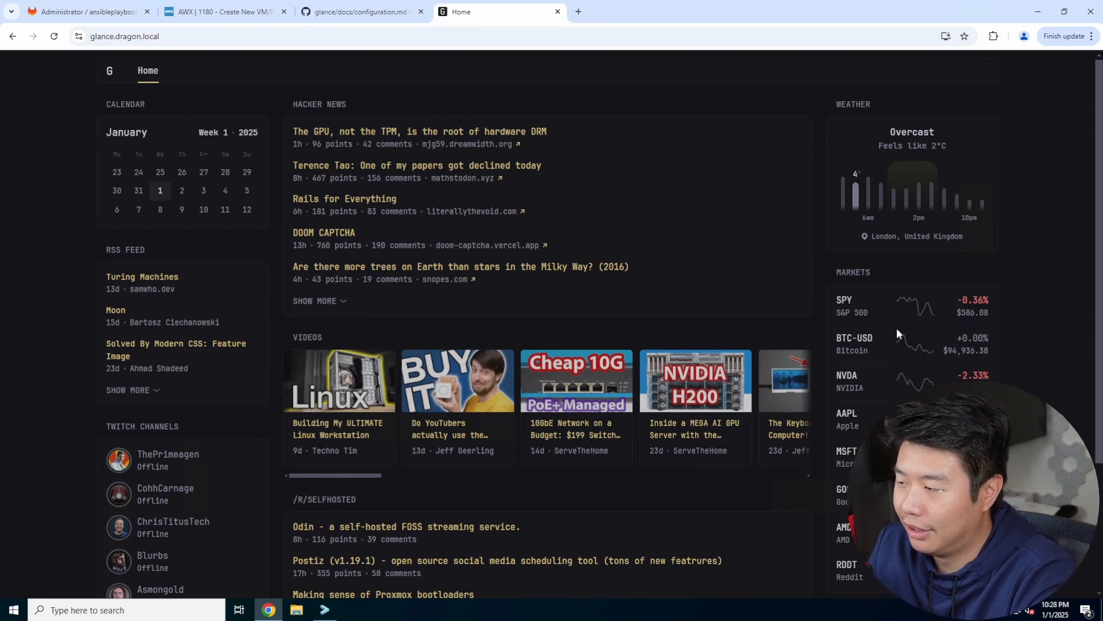
pyautogui.scroll(-3)
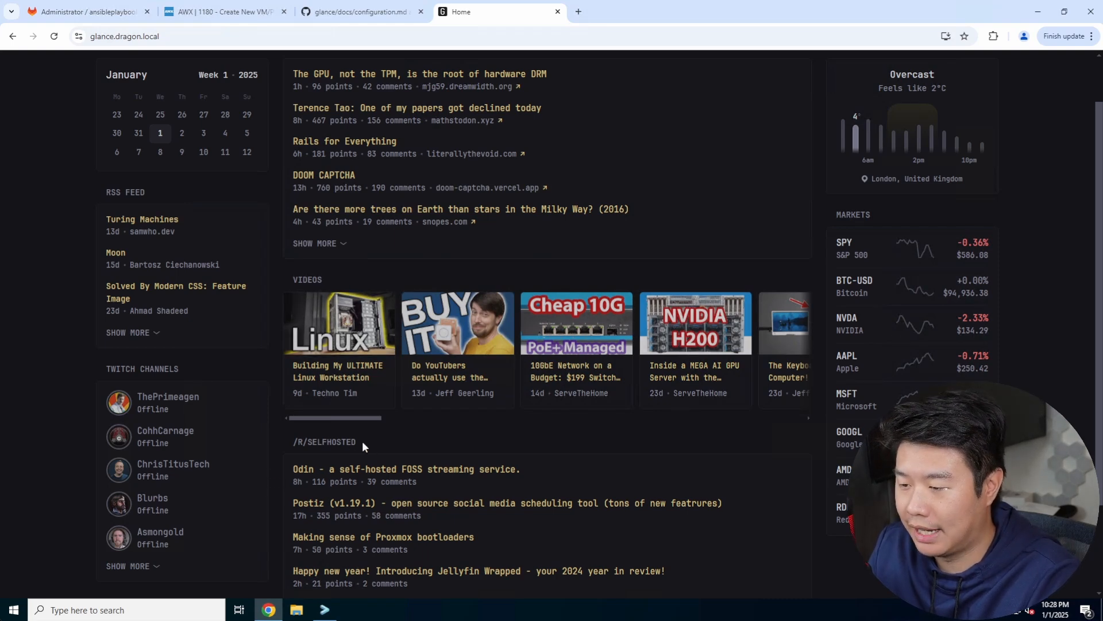
pyautogui.scroll(-3)
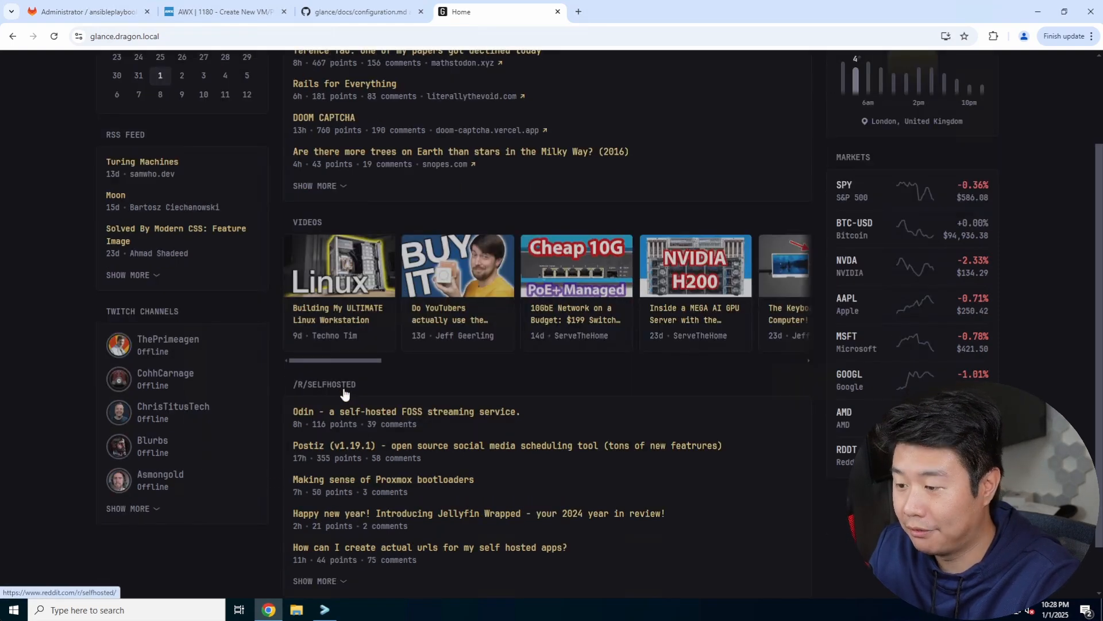
pyautogui.moveTo(182, 321)
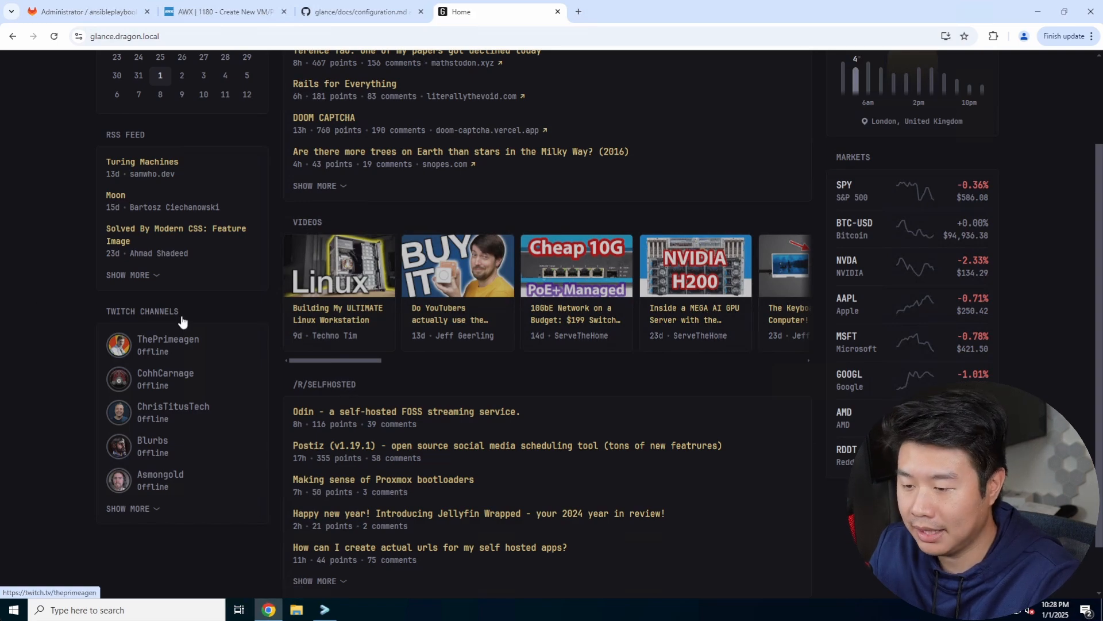
pyautogui.scroll(3)
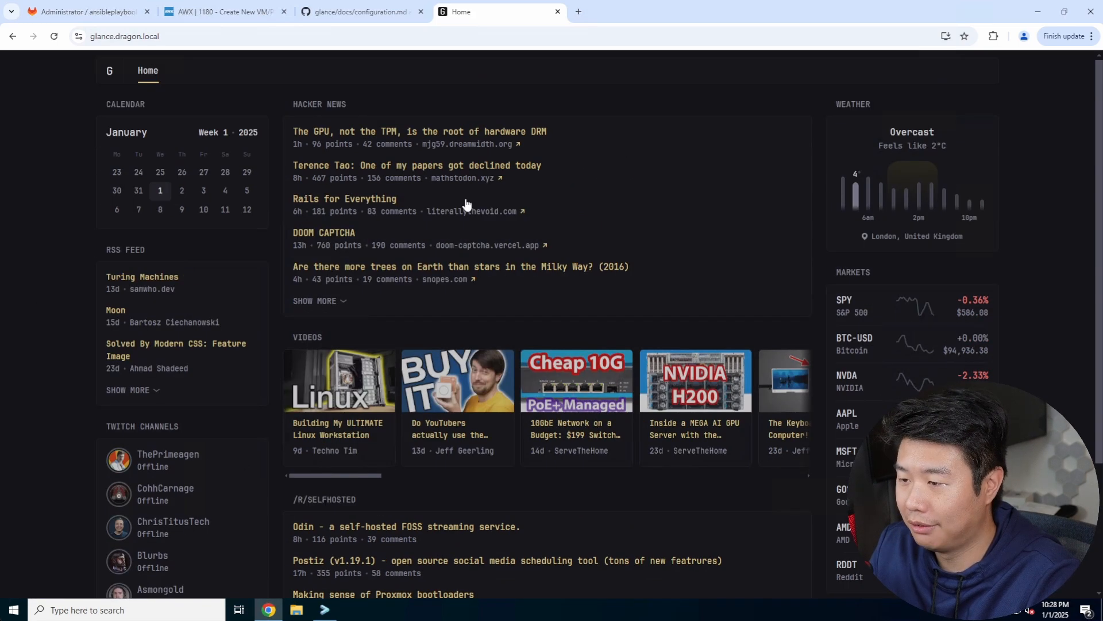
# - Check the twitch-channels example in the Glance configuration docs on GitHub
pyautogui.click(361, 11)
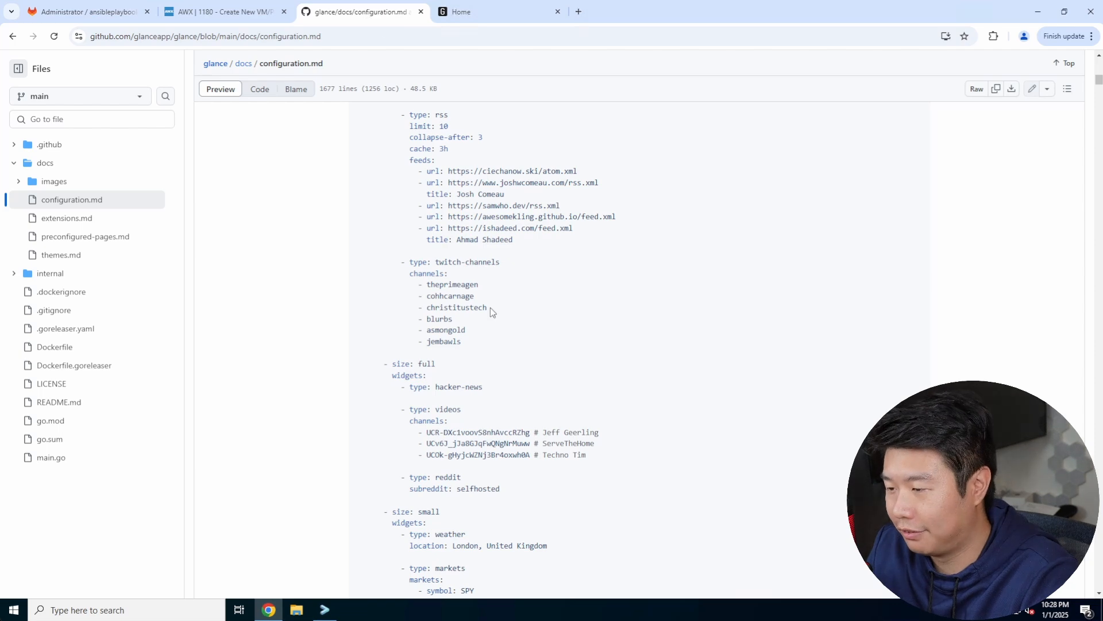
pyautogui.scroll(3)
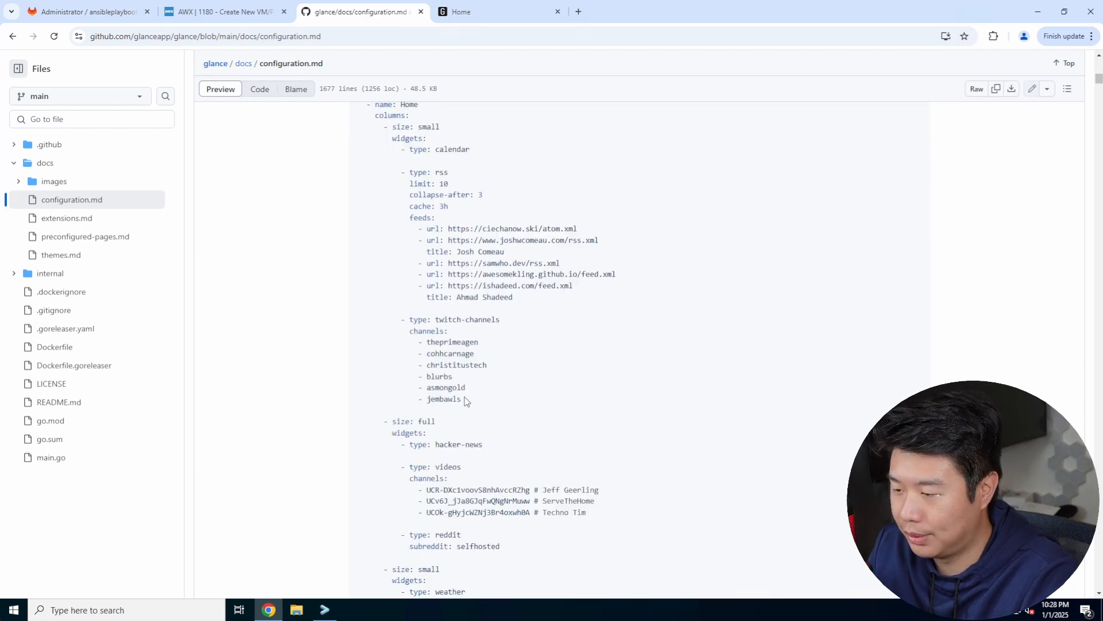
pyautogui.click(324, 609)
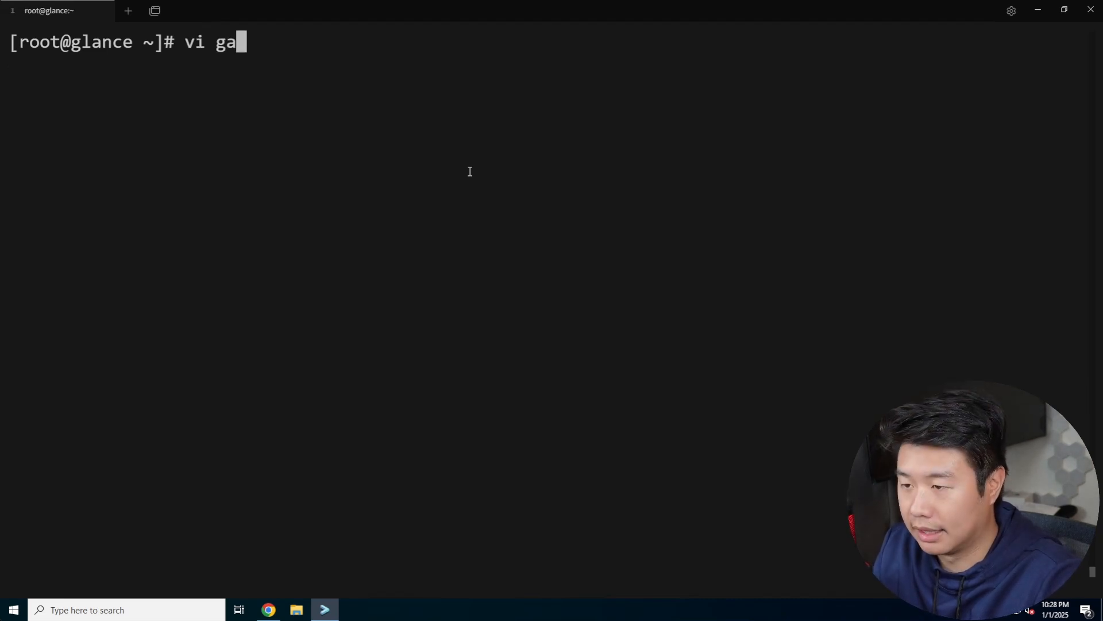
# - Edit glance.yml in vi so twitch-channels lists only Dragonslayer501, then save
pyautogui.press('Return')
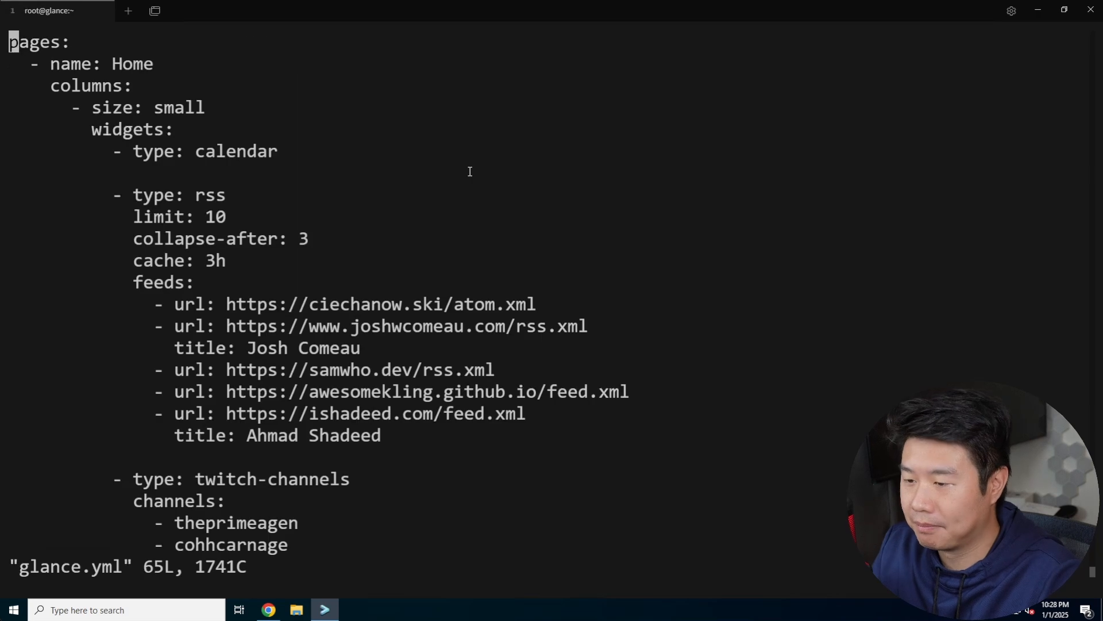
pyautogui.scroll(-3)
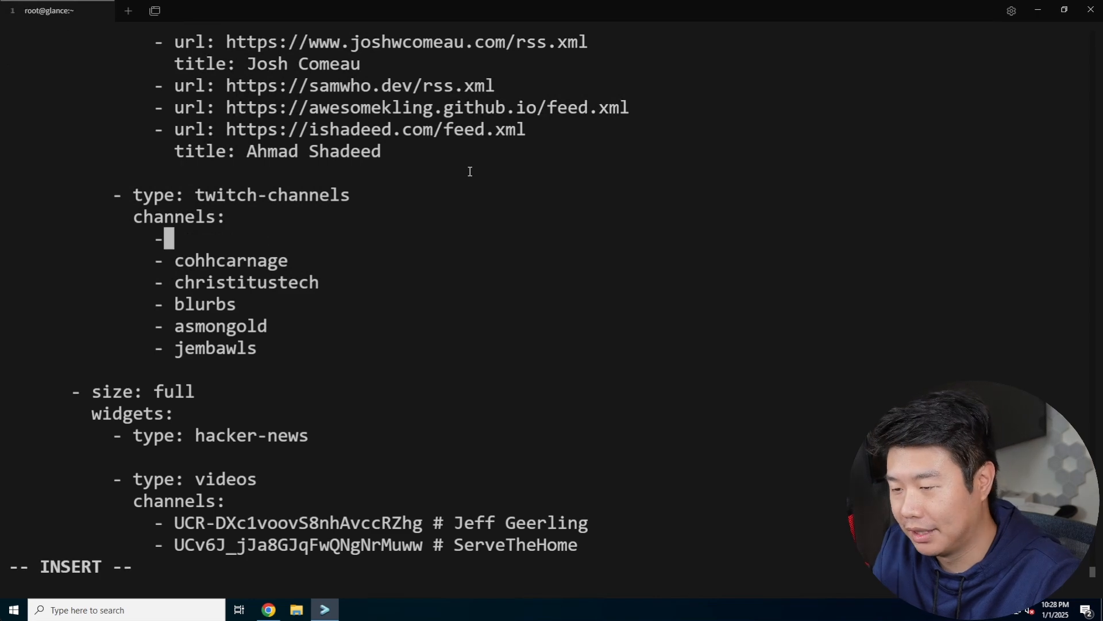
pyautogui.write('Dragonslayer')
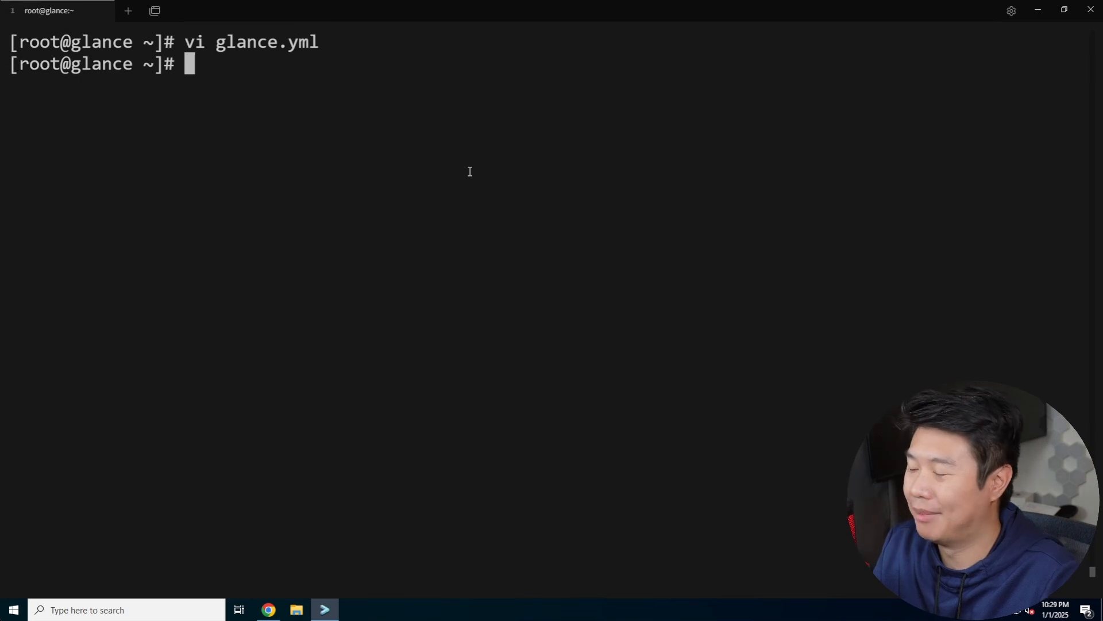
# - Run docker-compose down && docker-compose up to reload the edited configuration
pyautogui.write('docker-compose')
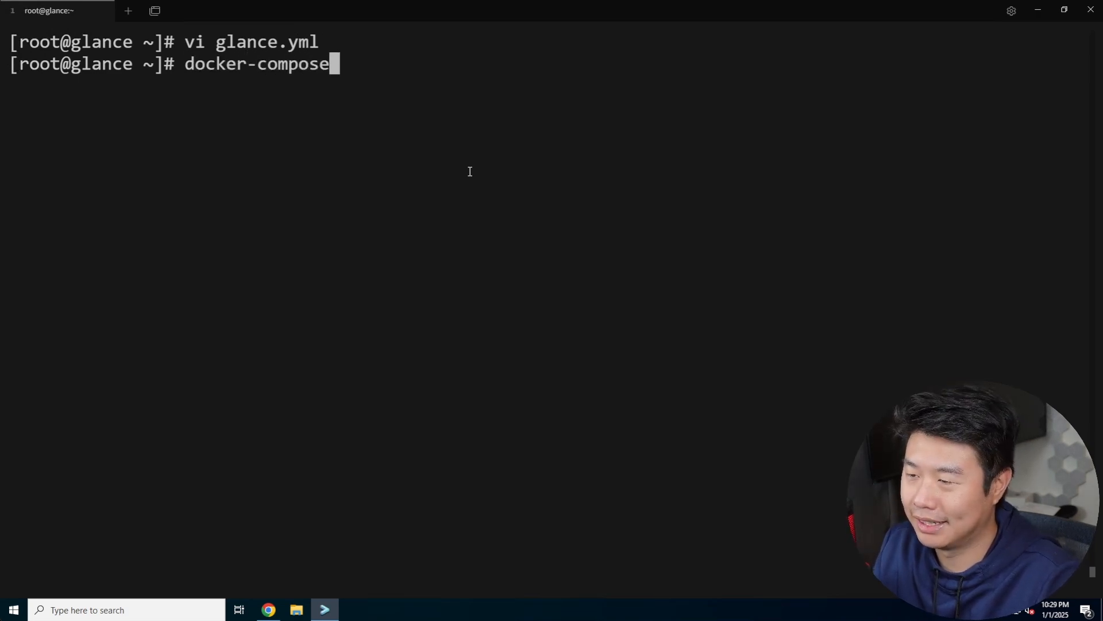
pyautogui.write('down')
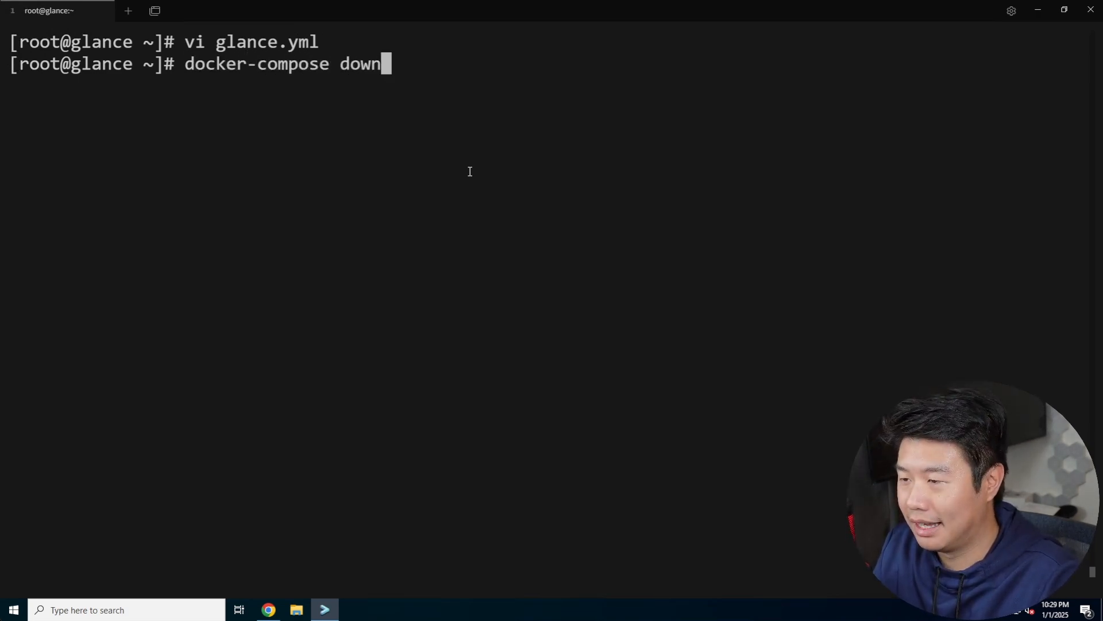
pyautogui.write('&& dock')
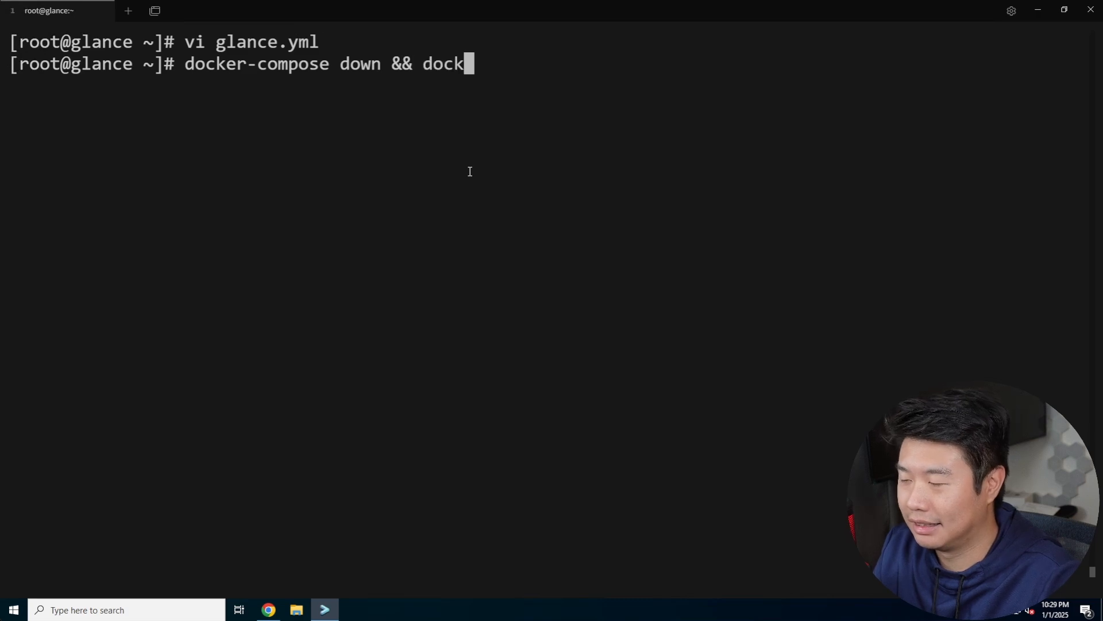
pyautogui.write('er-compose up')
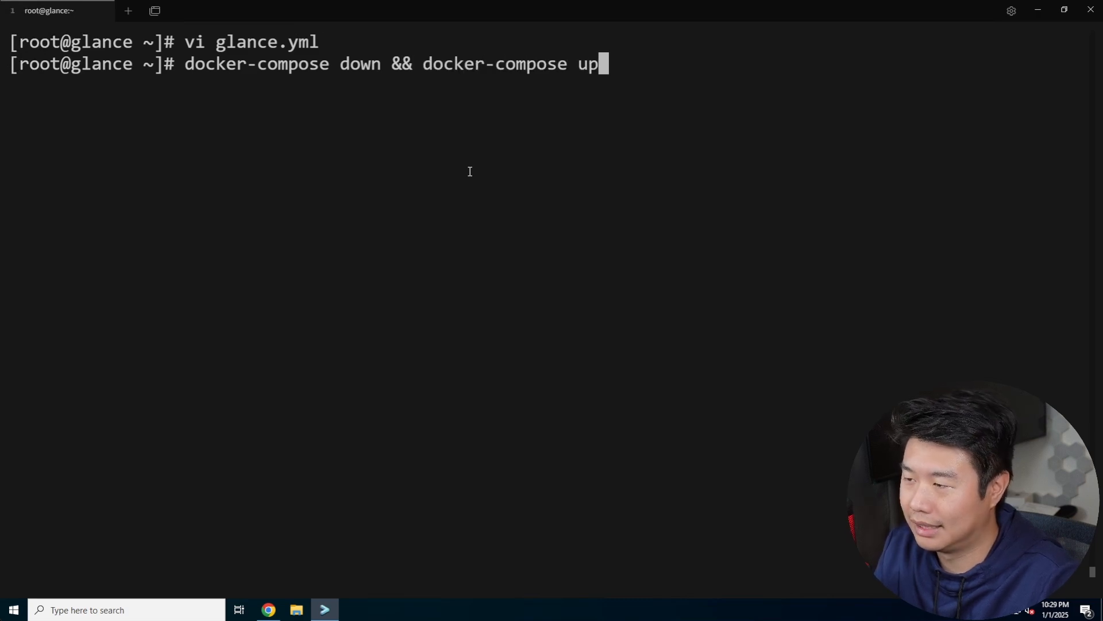
pyautogui.press('Return')
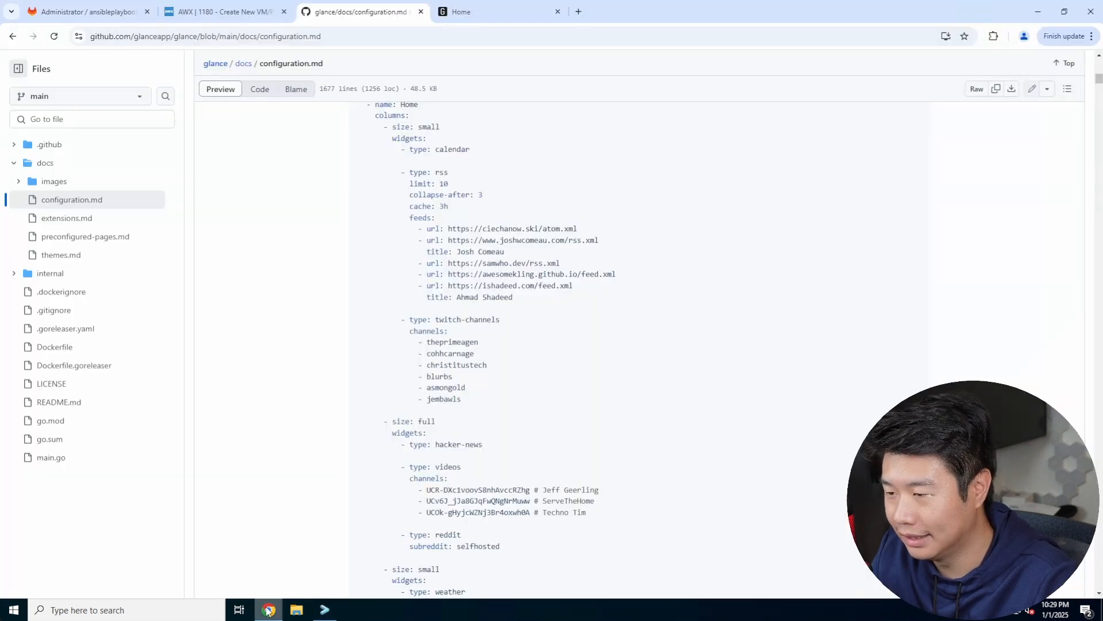
# - View the refreshed dashboard showing Dragonslayer501 under Twitch Channels, then return to the terminal
pyautogui.click(485, 12)
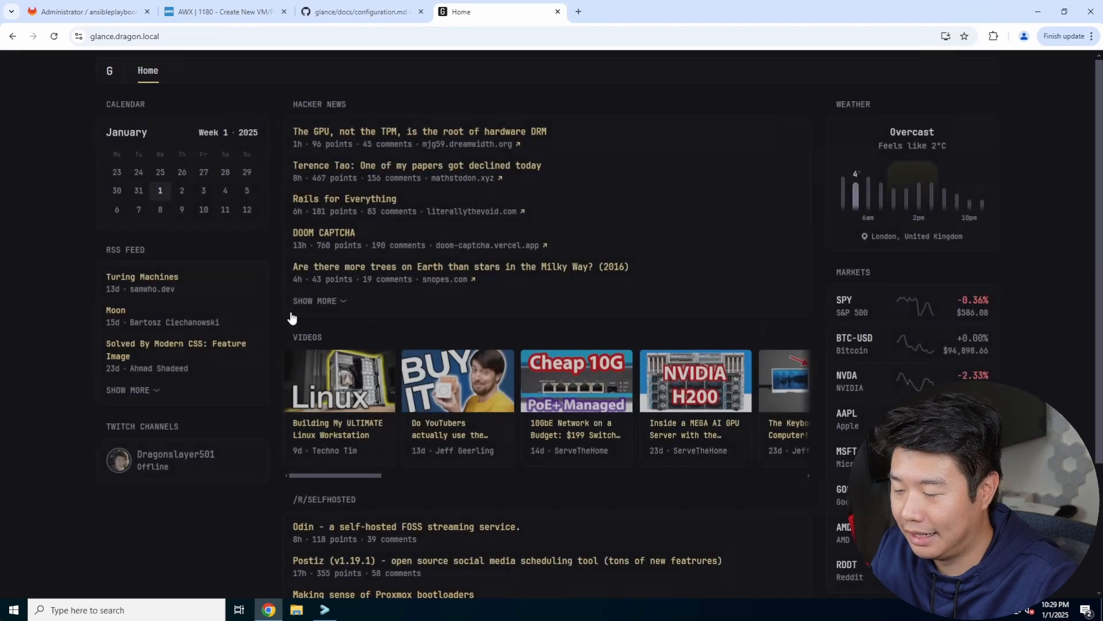
pyautogui.moveTo(196, 474)
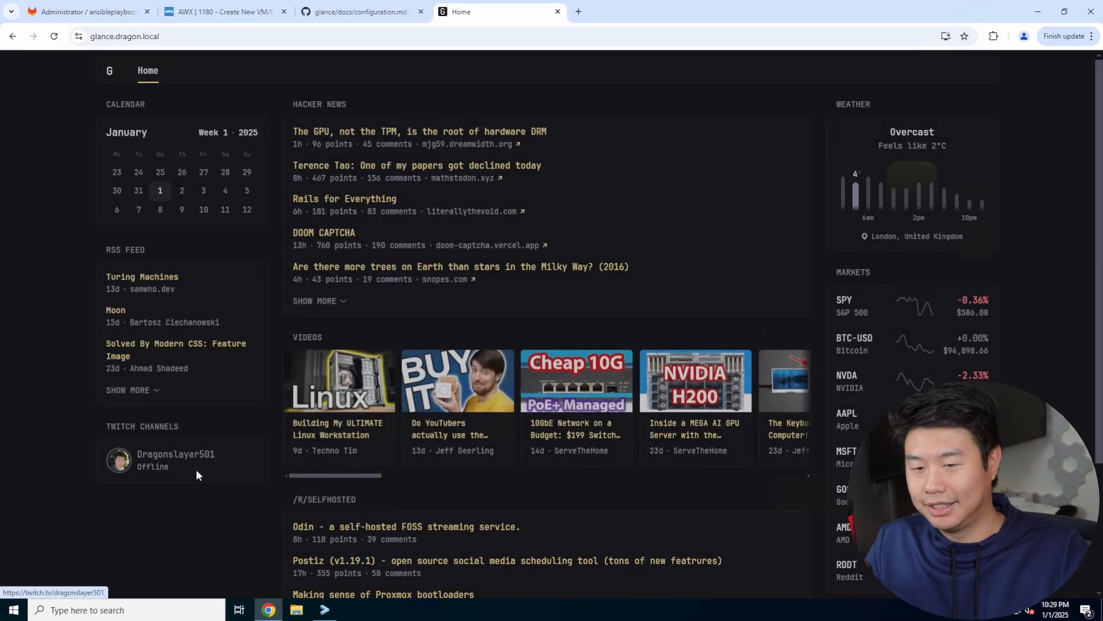
pyautogui.moveTo(180, 454)
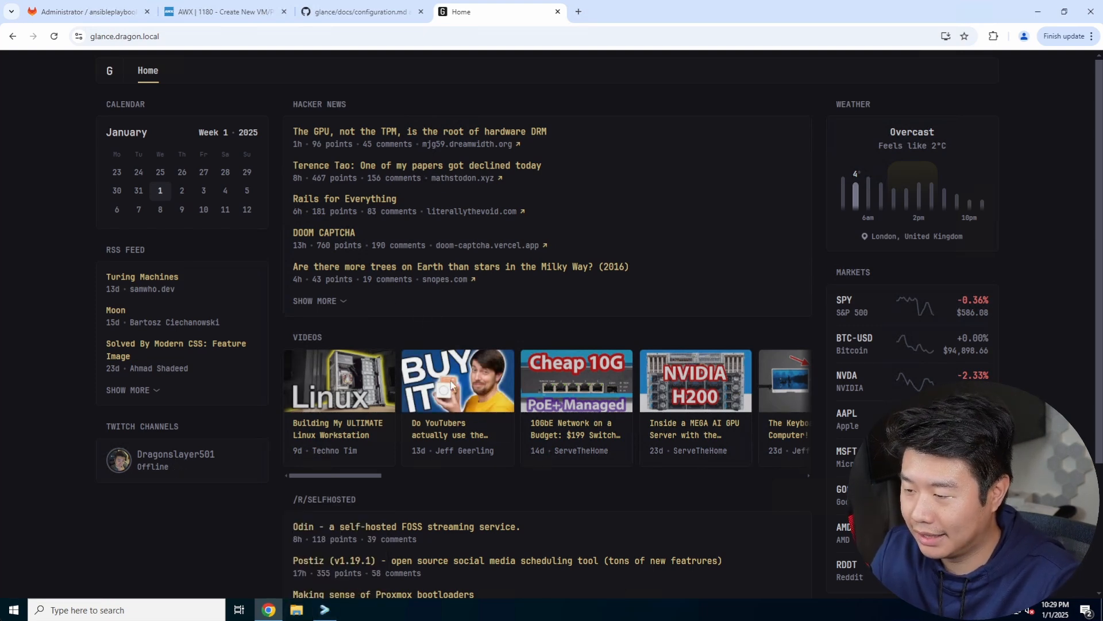
pyautogui.click(324, 609)
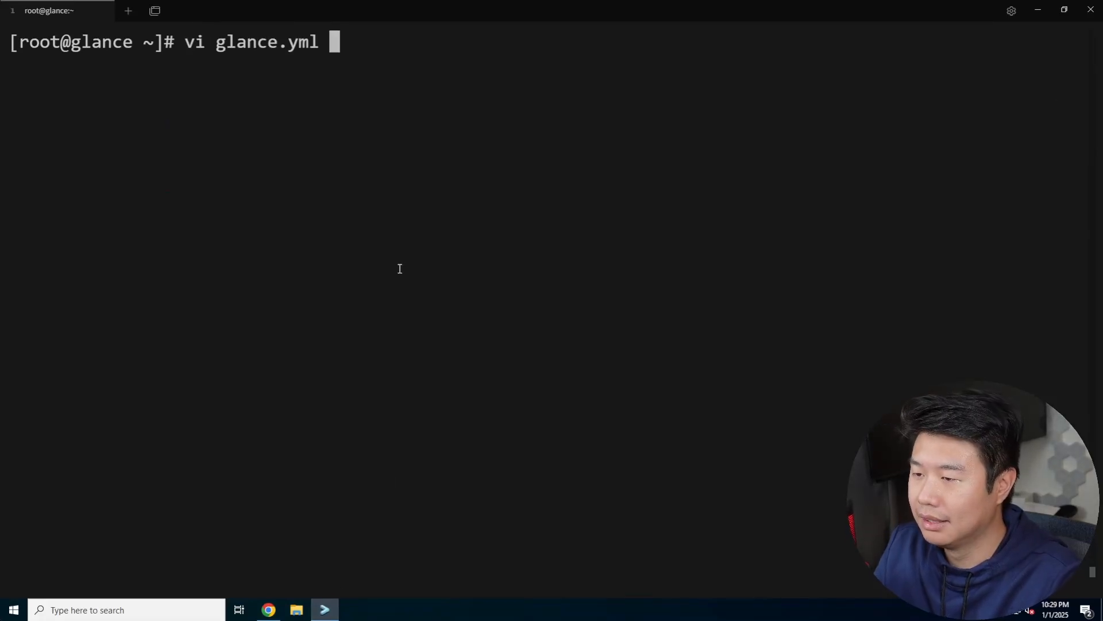
# - Reopen glance.yml in vi and select the Jeff Geerling channel ID in the videos widget
pyautogui.press('Return')
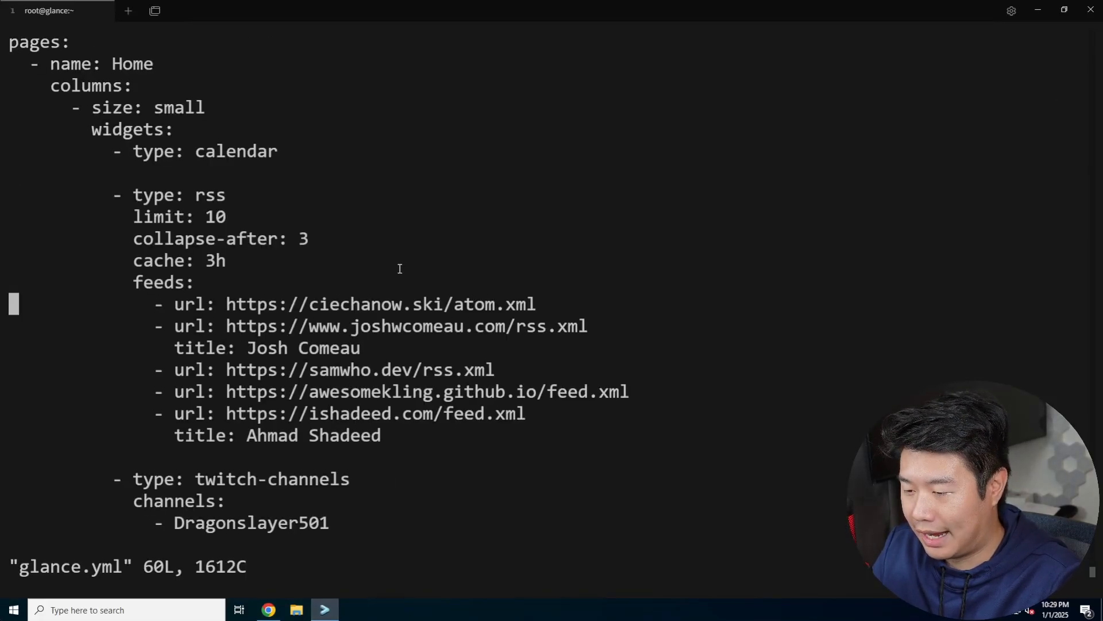
pyautogui.scroll(-3)
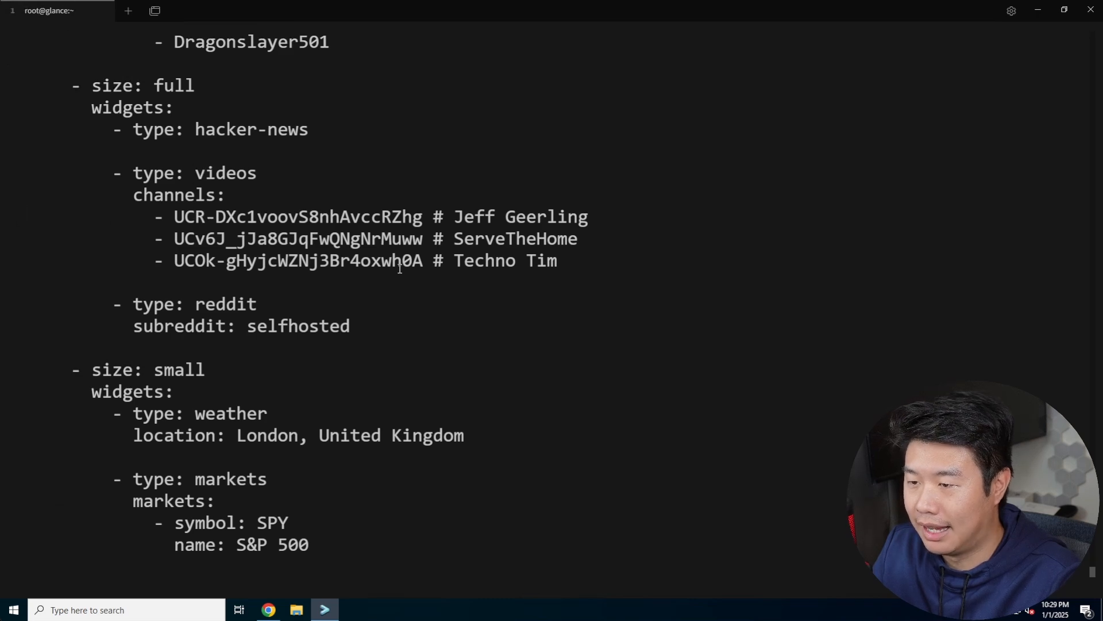
pyautogui.click(178, 218)
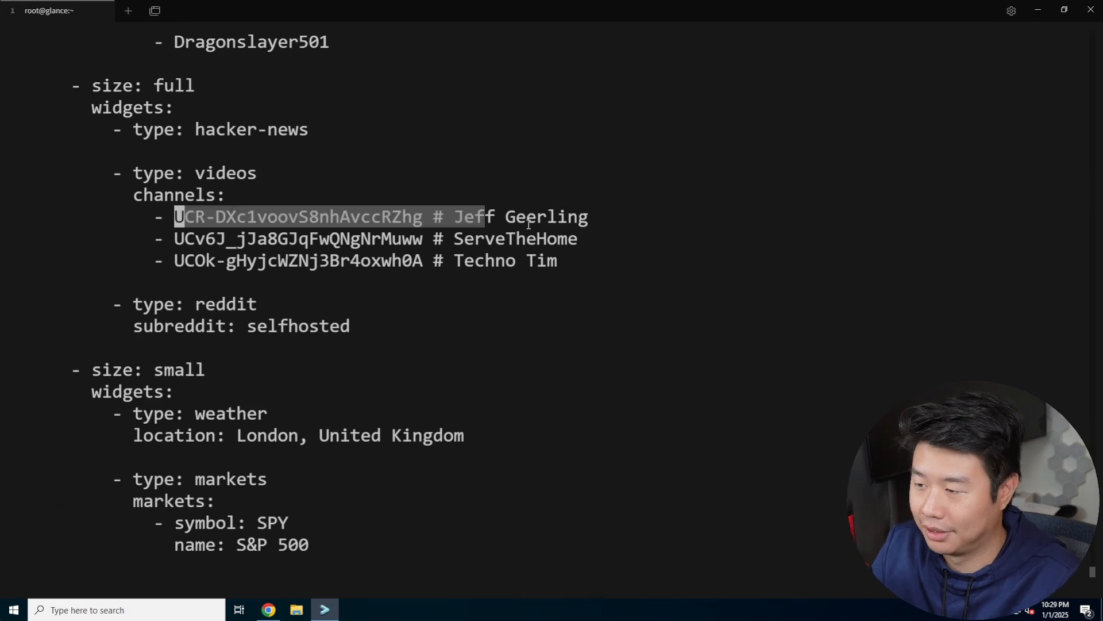
pyautogui.click(591, 261)
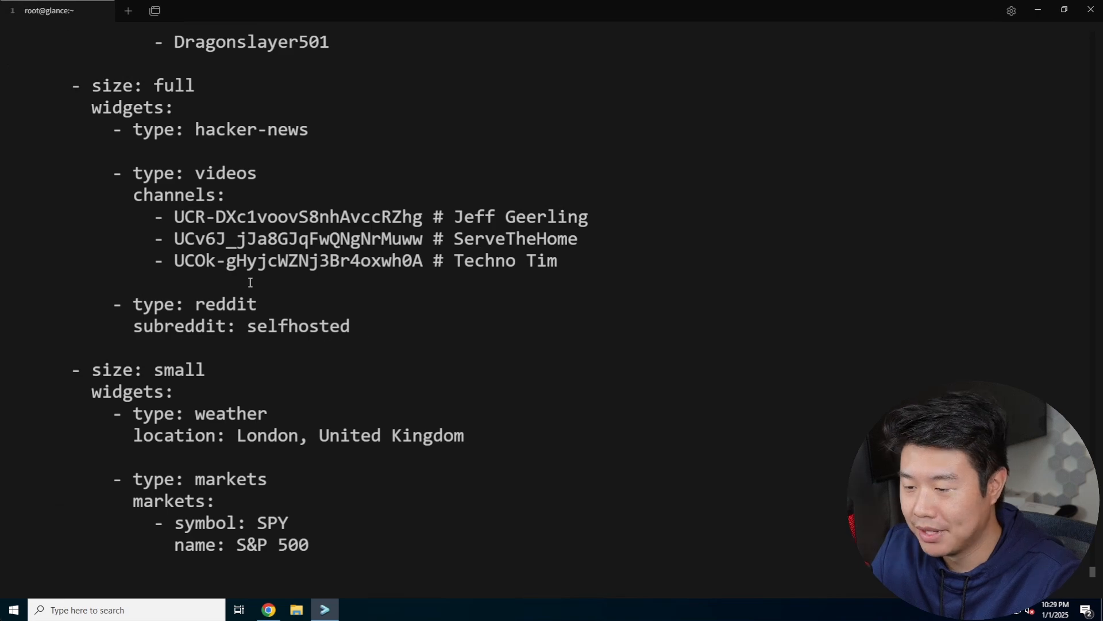
pyautogui.doubleClick(298, 217)
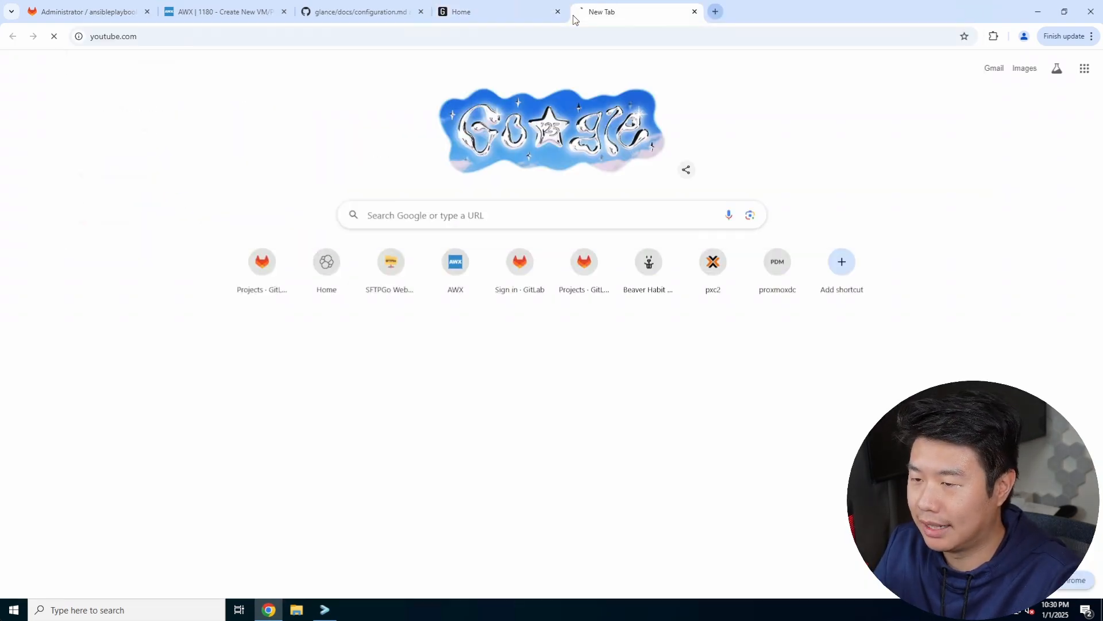
# - Find the sass drew channel on YouTube and copy its channel ID via Share channel
pyautogui.write('sassy')
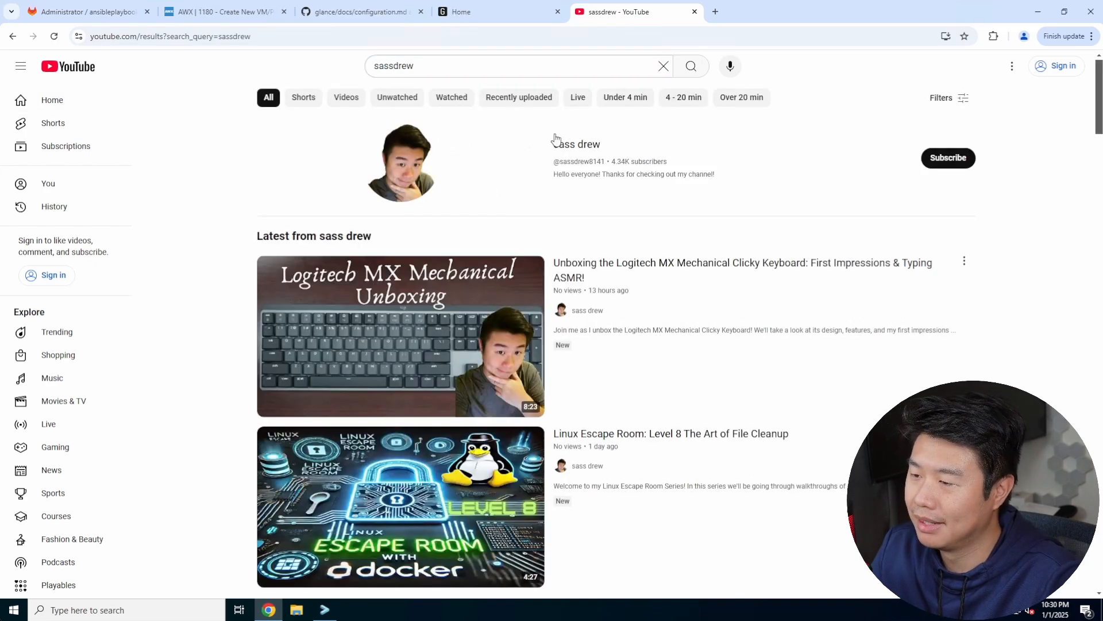
pyautogui.click(576, 144)
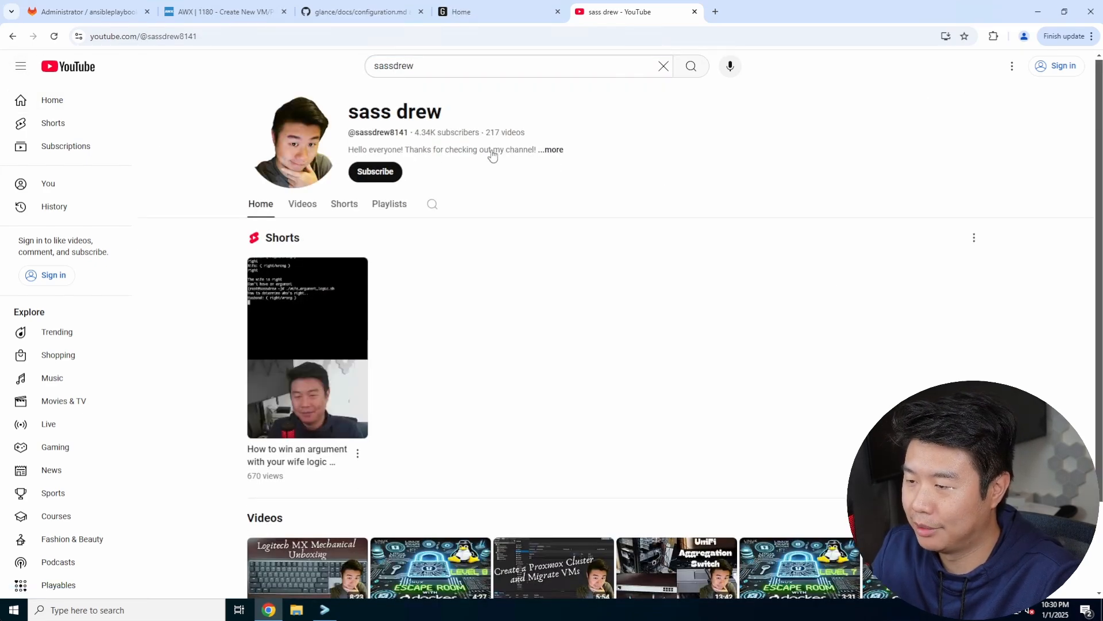
pyautogui.click(550, 150)
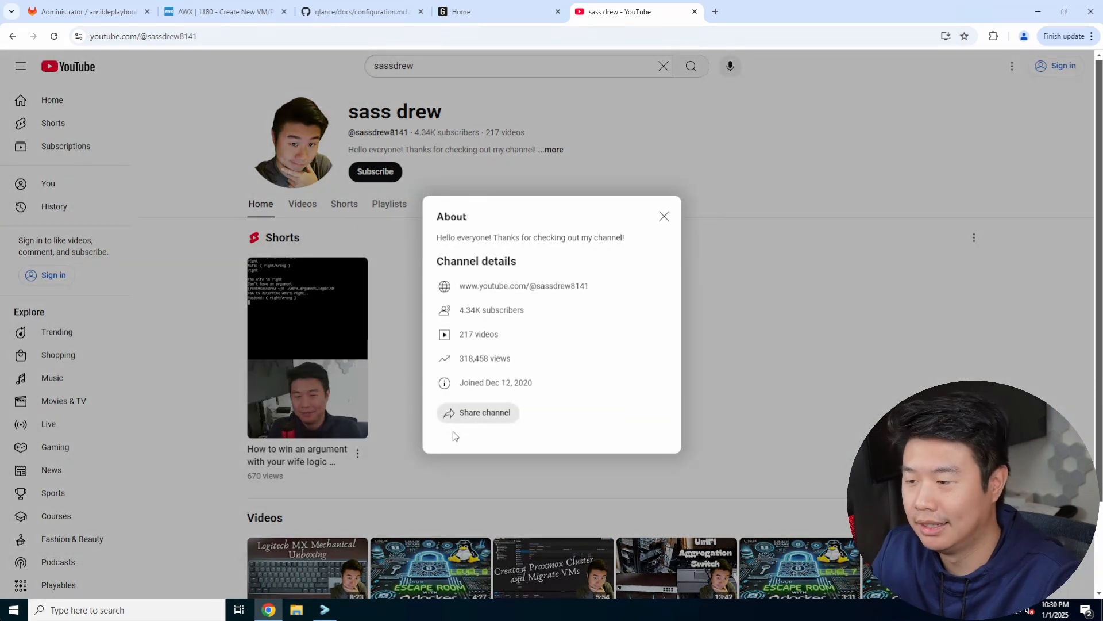
pyautogui.click(484, 413)
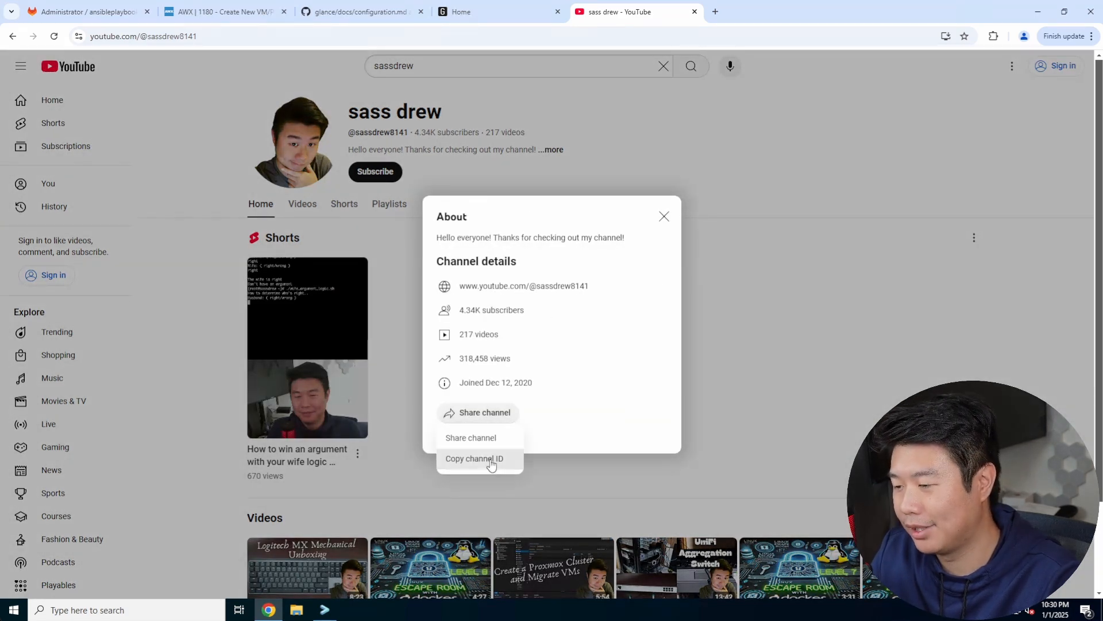
pyautogui.click(474, 459)
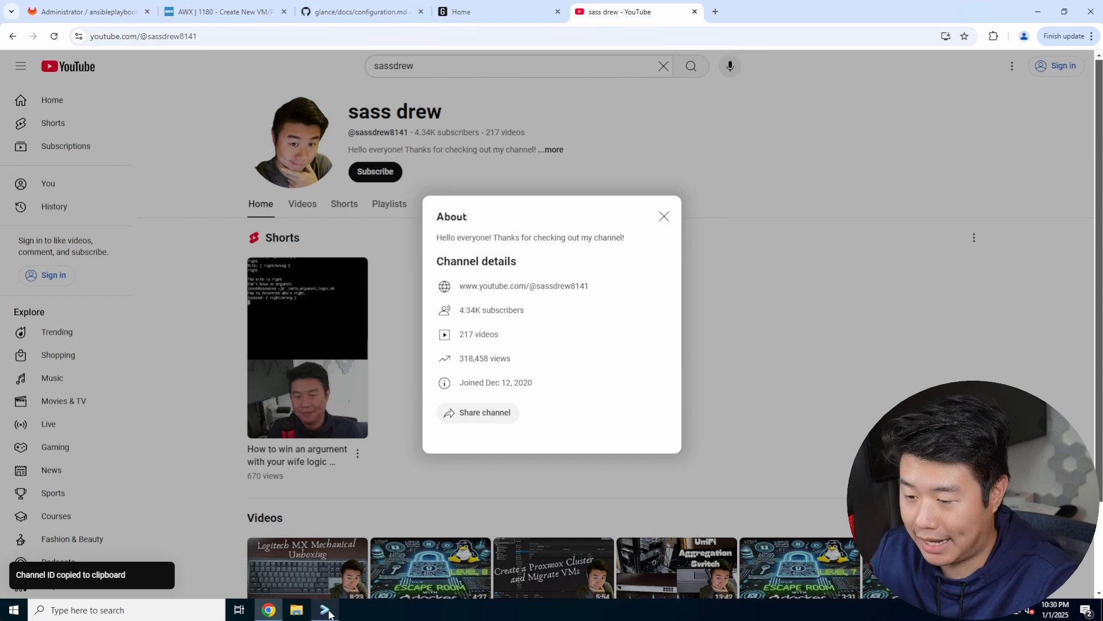
pyautogui.click(324, 609)
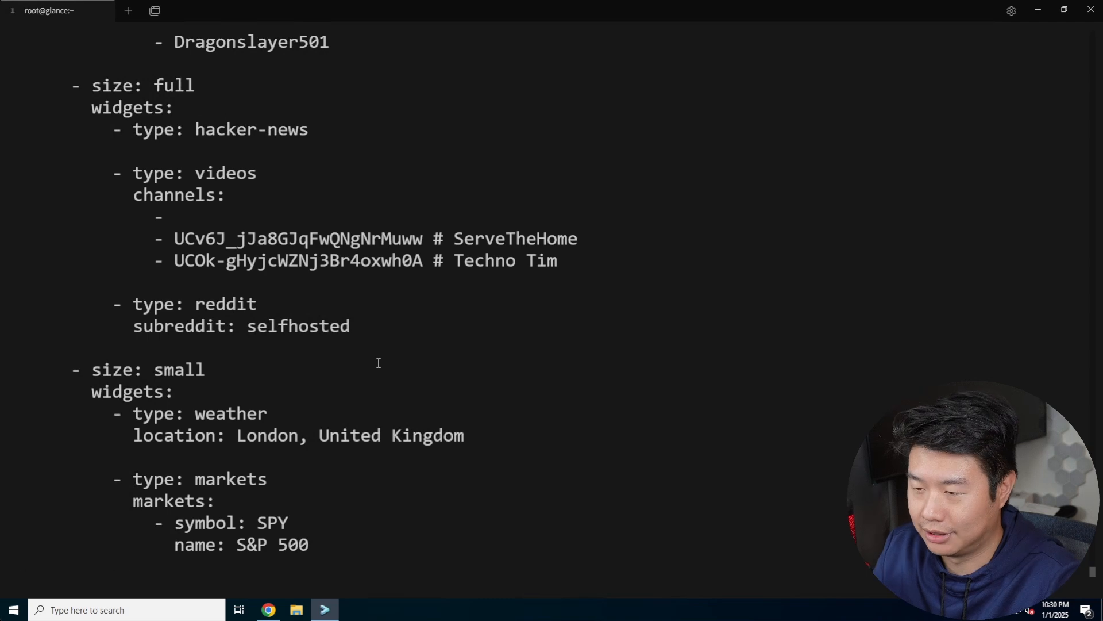
# - Replace the videos channel entry with UCr_GqYnGhQ2MfAld7tVASzA, save, and restart with docker-compose up -d
pyautogui.write('^?')
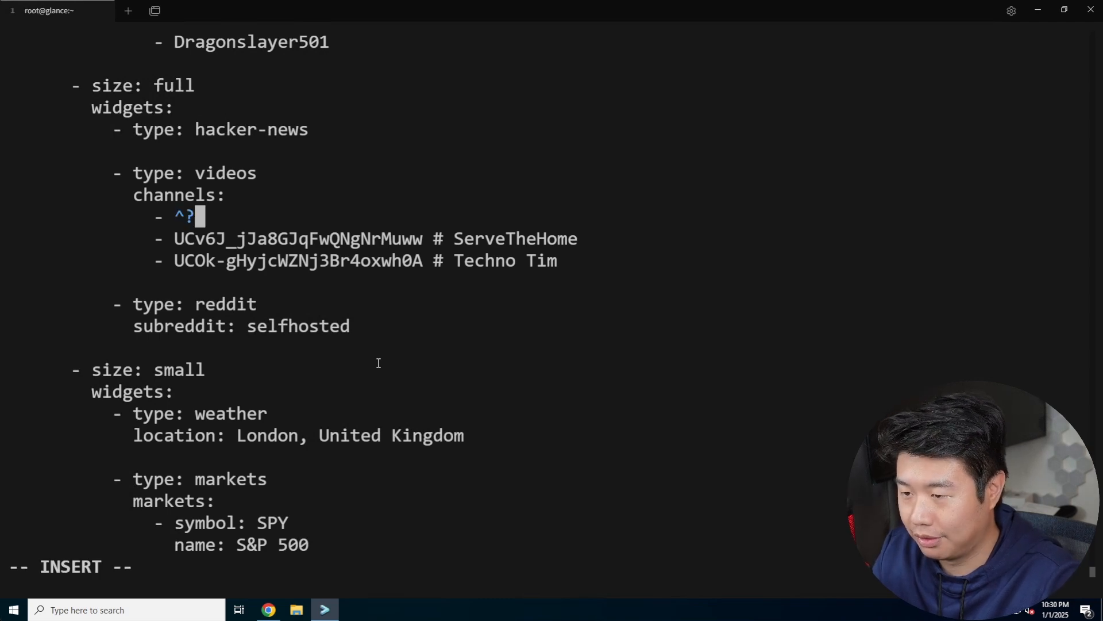
pyautogui.write('UCr_GqYnGhQ2MfAld7tVASzA')
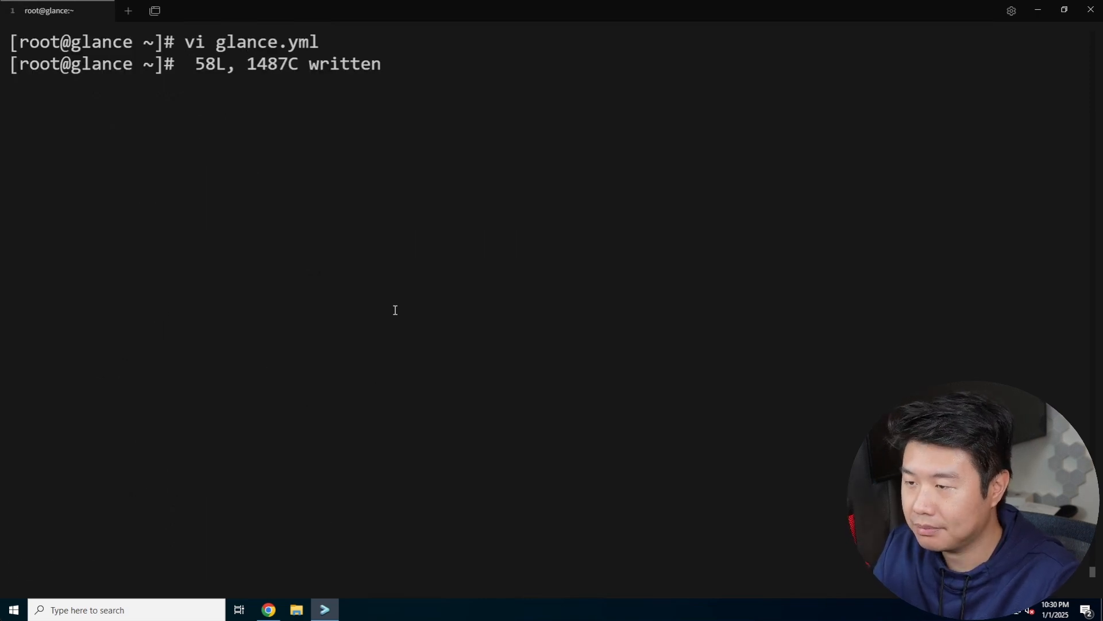
pyautogui.write('docker-compose down && dock')
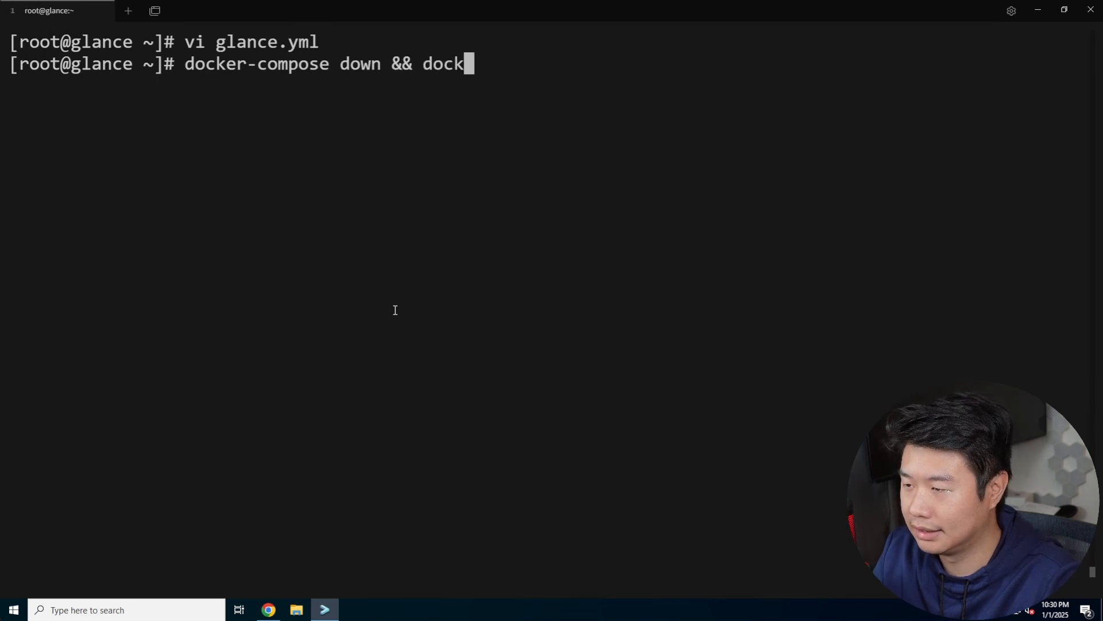
pyautogui.write('er-compose up -d')
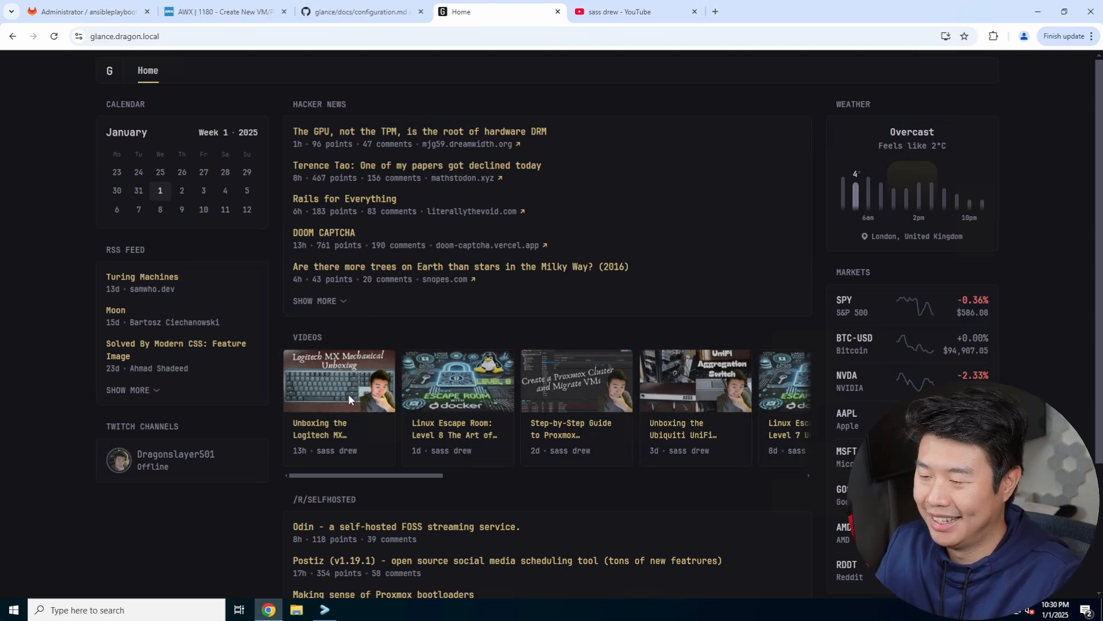
pyautogui.moveTo(476, 403)
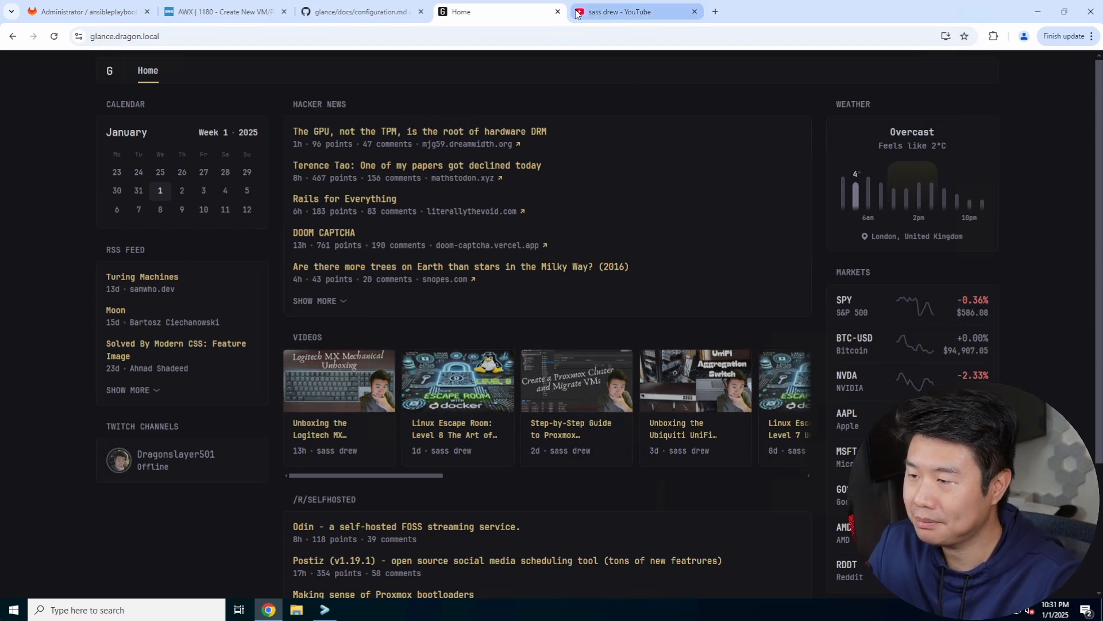
pyautogui.moveTo(360, 11)
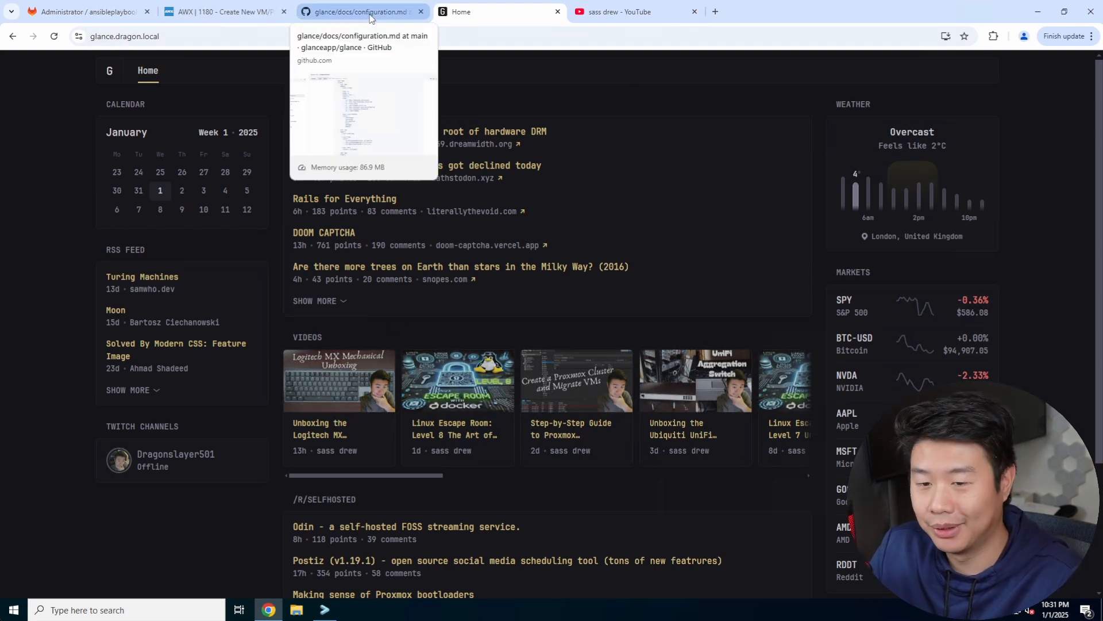
pyautogui.click(356, 11)
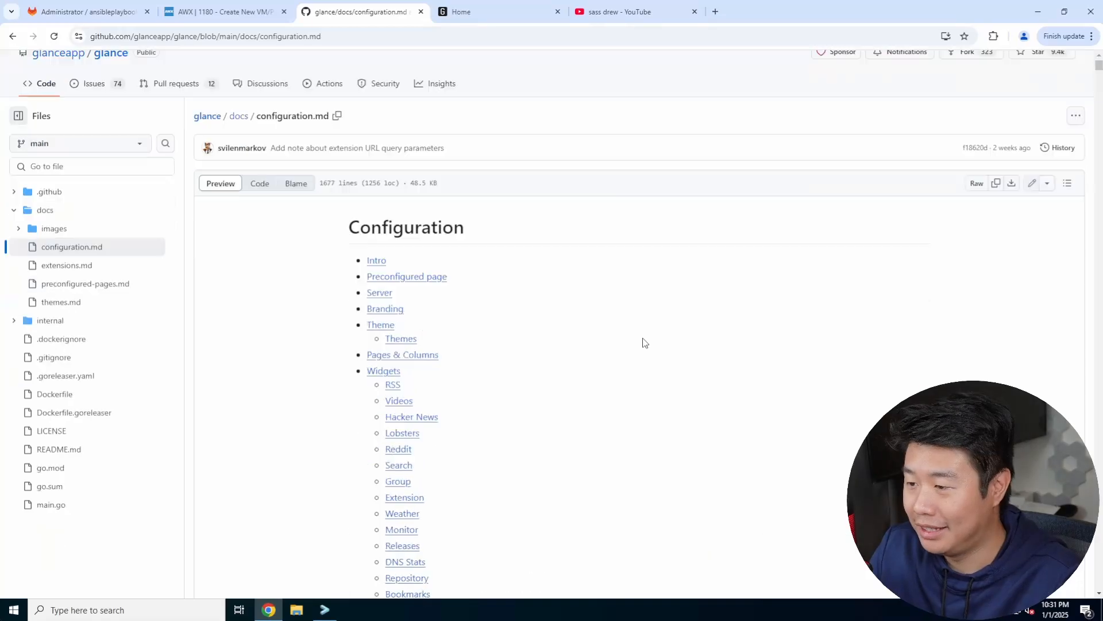
pyautogui.scroll(-3)
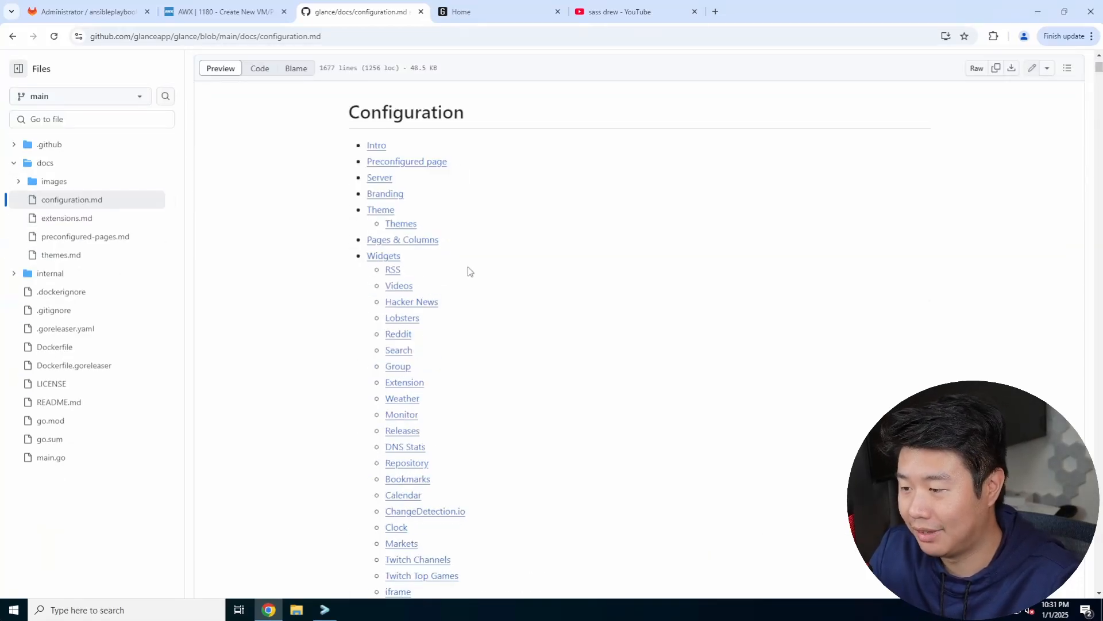
pyautogui.scroll(-3)
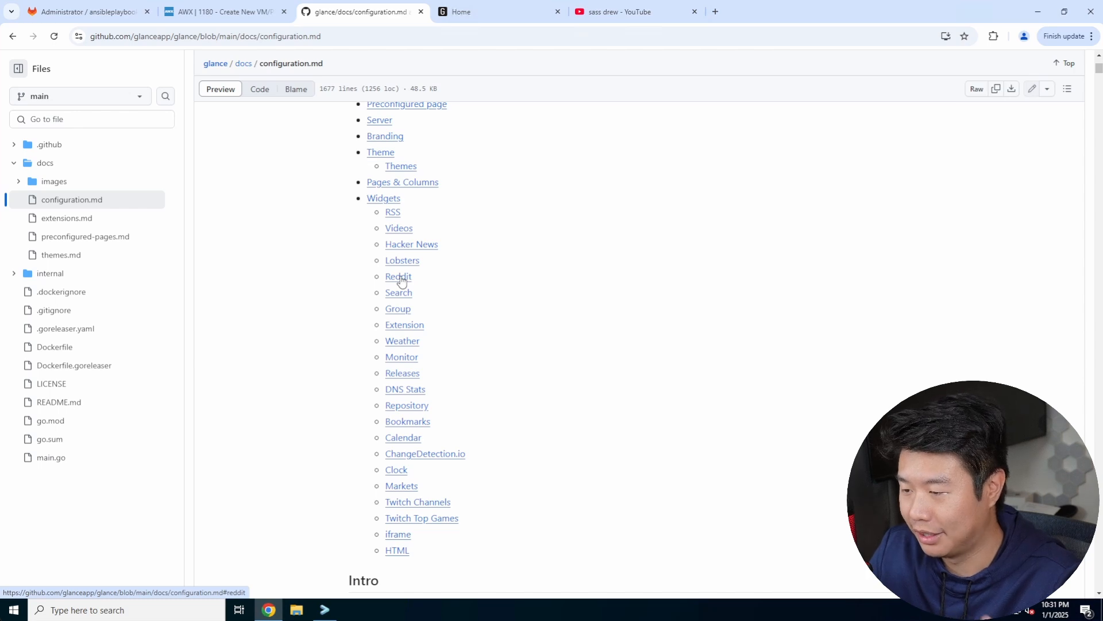
pyautogui.moveTo(401, 357)
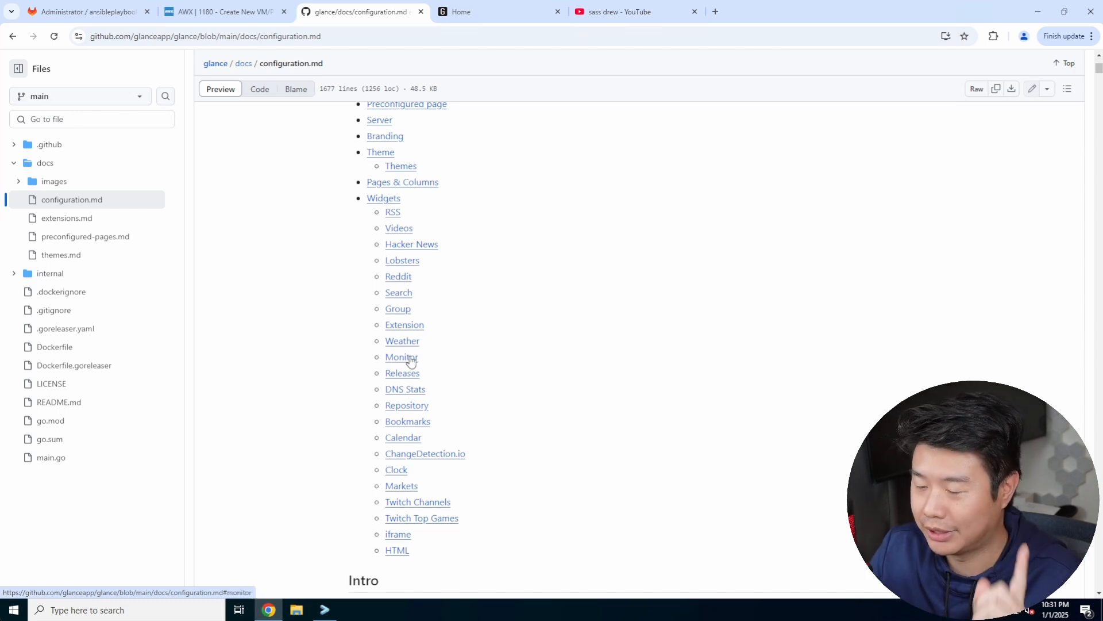
pyautogui.click(400, 356)
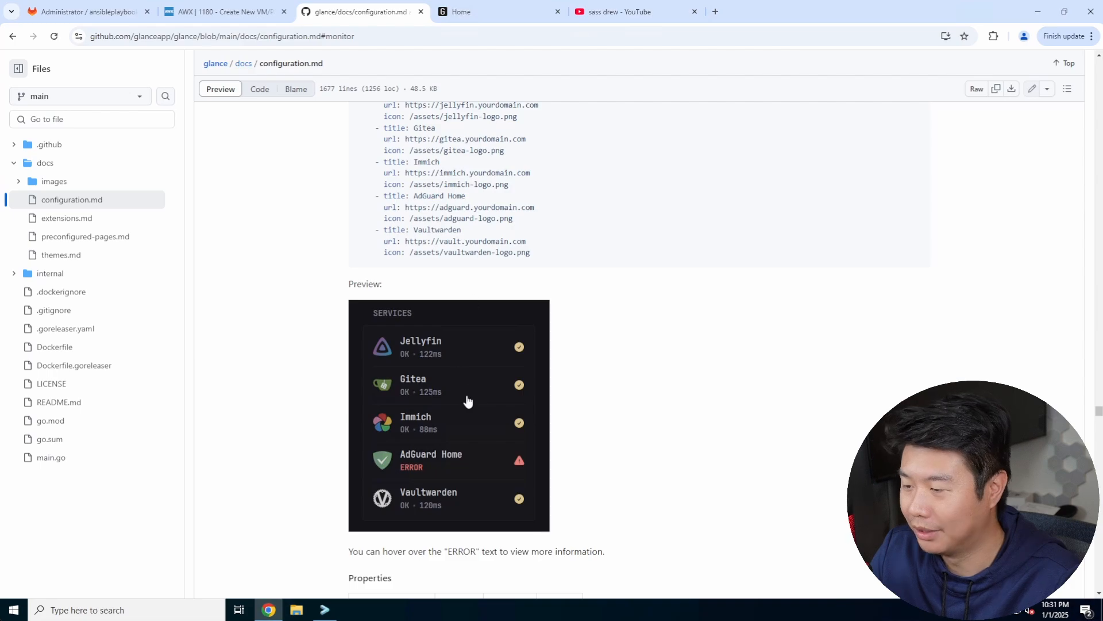
pyautogui.moveTo(479, 374)
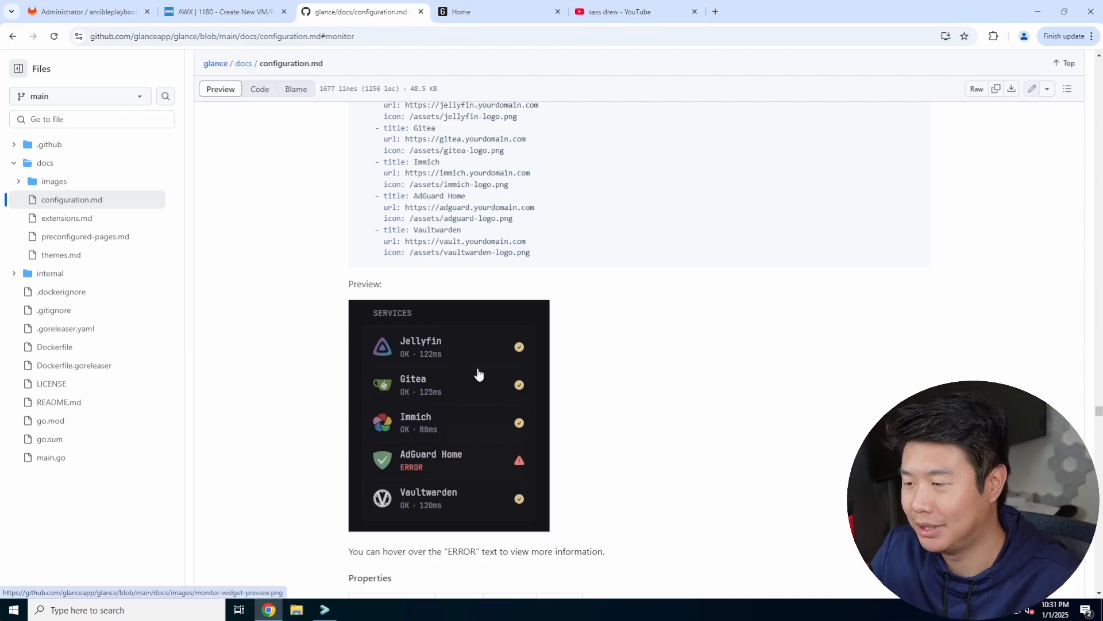
pyautogui.scroll(-3)
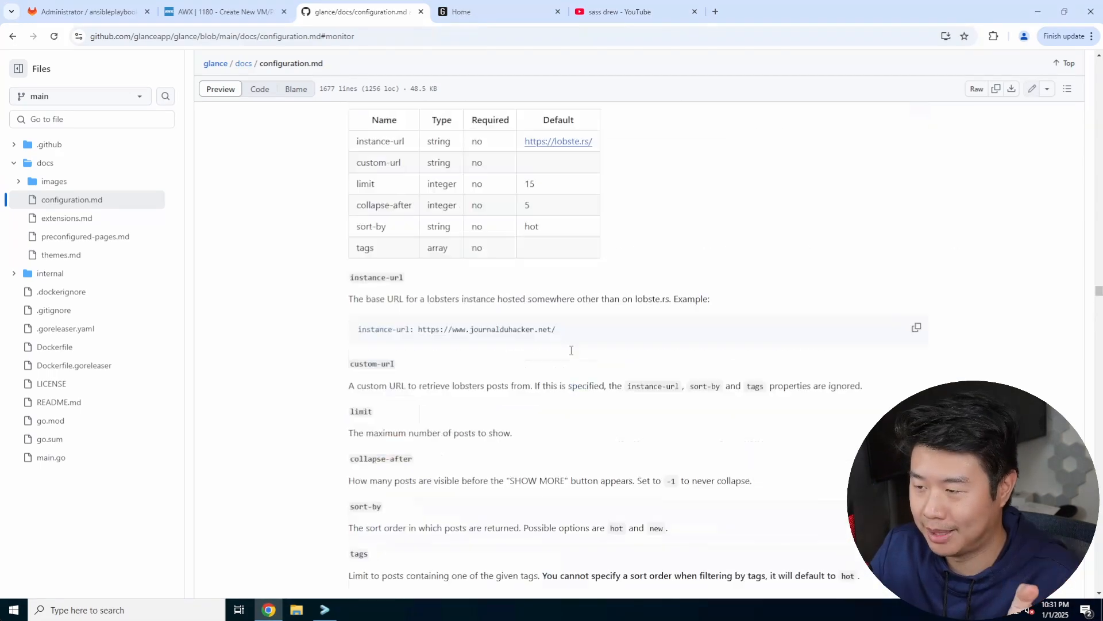
pyautogui.scroll(-3)
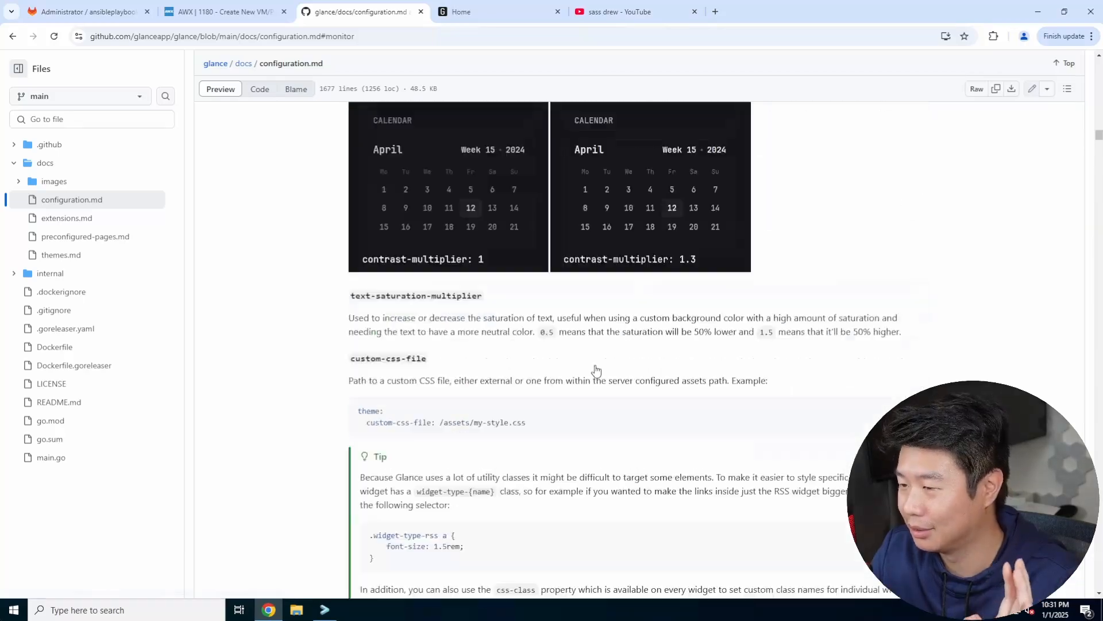
pyautogui.scroll(3)
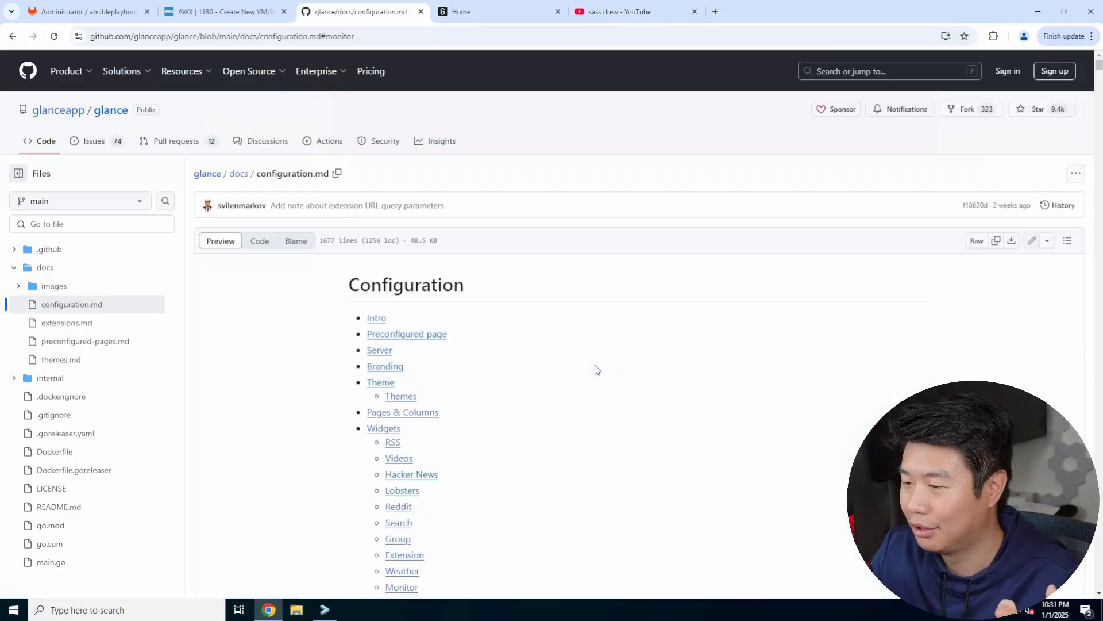
pyautogui.scroll(-3)
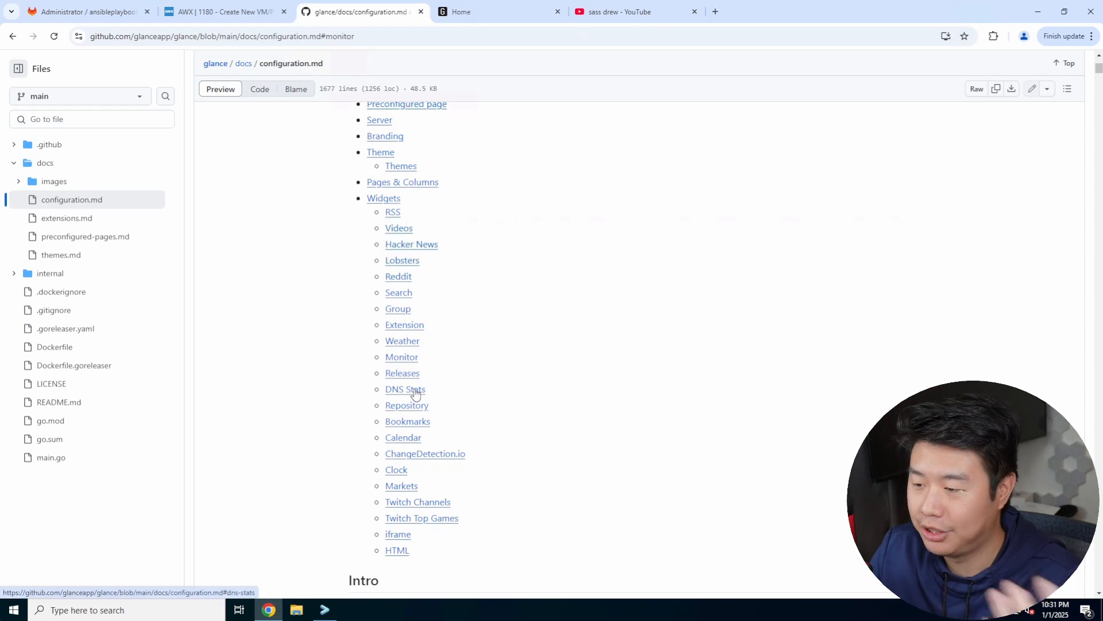
pyautogui.moveTo(407, 404)
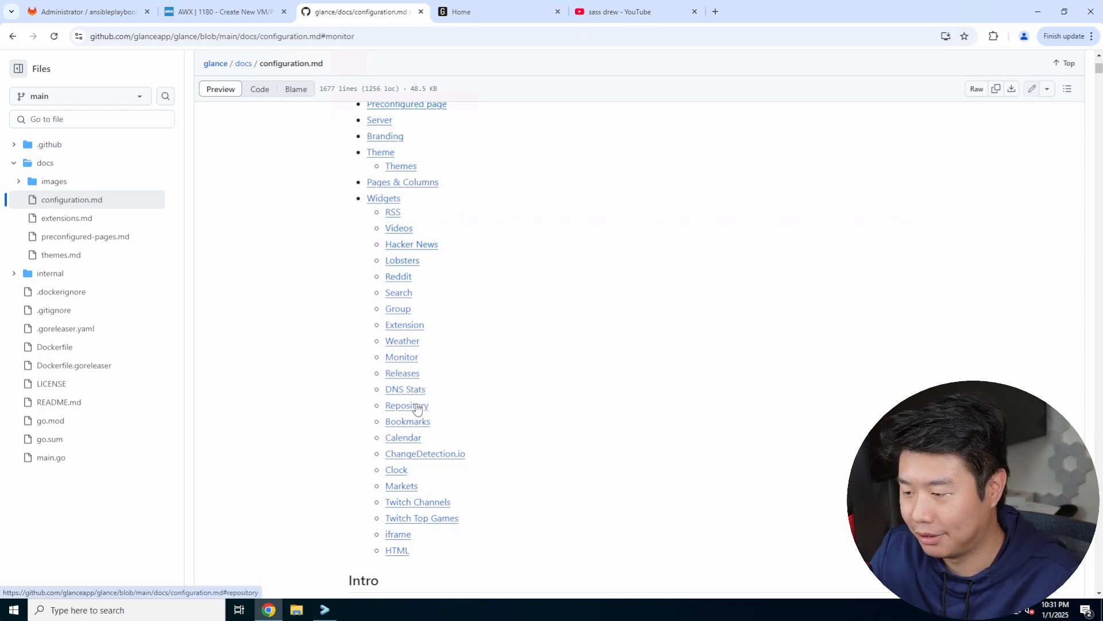
pyautogui.click(407, 404)
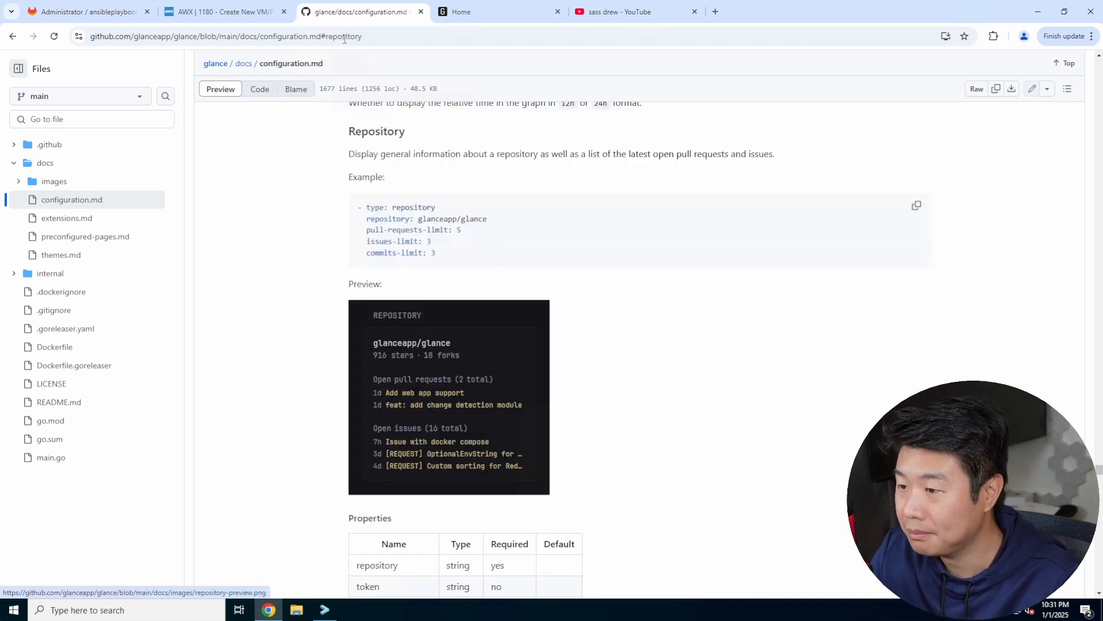
pyautogui.moveTo(391, 153); pyautogui.dragTo(385, 177)
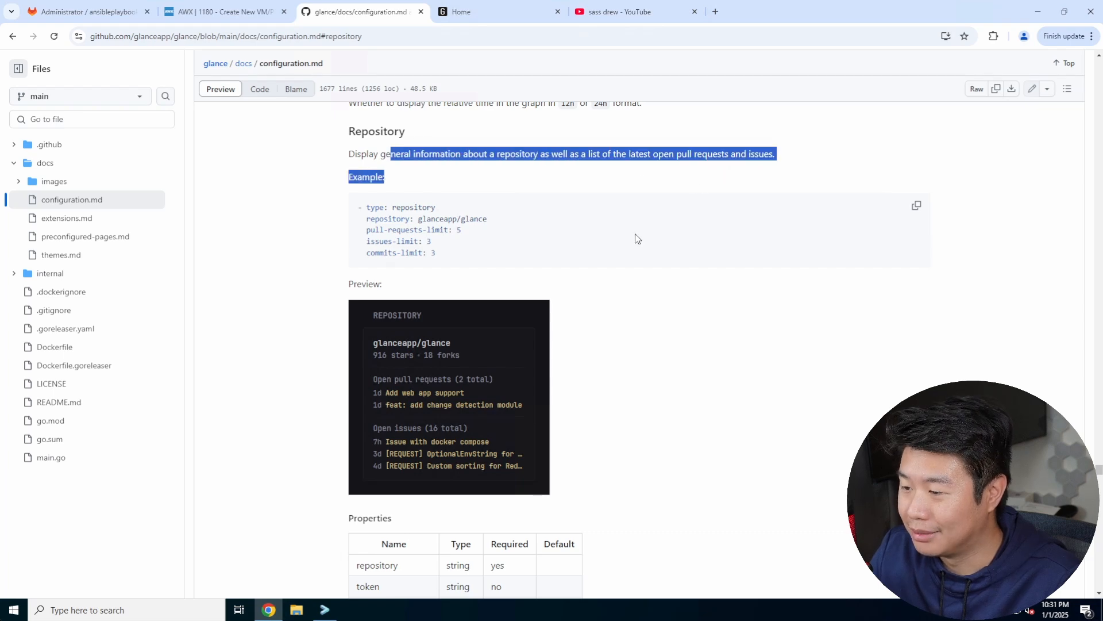
pyautogui.moveTo(490, 261)
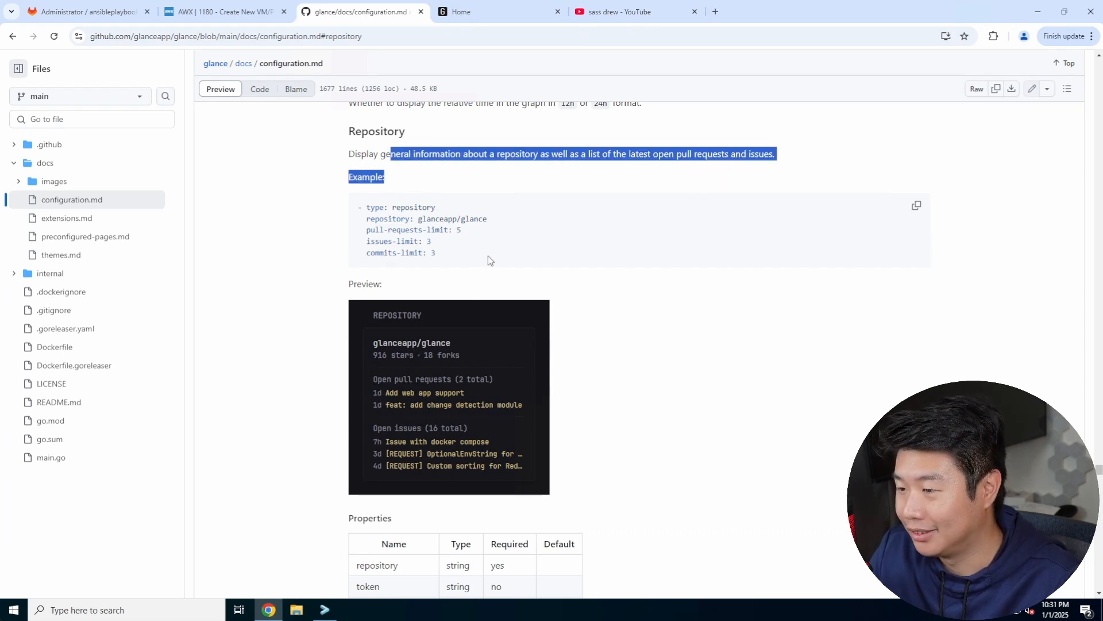
pyautogui.scroll(-3)
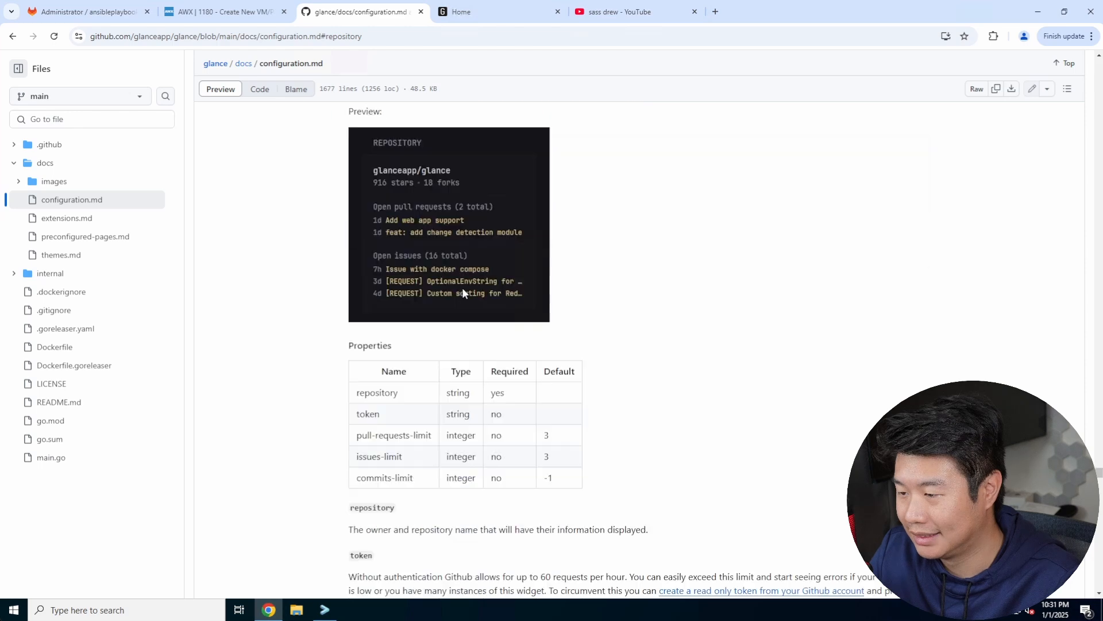
pyautogui.scroll(-3)
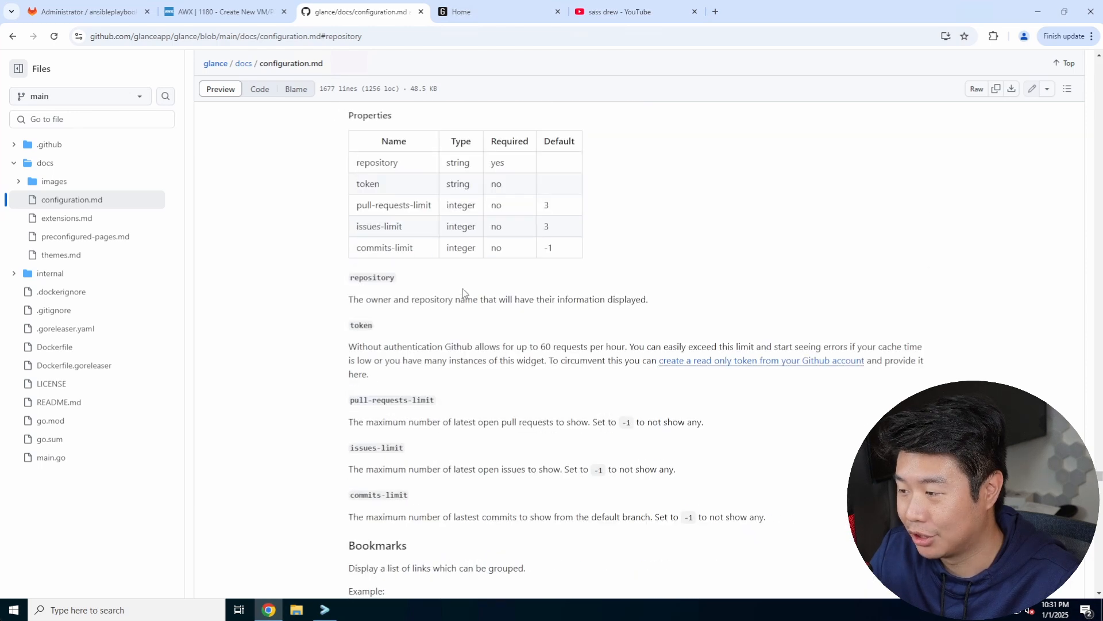
pyautogui.moveTo(816, 362)
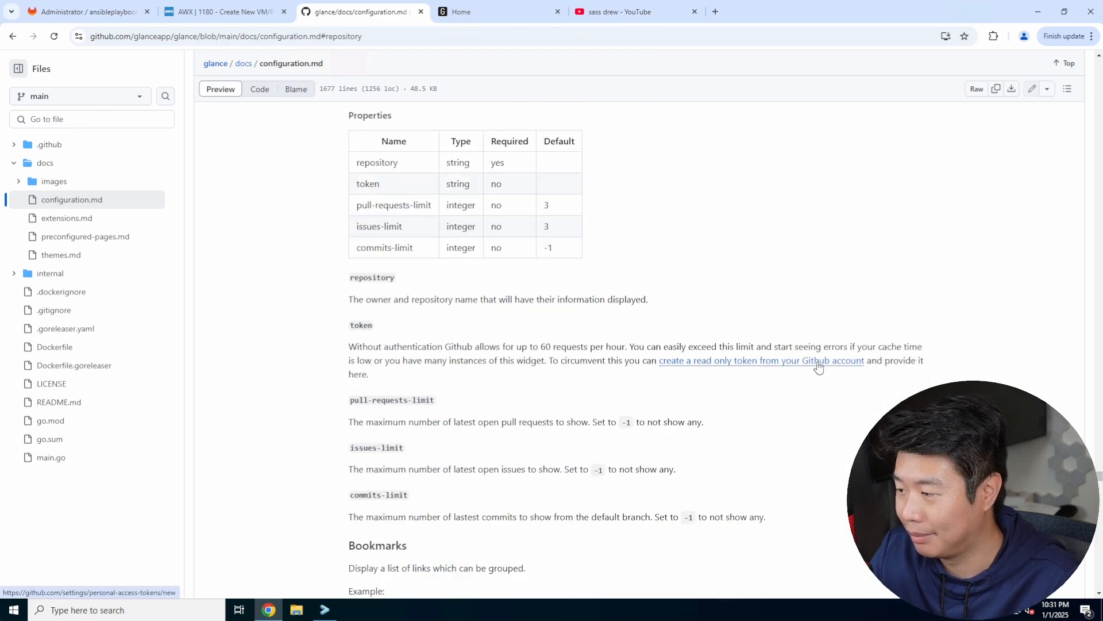
pyautogui.scroll(-3)
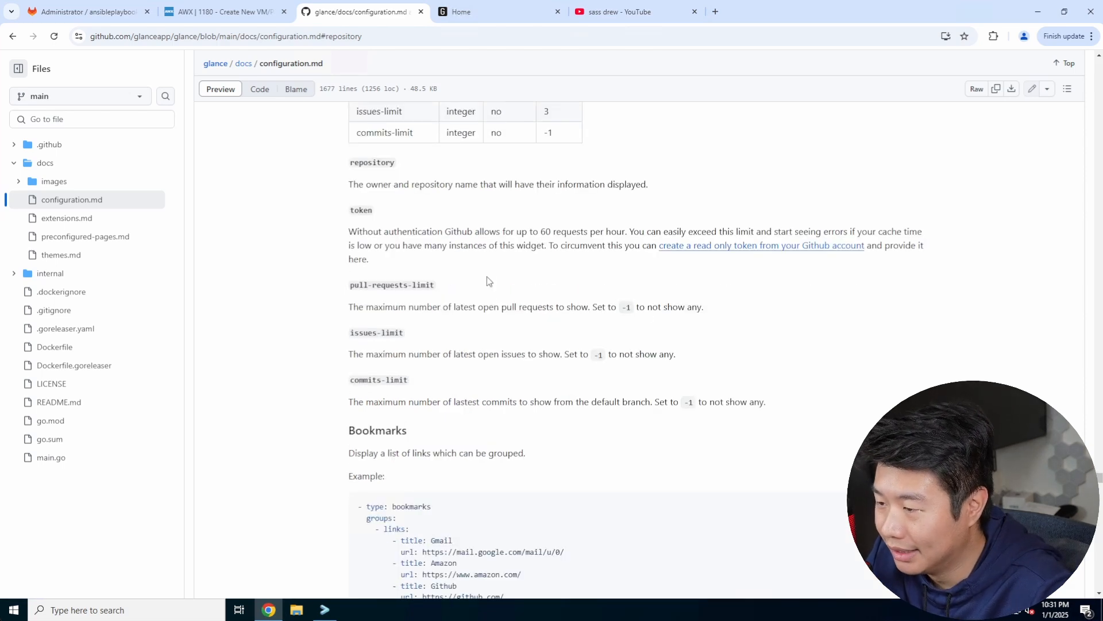
pyautogui.scroll(-3)
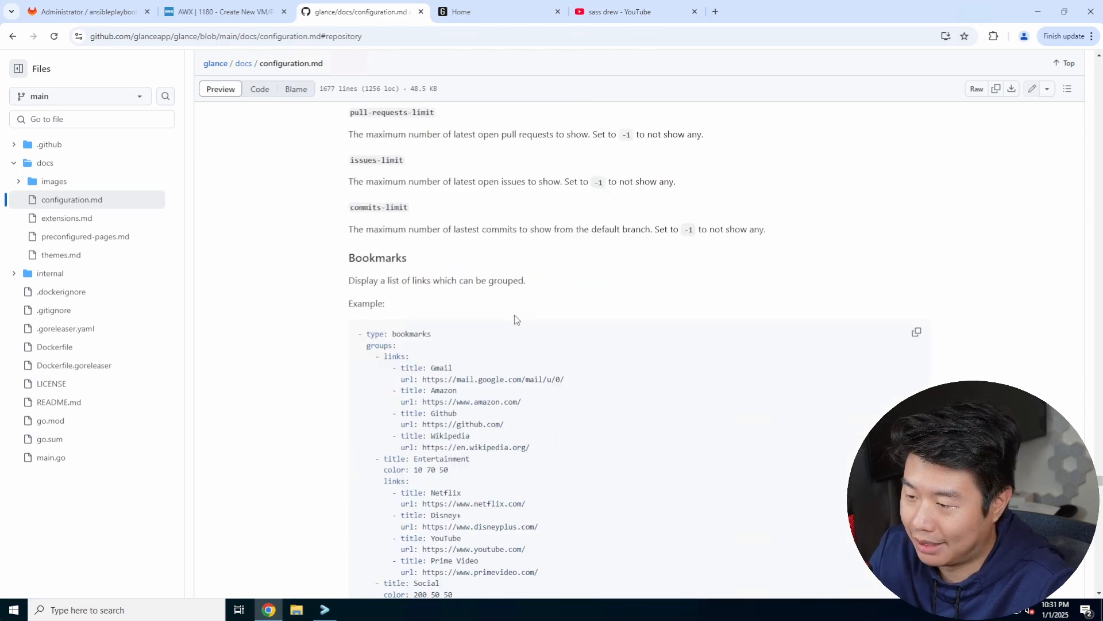
pyautogui.scroll(-3)
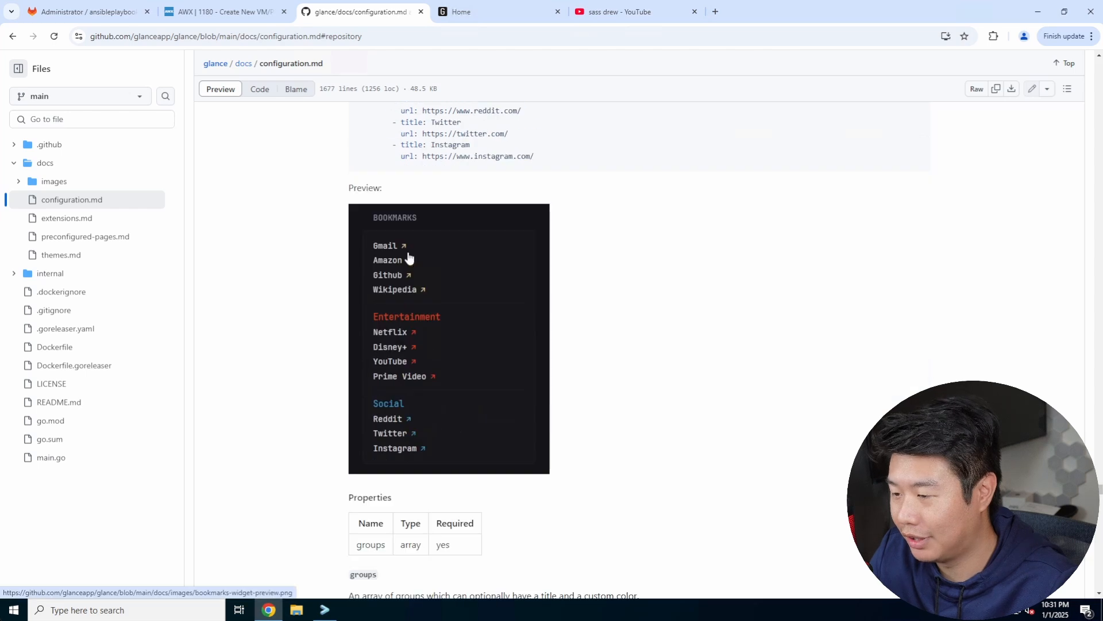
pyautogui.scroll(-3)
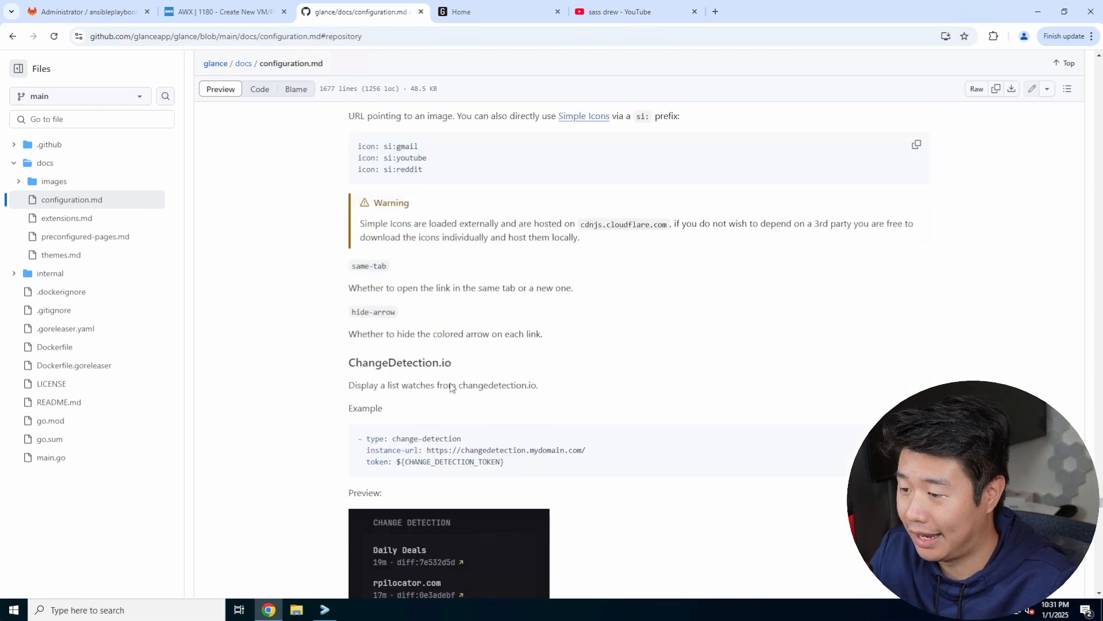
pyautogui.scroll(-3)
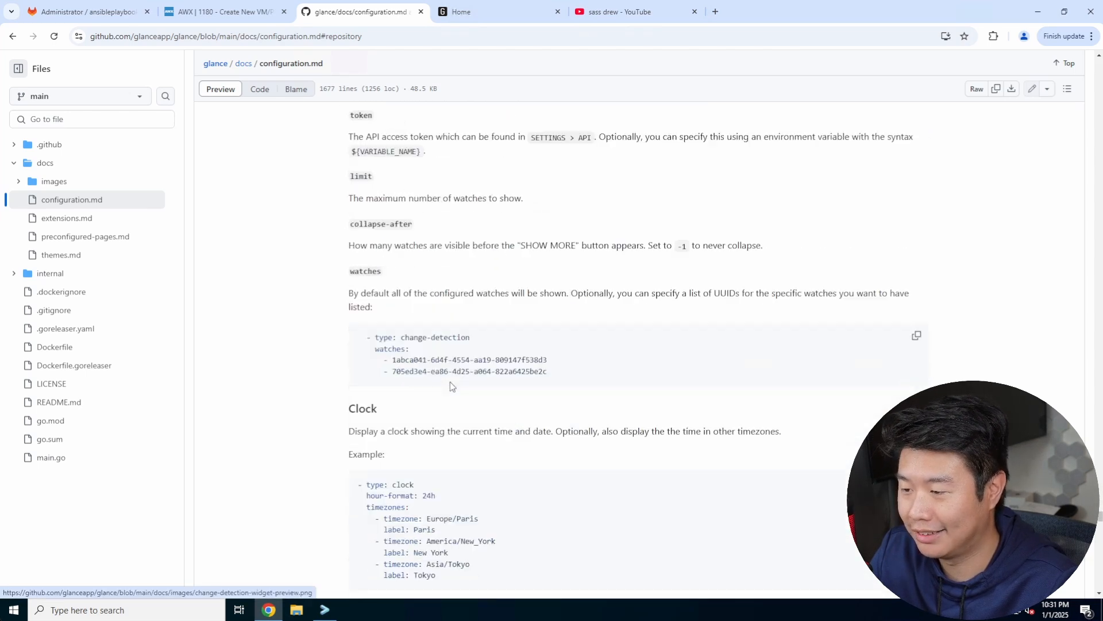
pyautogui.scroll(-3)
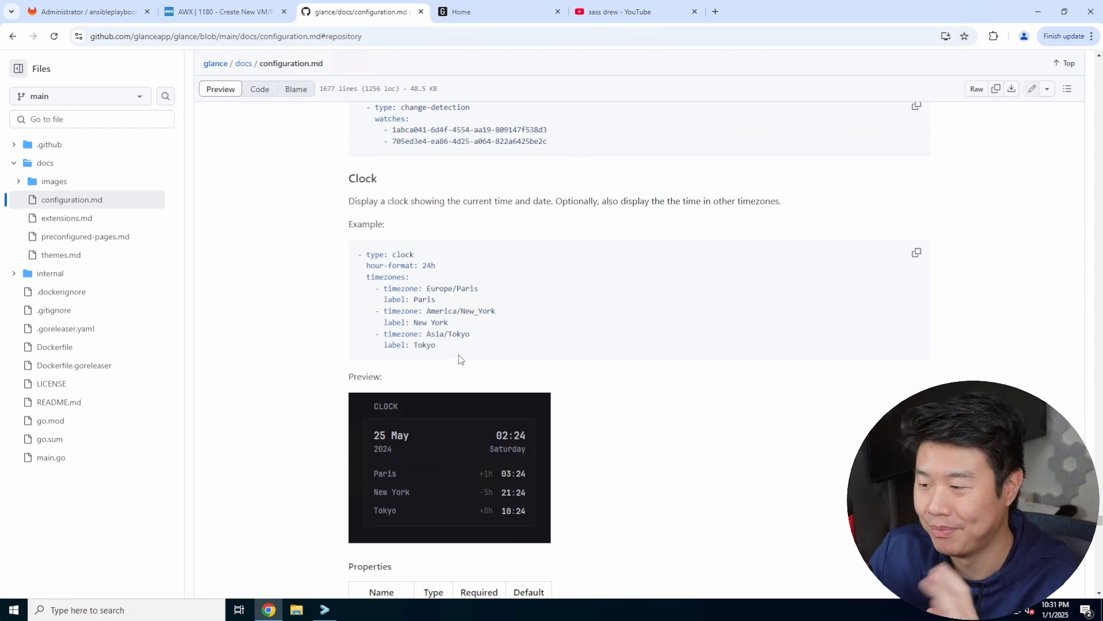
pyautogui.moveTo(461, 522)
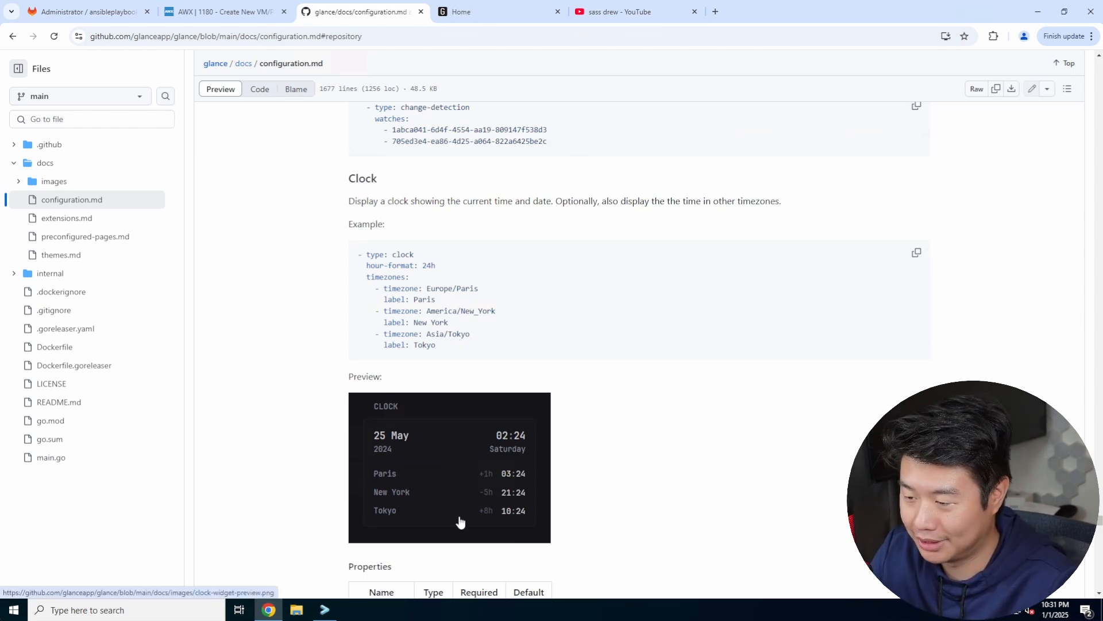
pyautogui.scroll(-3)
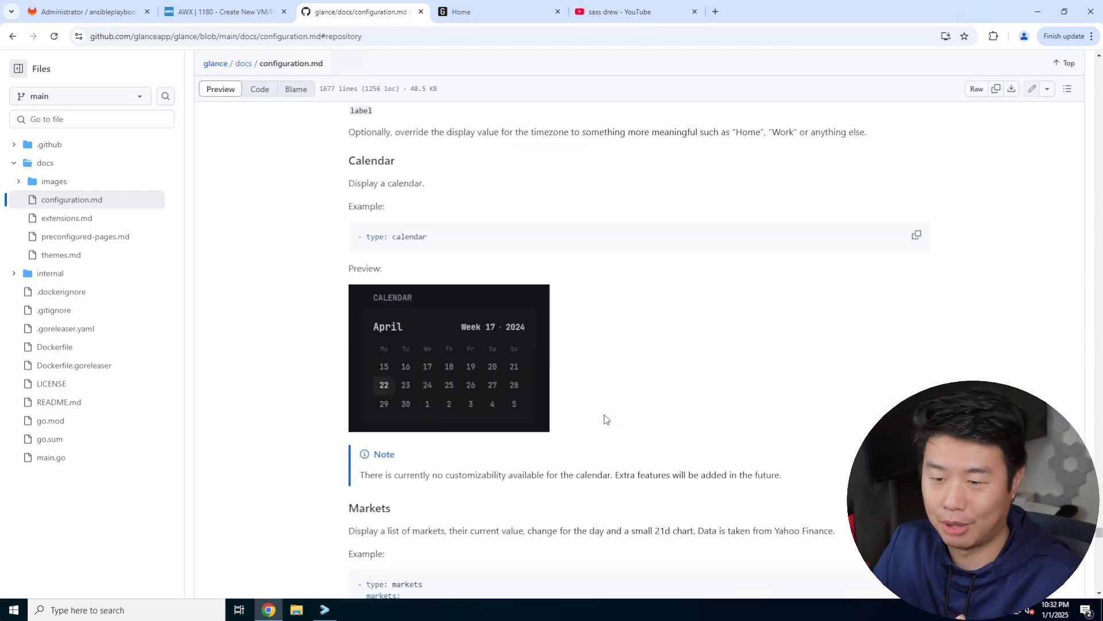
pyautogui.scroll(-3)
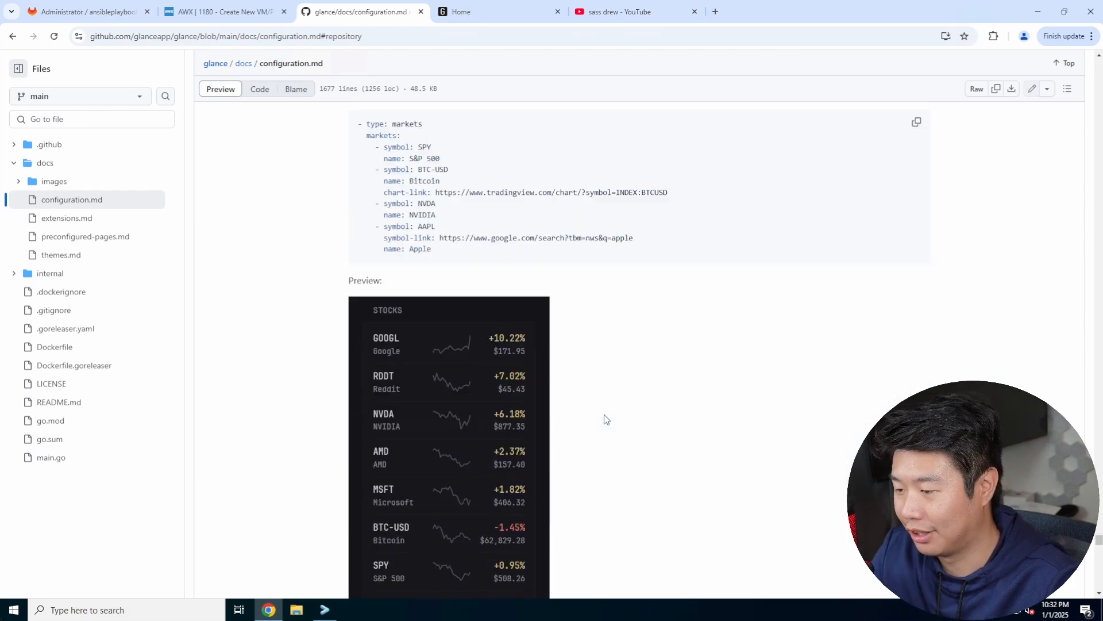
pyautogui.scroll(-3)
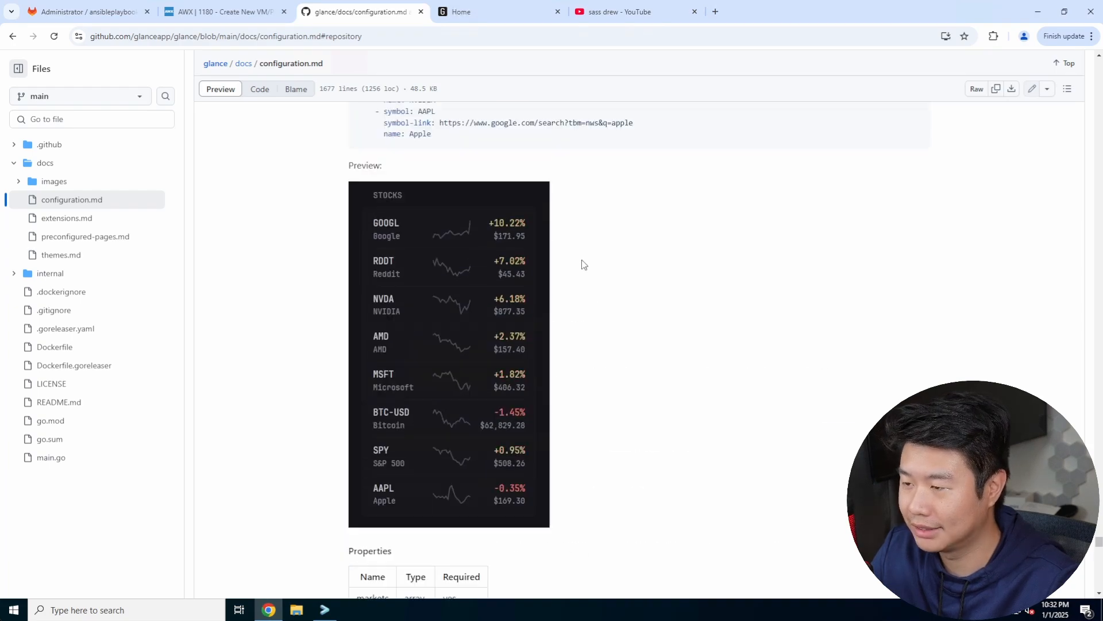
pyautogui.scroll(-3)
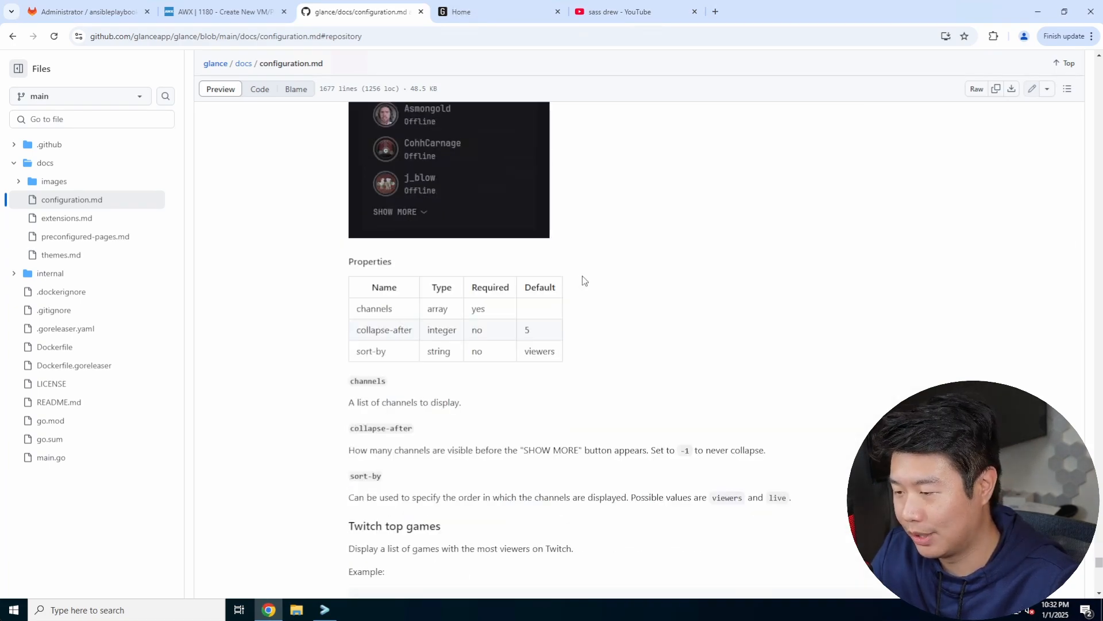
pyautogui.scroll(-3)
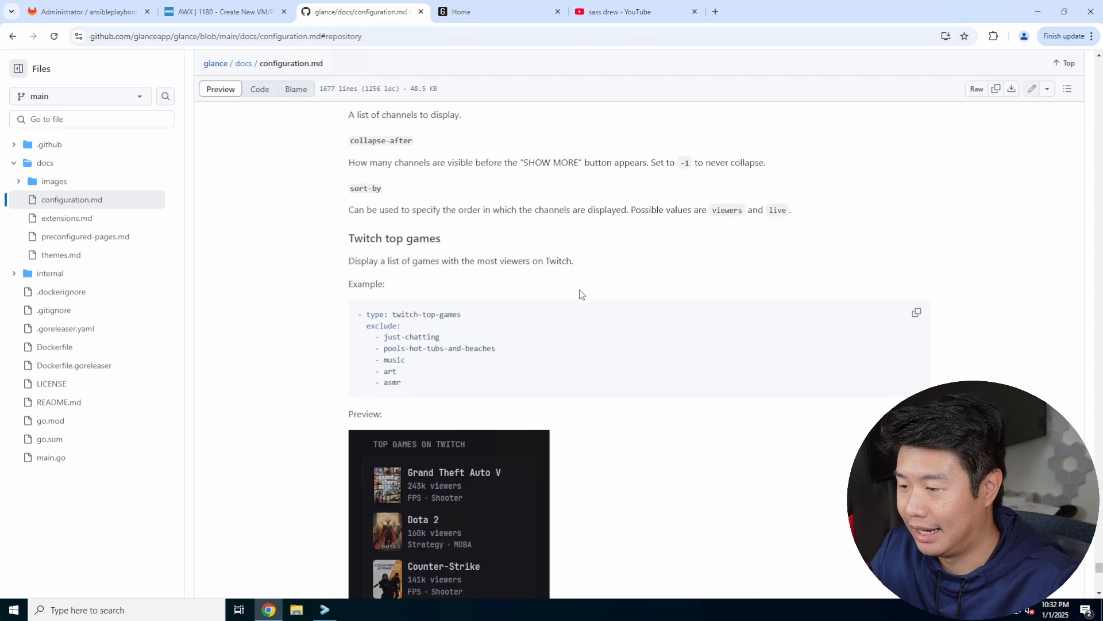
pyautogui.scroll(-3)
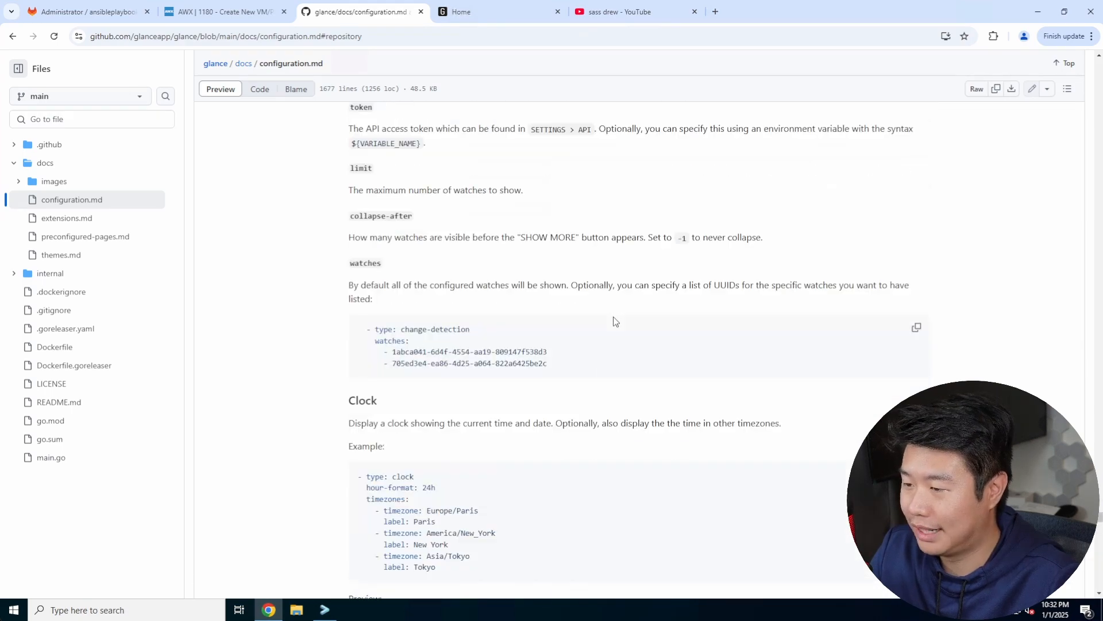
pyautogui.scroll(3)
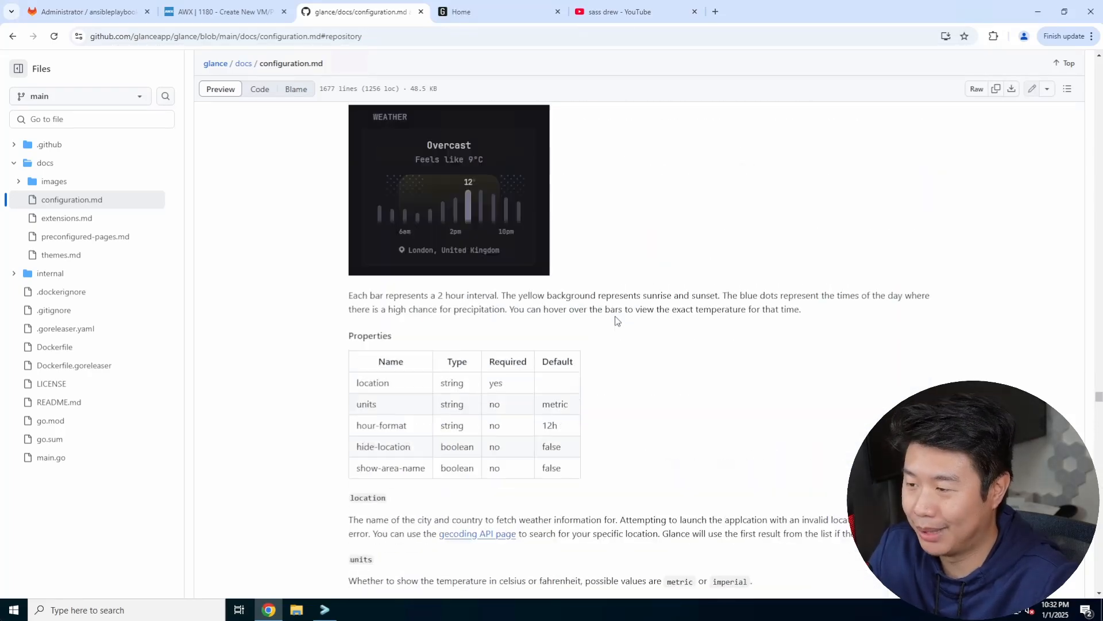
pyautogui.scroll(-3)
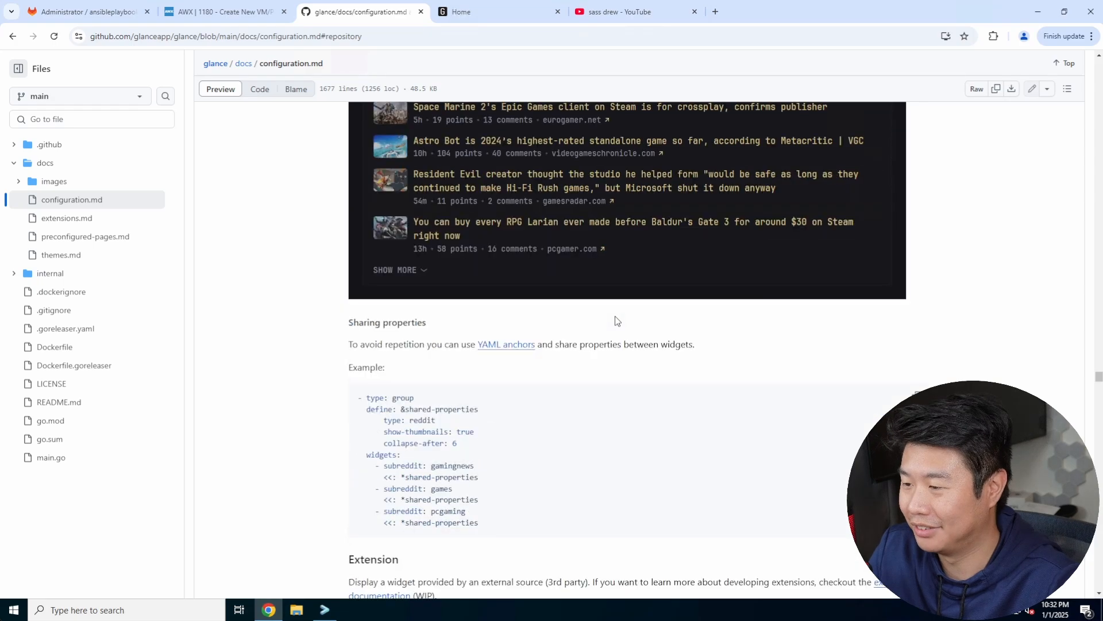
pyautogui.scroll(3)
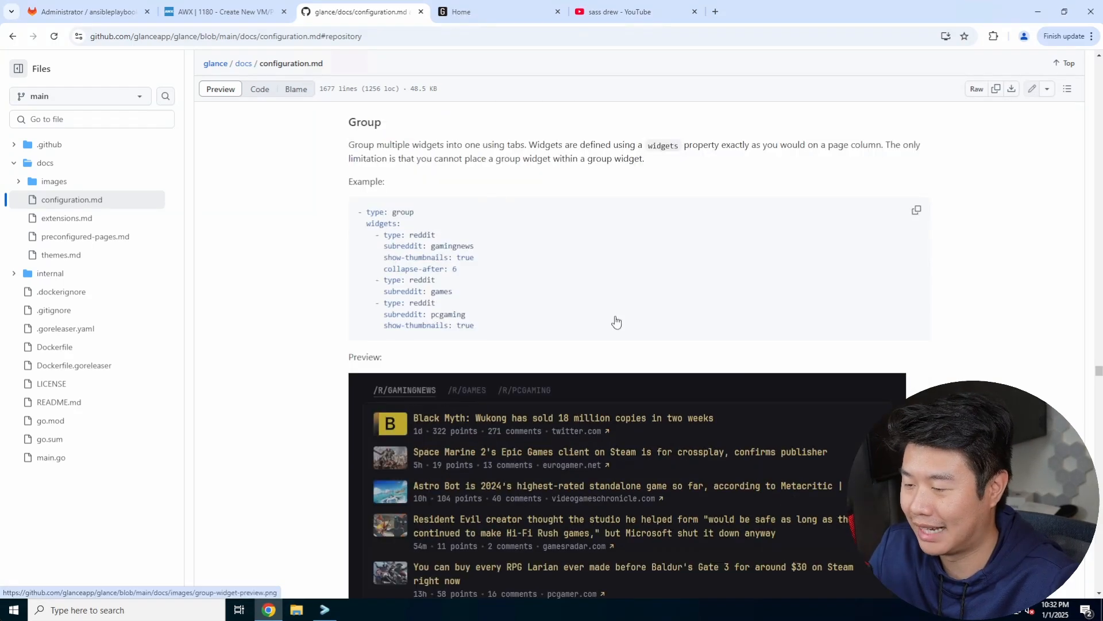
pyautogui.scroll(3)
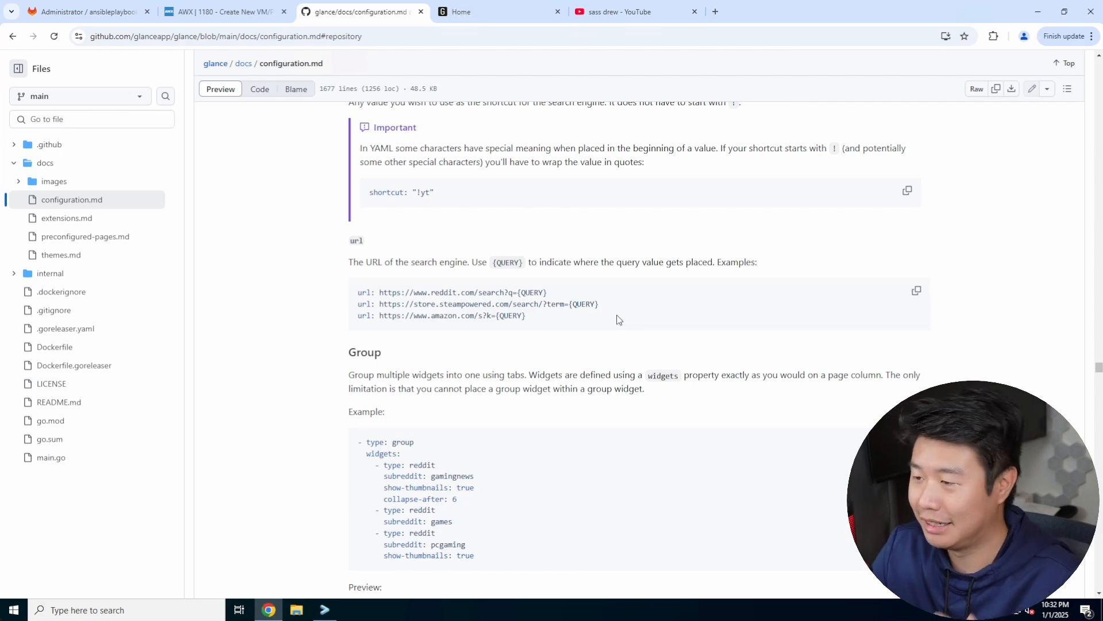
pyautogui.scroll(3)
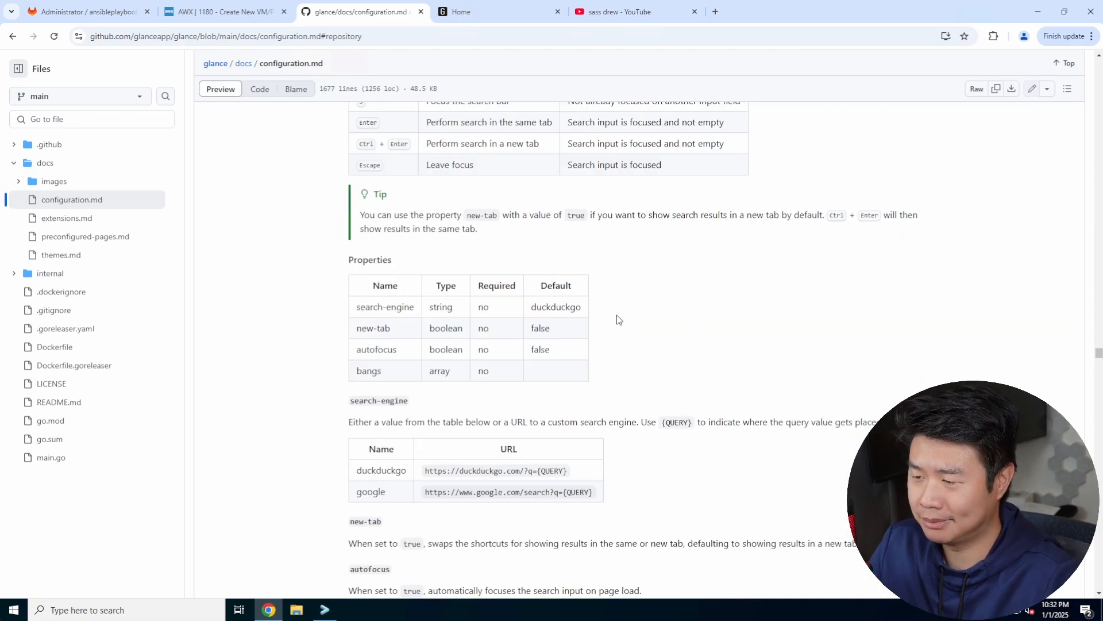
pyautogui.scroll(3)
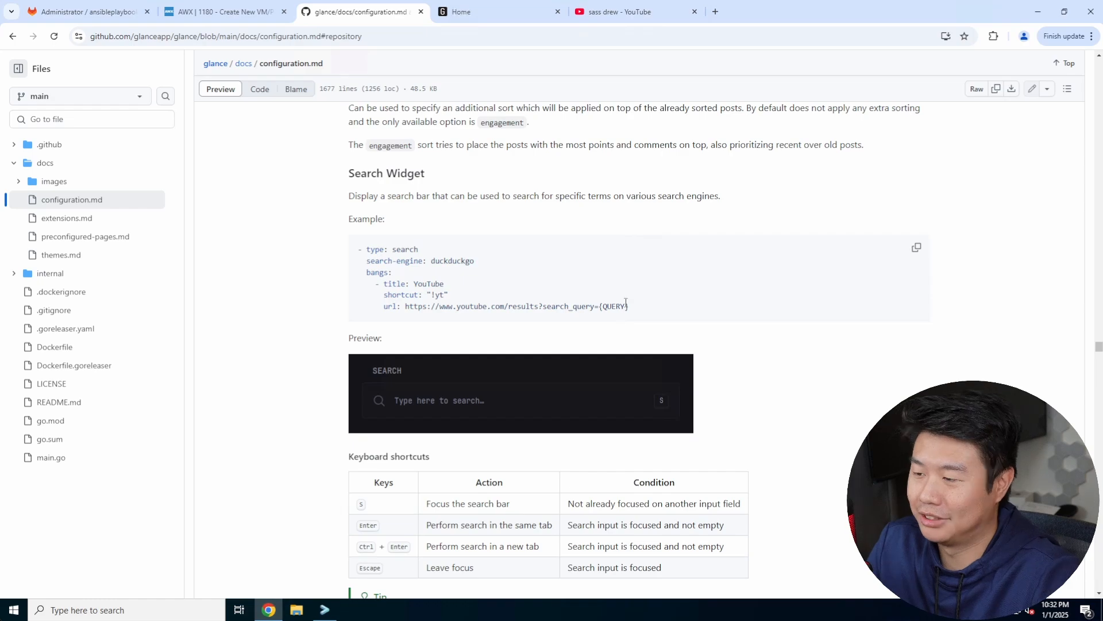
pyautogui.scroll(3)
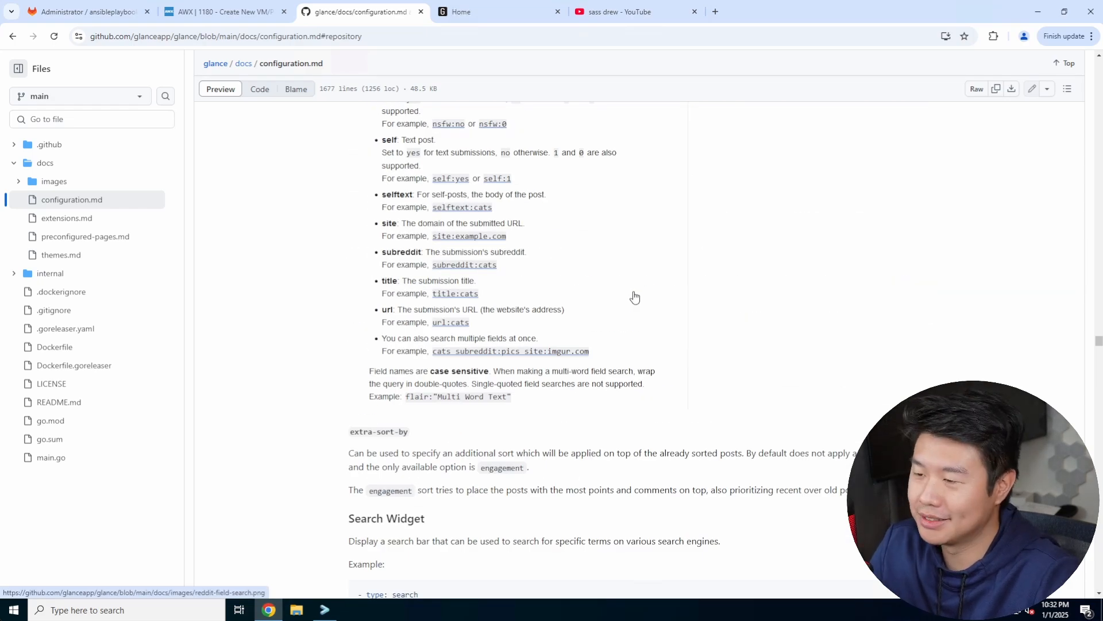
pyautogui.scroll(3)
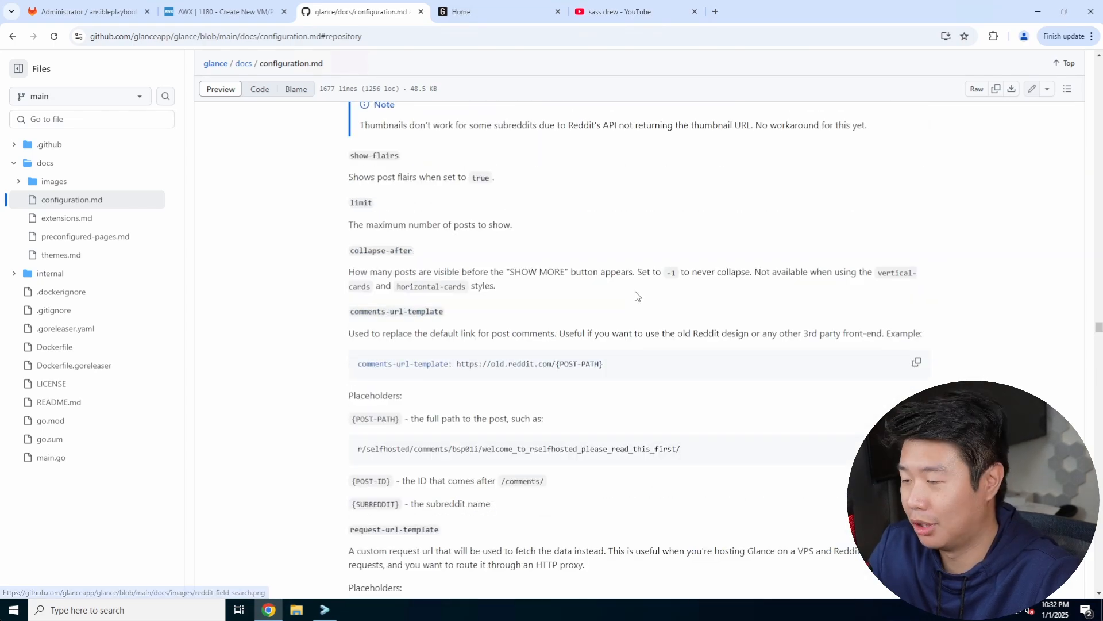
pyautogui.scroll(-3)
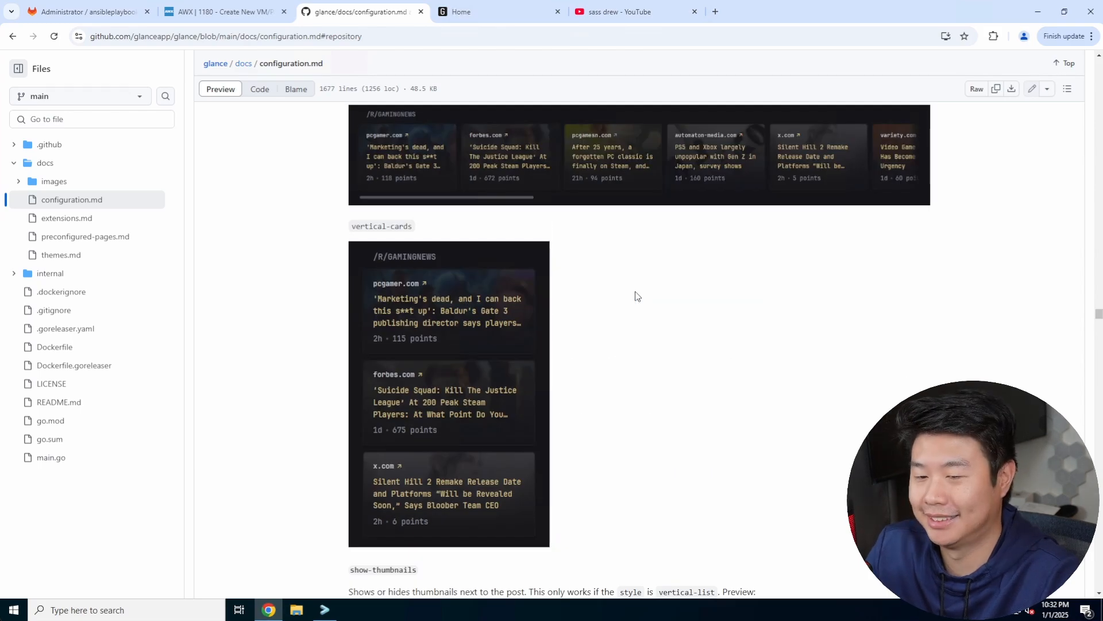
pyautogui.scroll(-3)
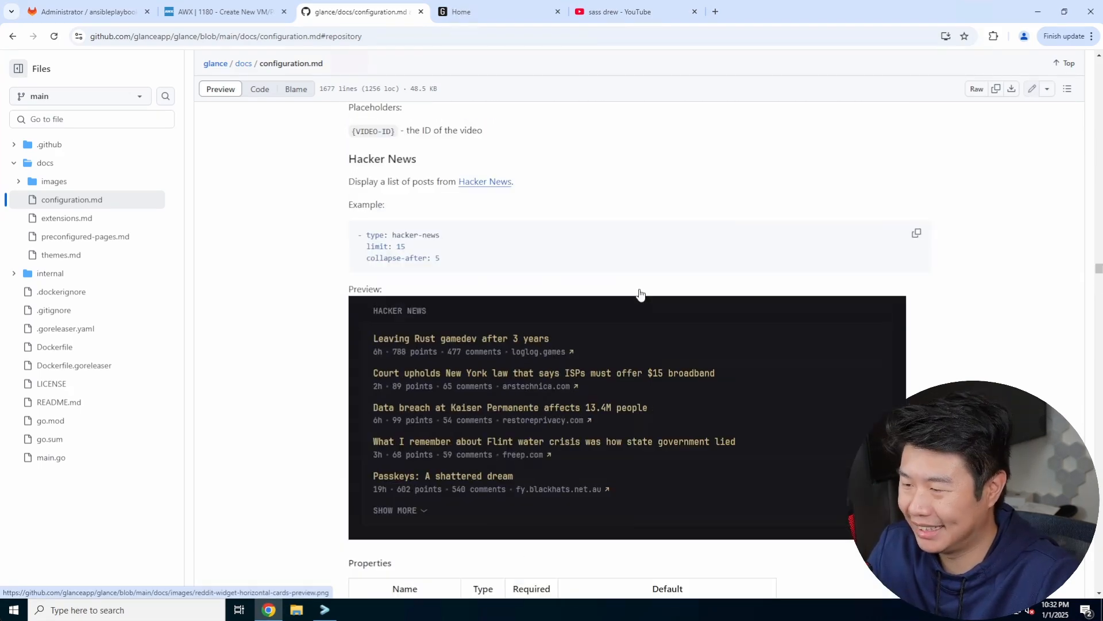
pyautogui.scroll(-3)
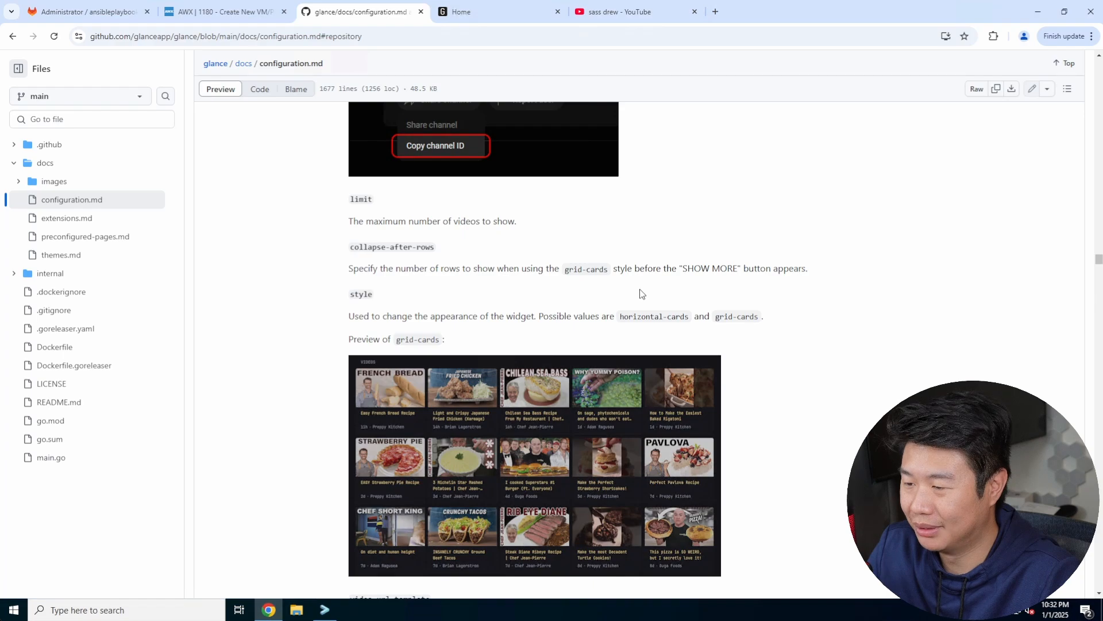
pyautogui.scroll(-3)
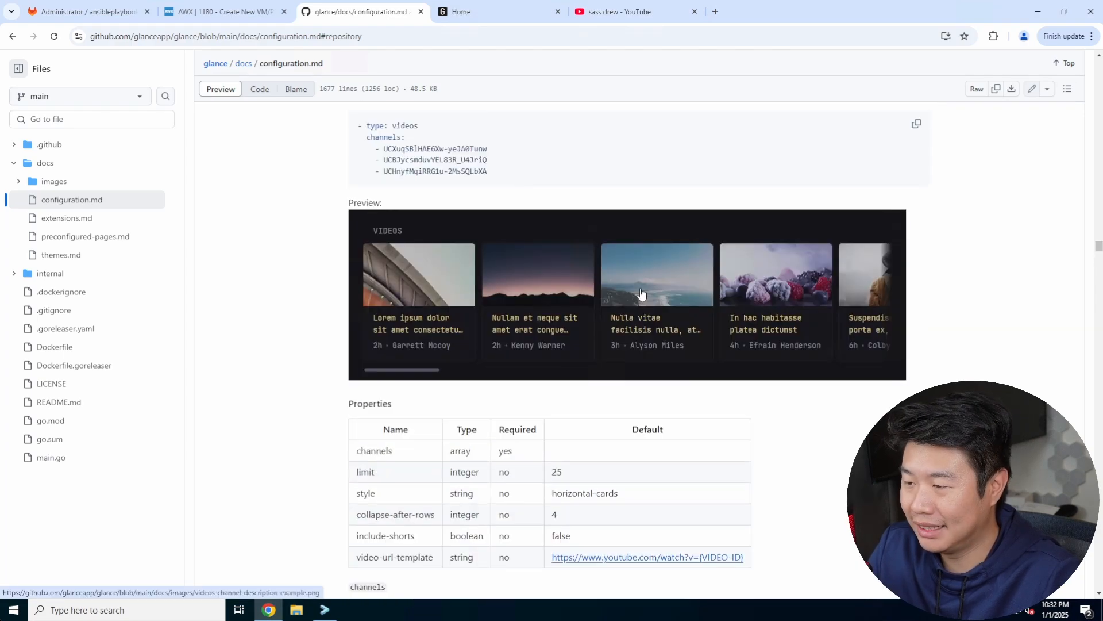
pyautogui.scroll(-3)
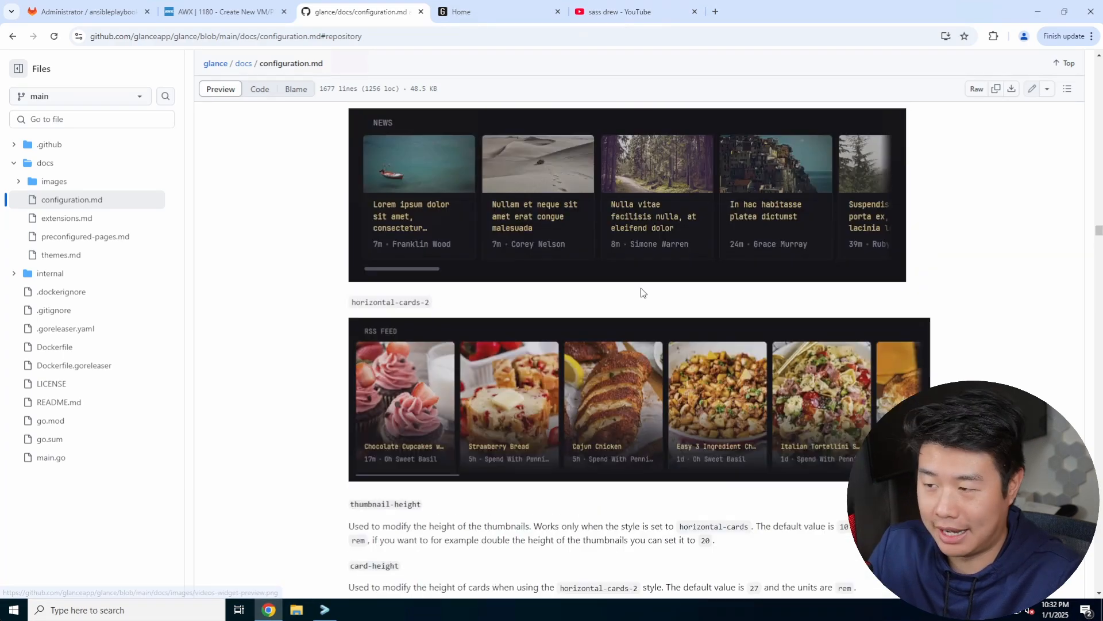
pyautogui.scroll(3)
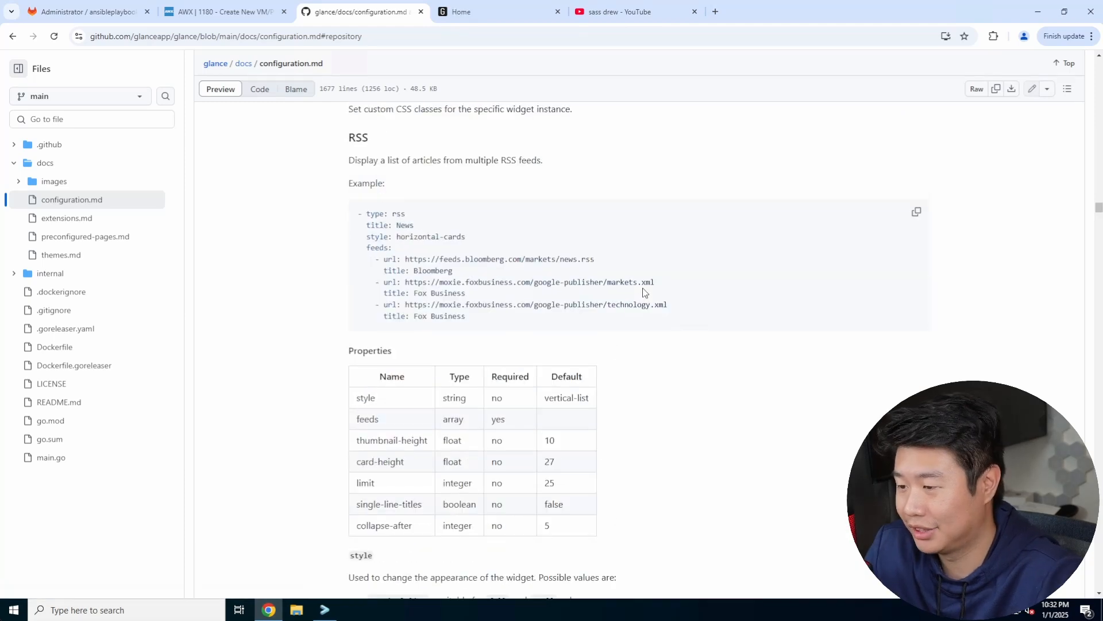
pyautogui.moveTo(442, 238)
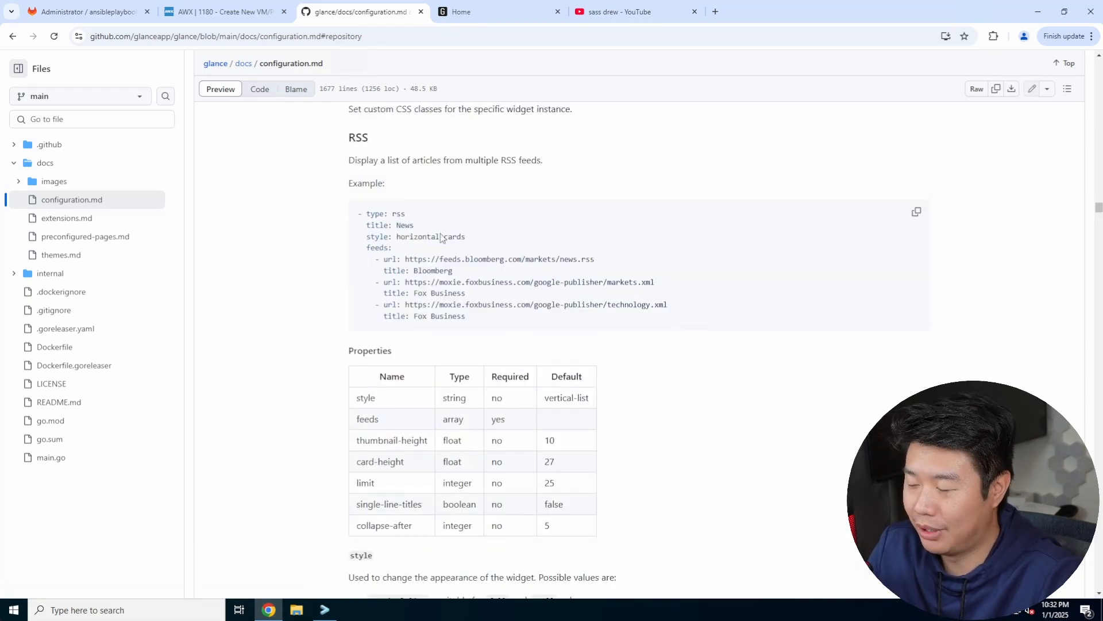
pyautogui.moveTo(718, 291)
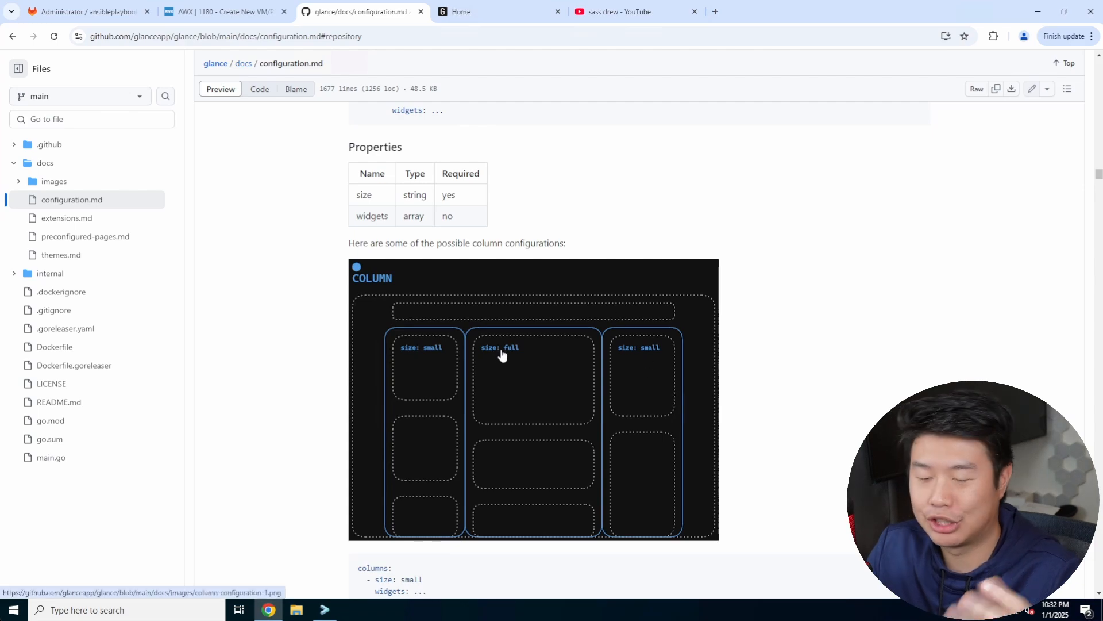
pyautogui.scroll(3)
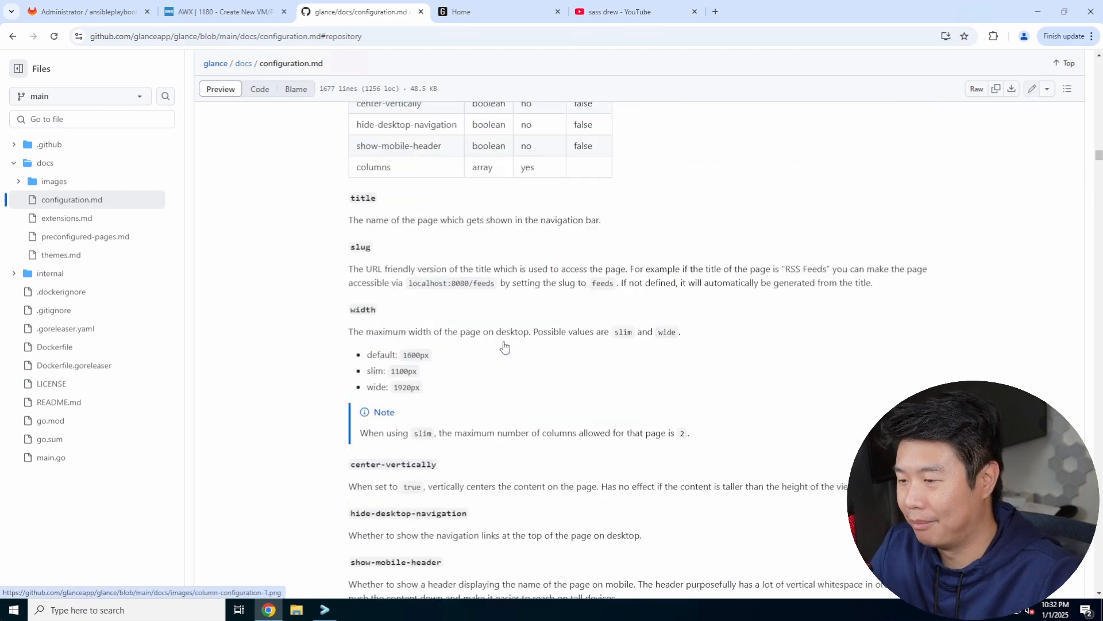
pyautogui.scroll(-3)
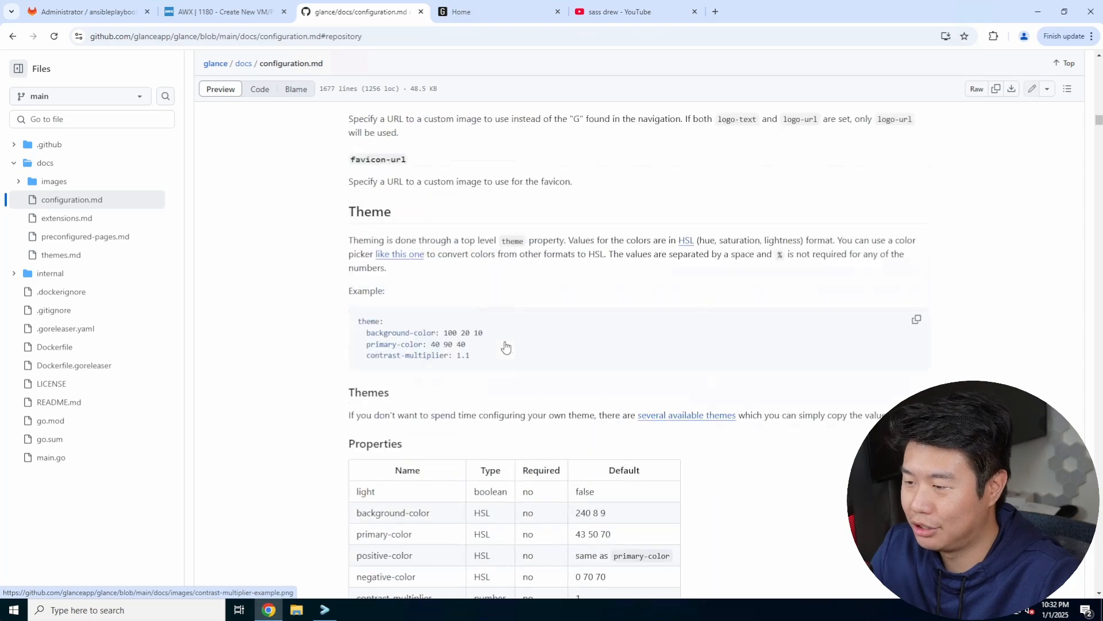
pyautogui.scroll(3)
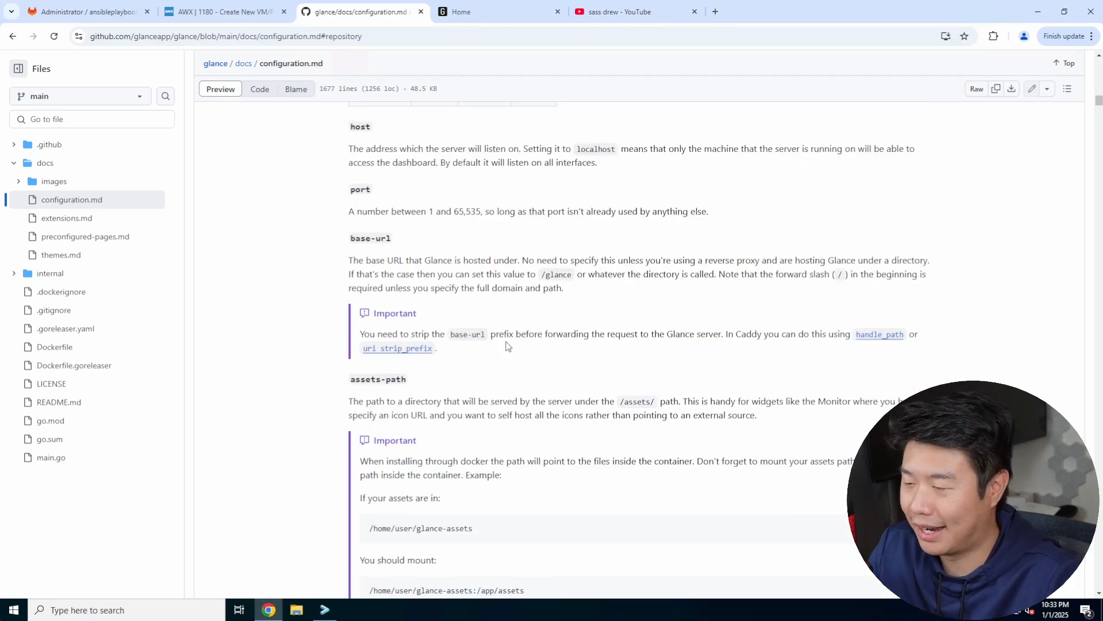
pyautogui.scroll(3)
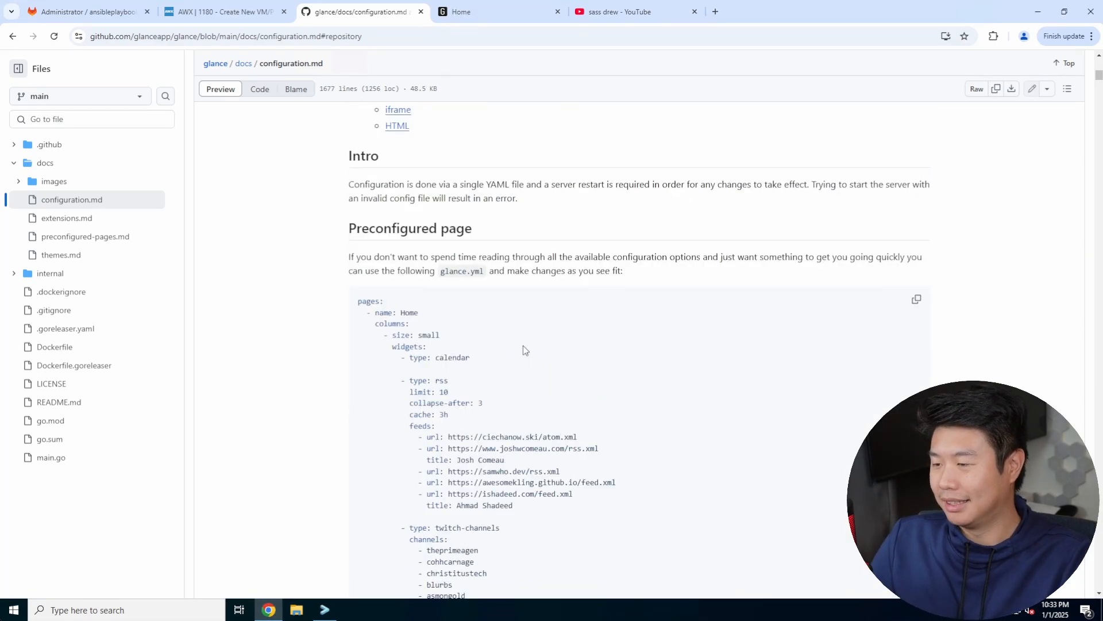
pyautogui.scroll(-3)
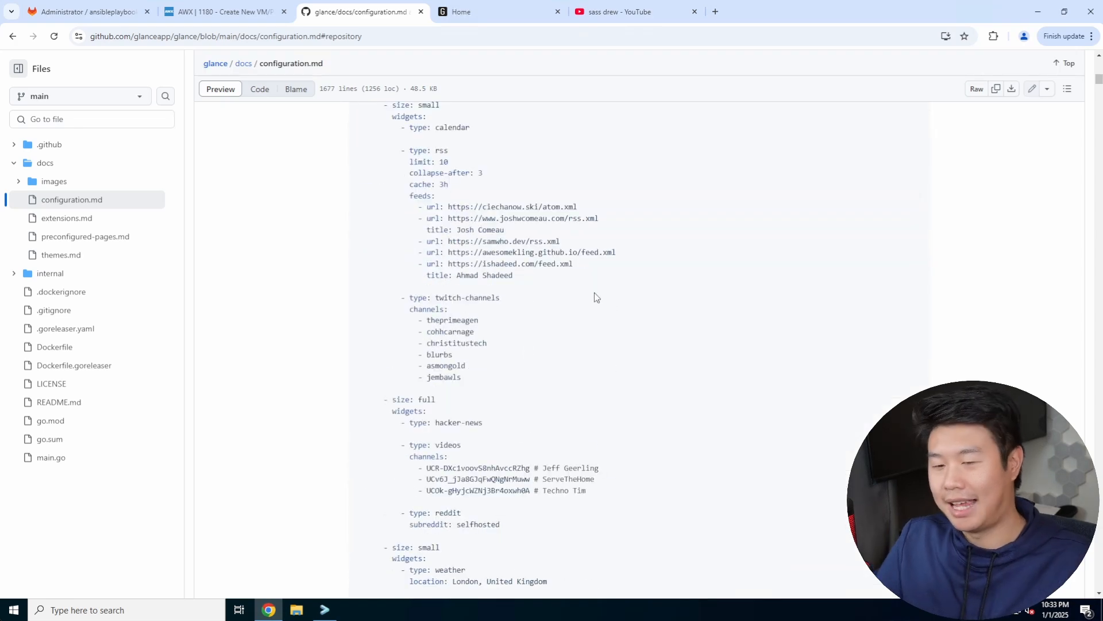